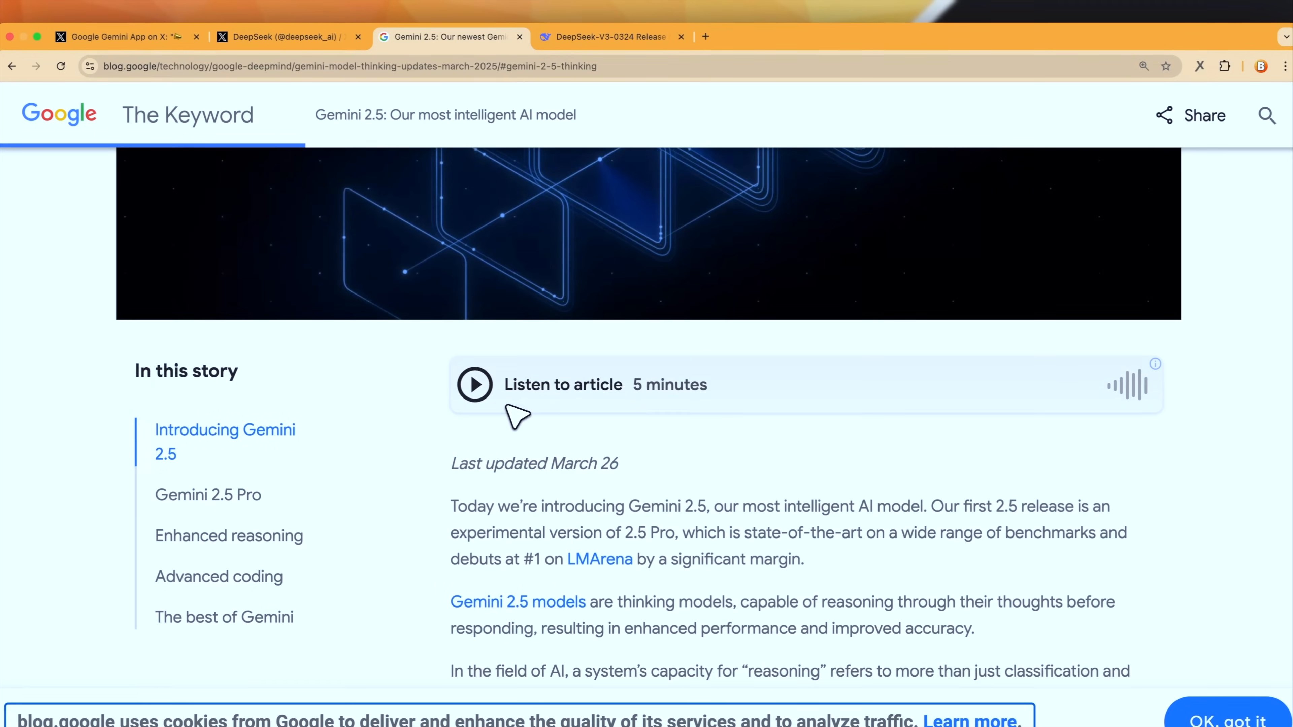
- Leave the Gemini 2.5 post for the DeepSeek-V3-0324 release notes and benchmark chart
{"action": "scroll", "scroll_direction": "down", "scroll_amount": 3}
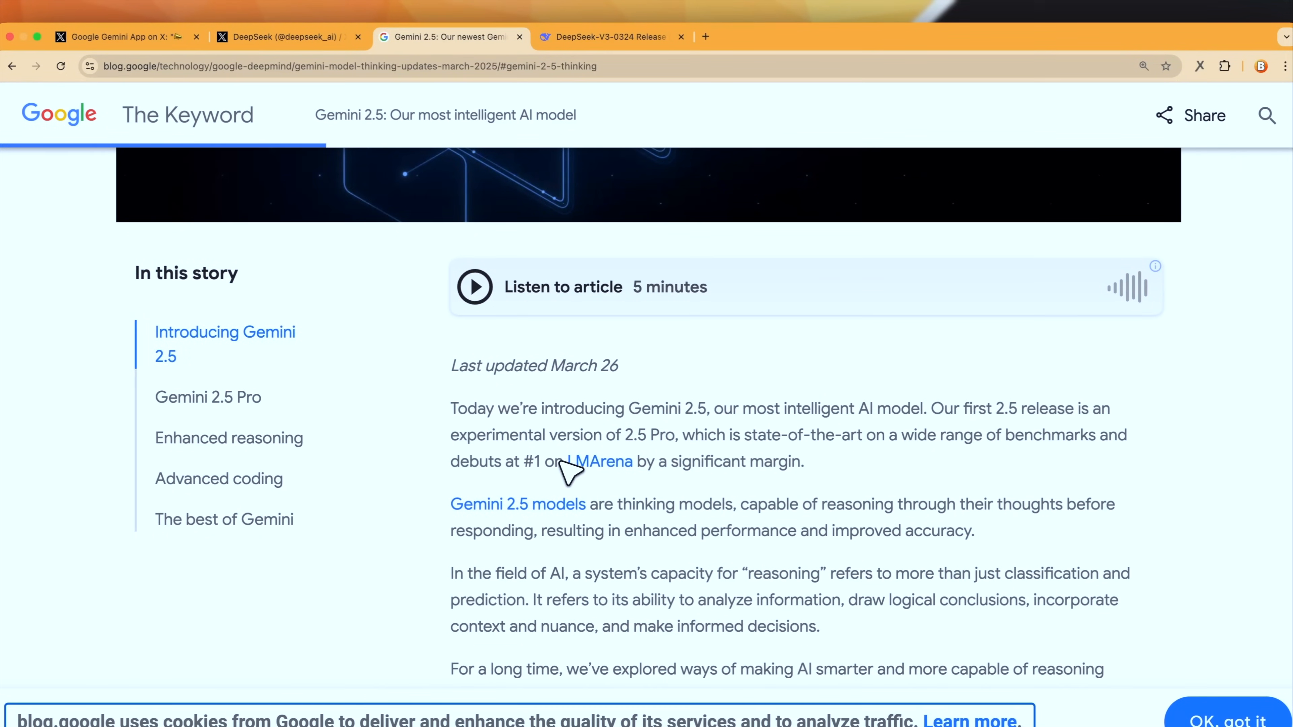
{"action": "left_click", "coordinate": [607, 36]}
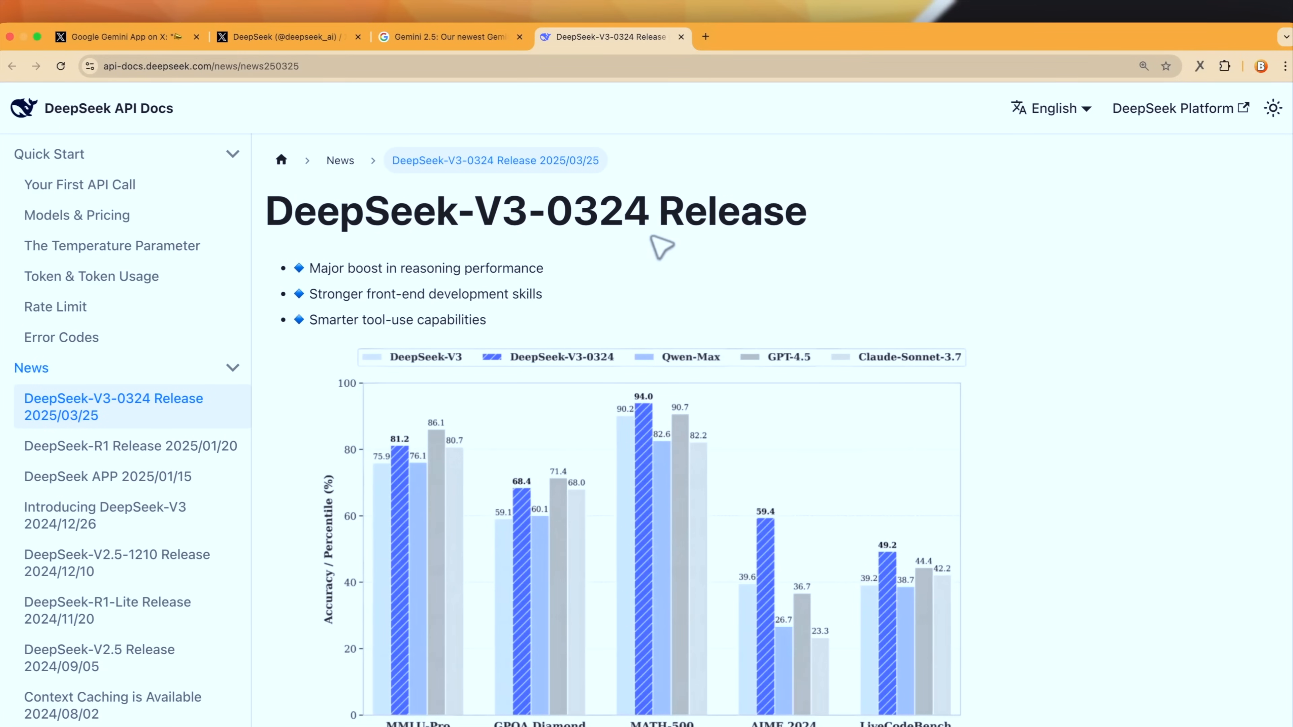
{"action": "mouse_move", "coordinate": [712, 282]}
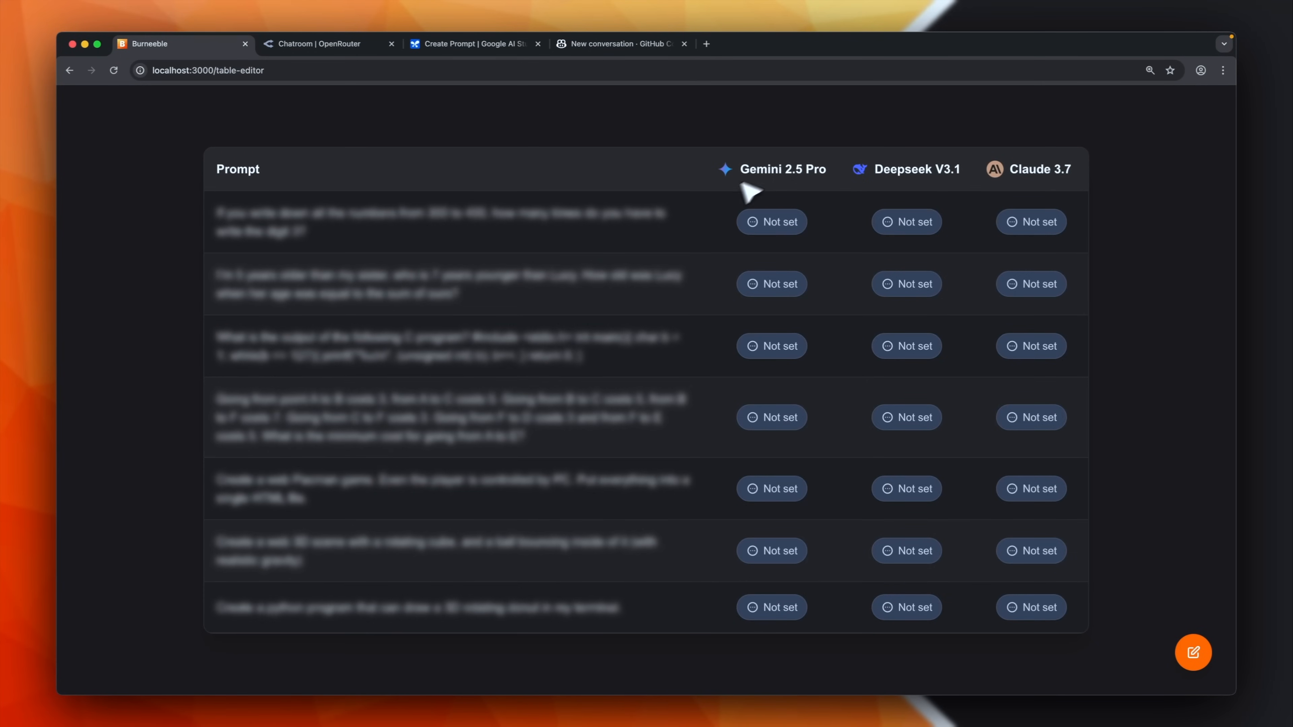
{"action": "mouse_move", "coordinate": [941, 184]}
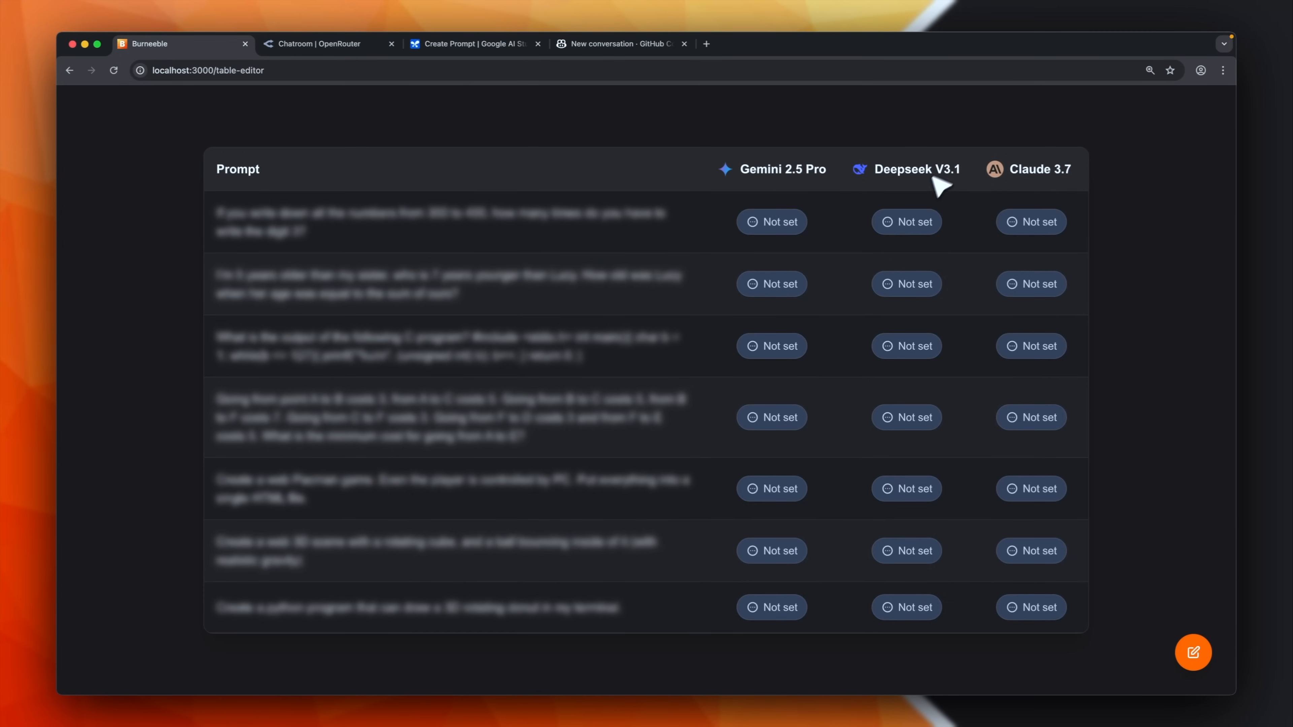
{"action": "mouse_move", "coordinate": [1084, 189]}
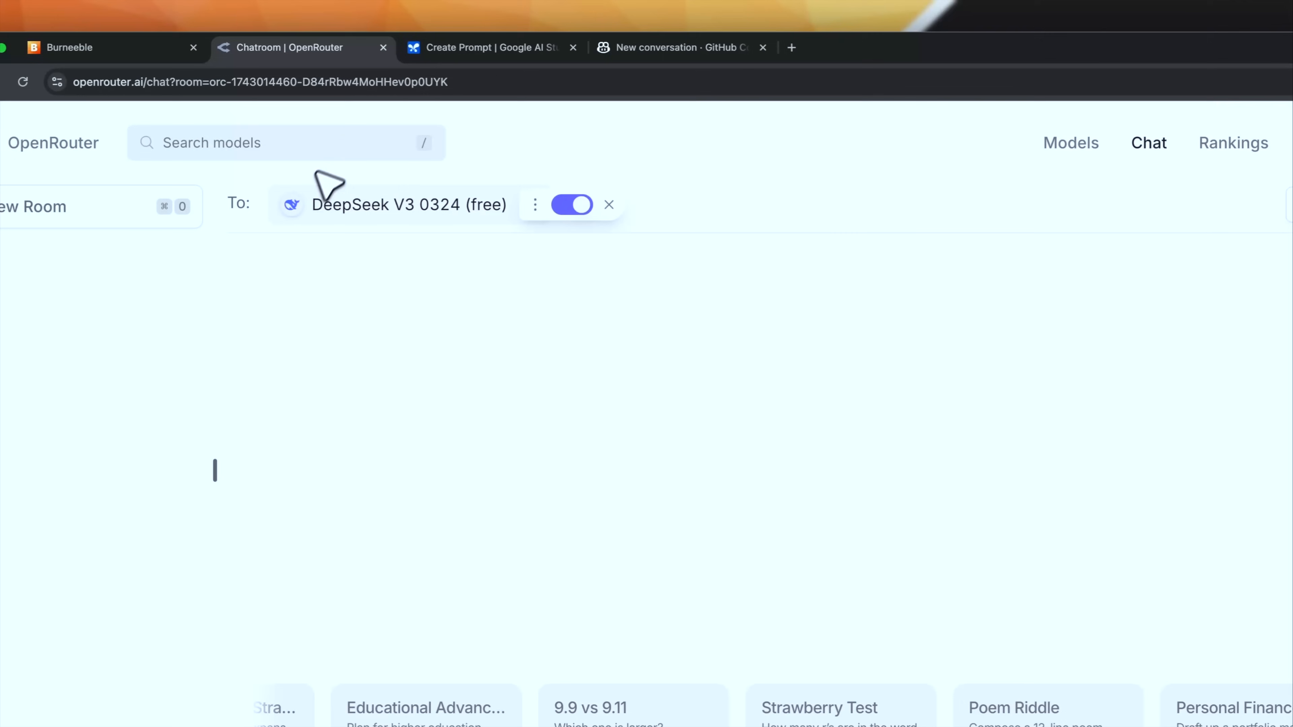
{"action": "mouse_move", "coordinate": [402, 229]}
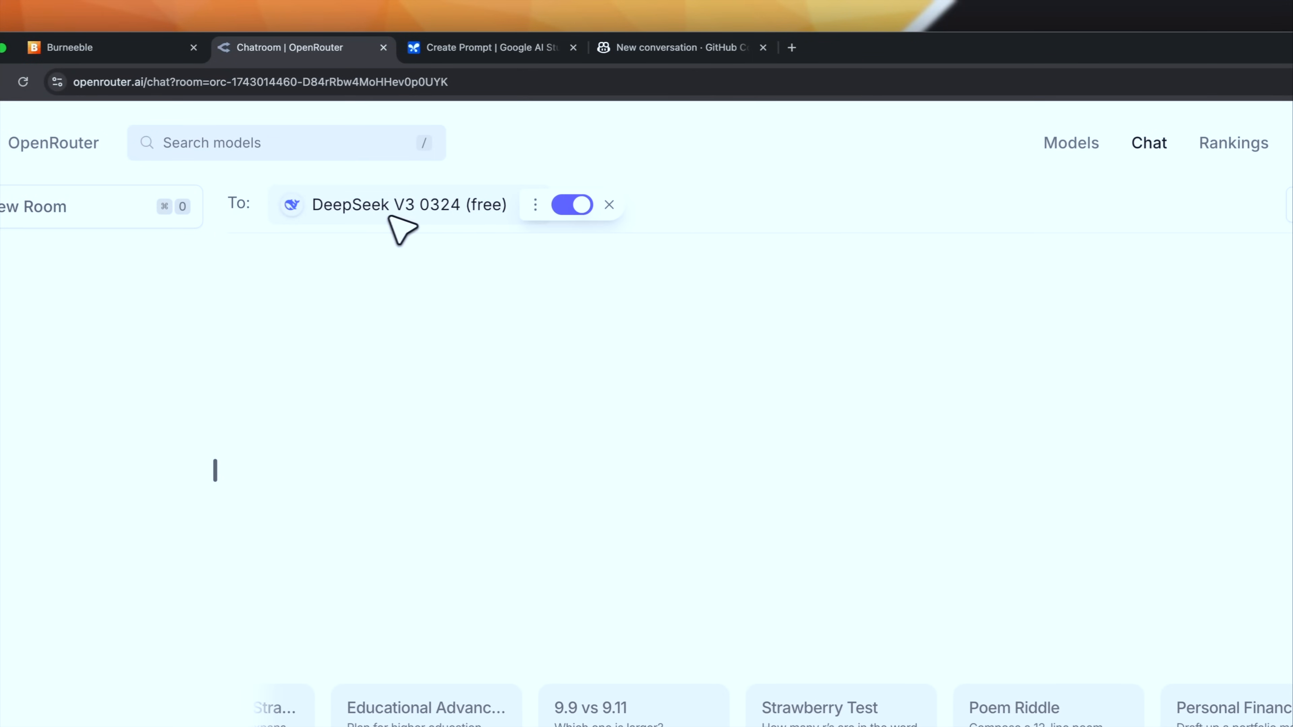
{"action": "mouse_move", "coordinate": [445, 225]}
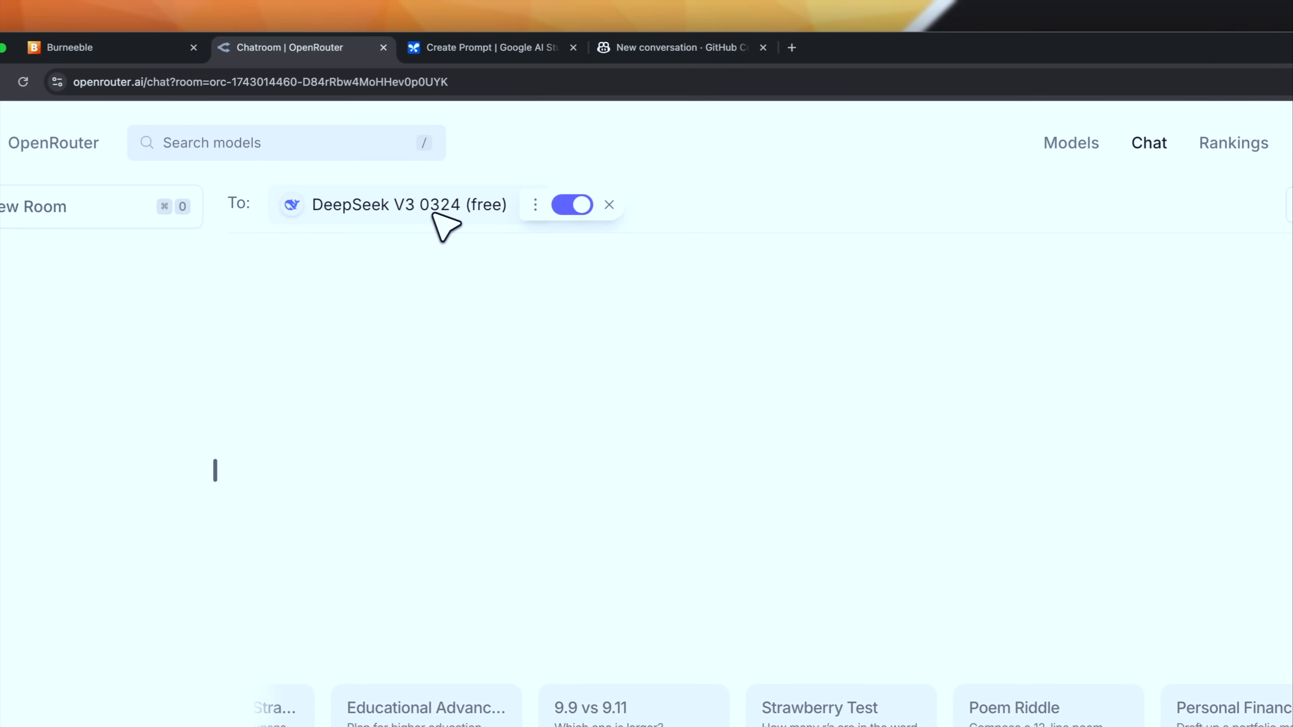
{"action": "mouse_move", "coordinate": [479, 223]}
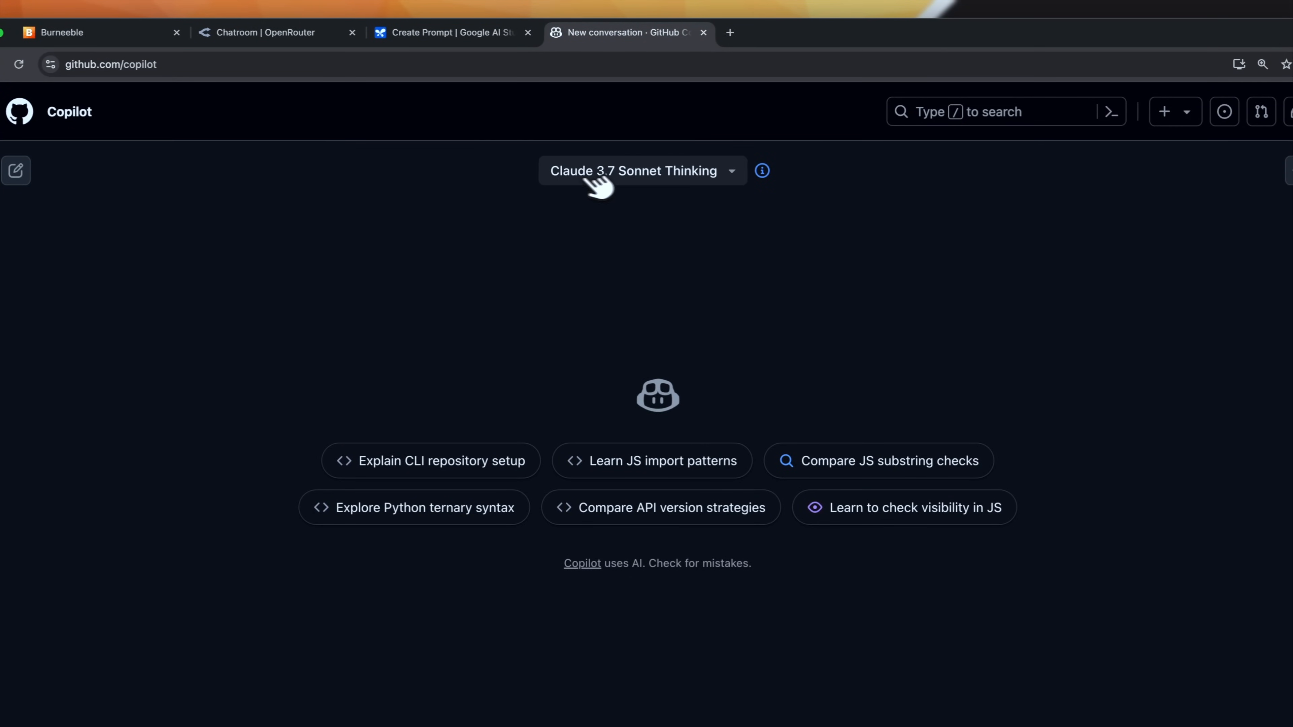
- Keep Claude 3.7 Sonnet Thinking selected as the Copilot model
{"action": "left_click", "coordinate": [643, 170]}
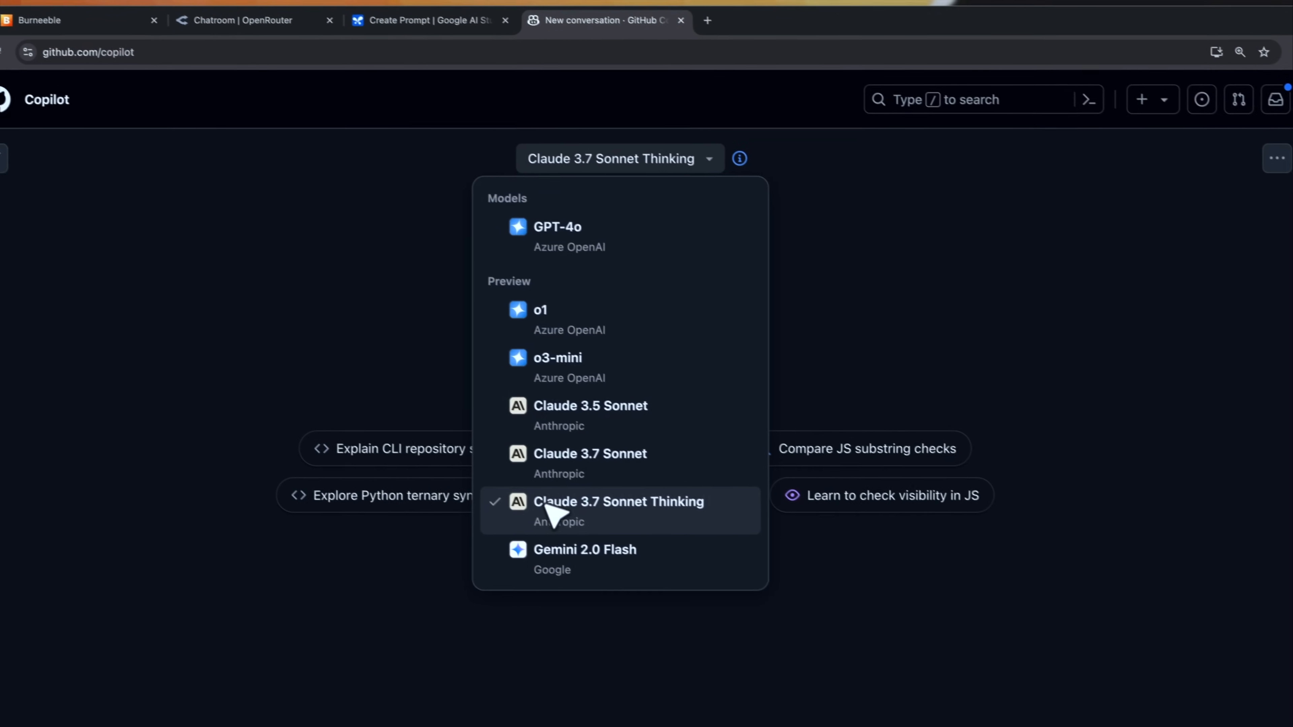
{"action": "left_click", "coordinate": [148, 44]}
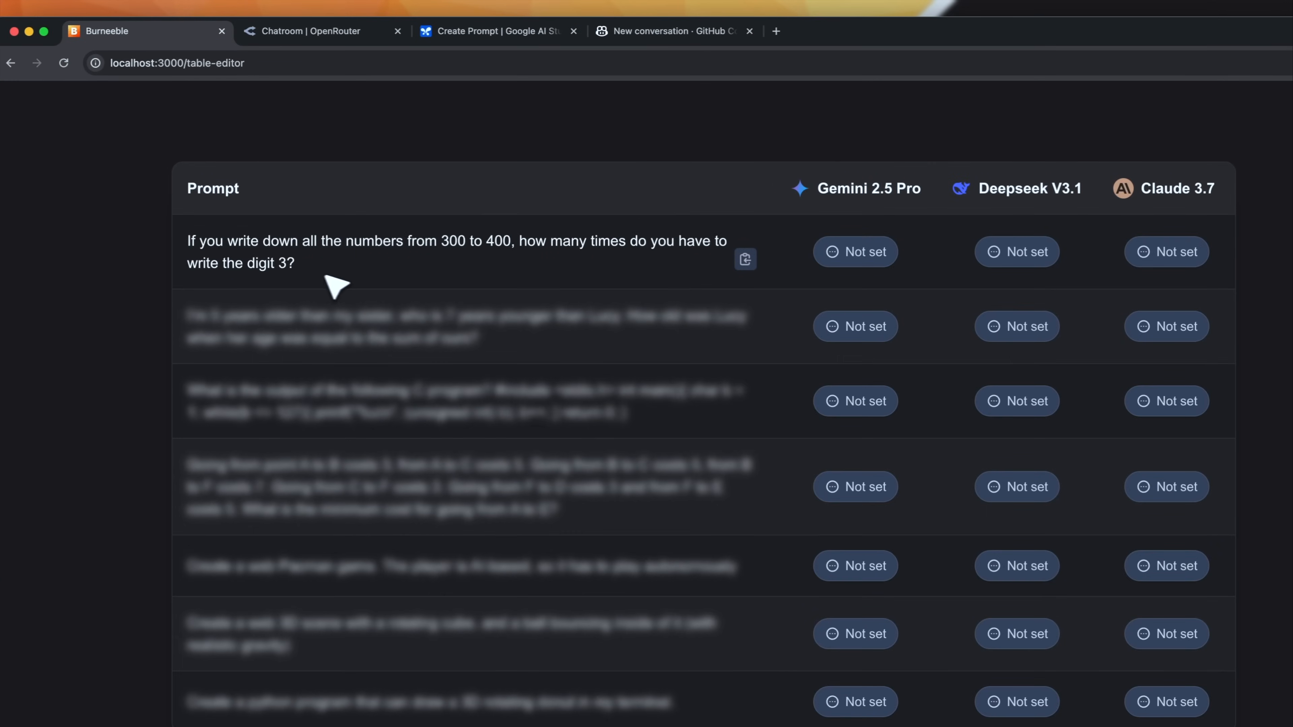
{"action": "mouse_move", "coordinate": [233, 265]}
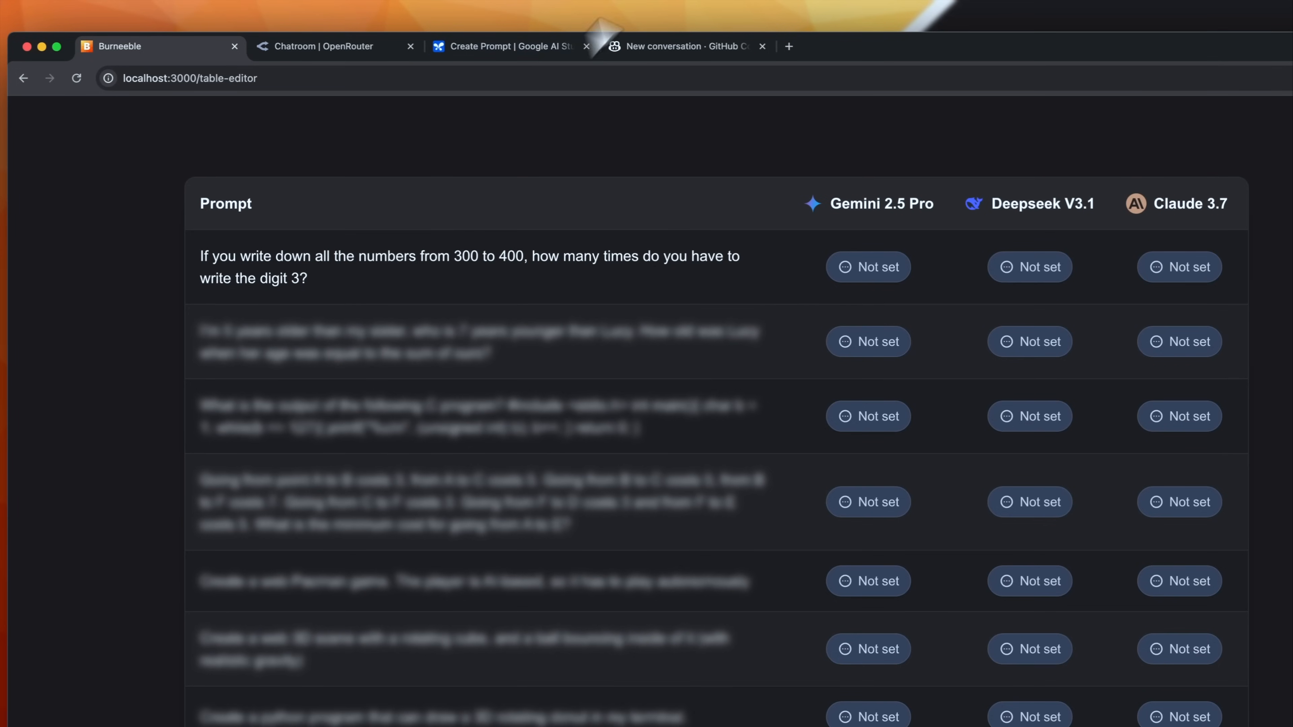
- Retry DeepSeek V3 0324 after the empty reply and read its digit-3 answer of 120
{"action": "left_click", "coordinate": [313, 47]}
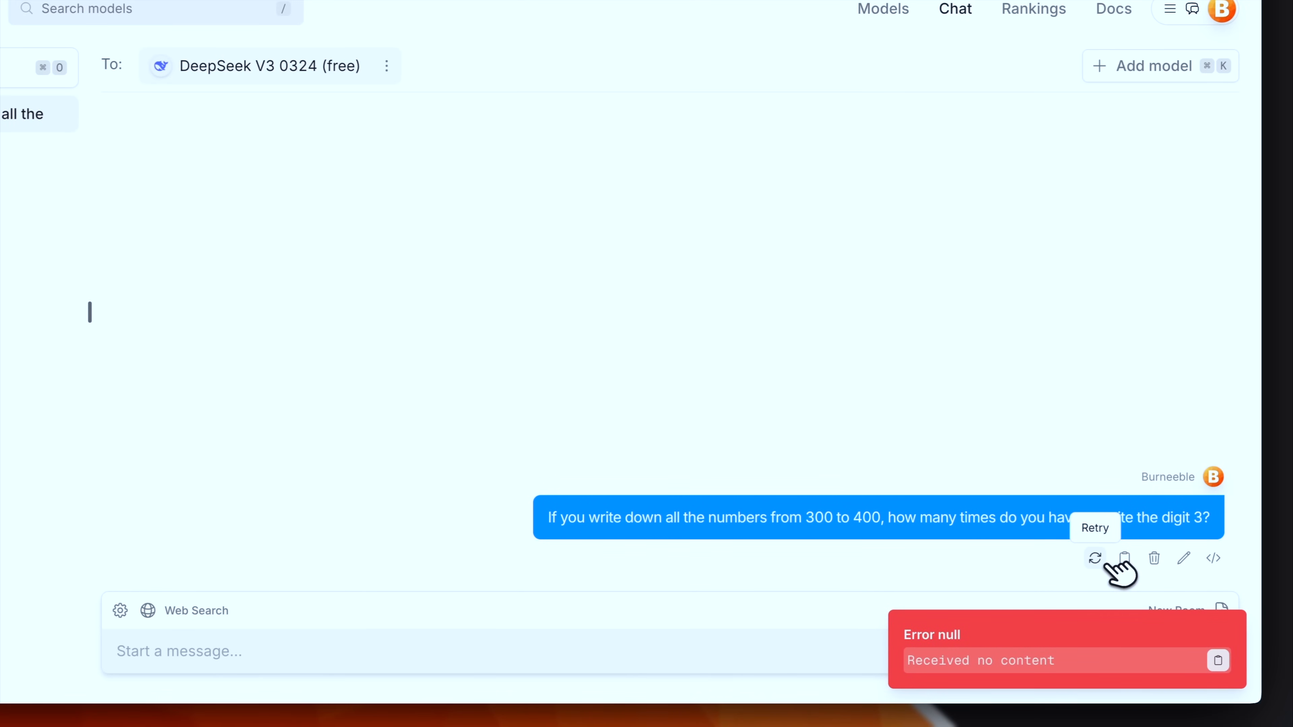
{"action": "left_click", "coordinate": [1095, 558]}
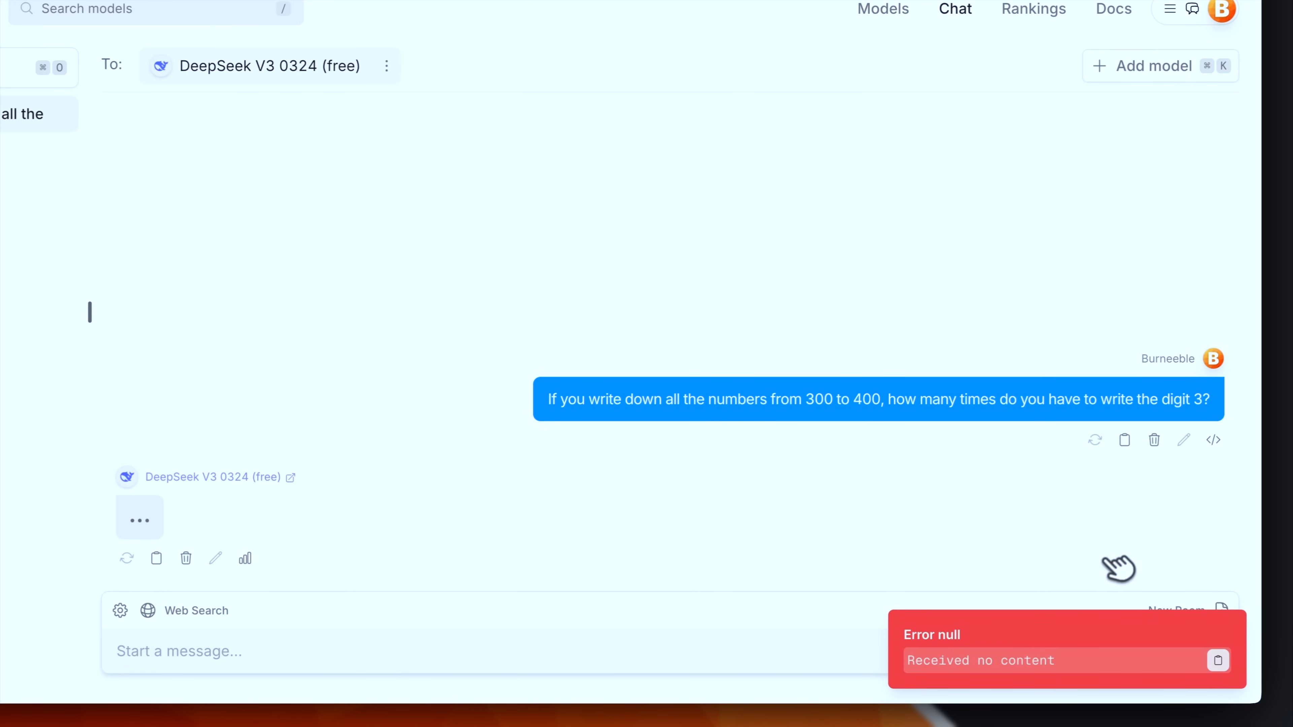
{"action": "left_click", "coordinate": [446, 38]}
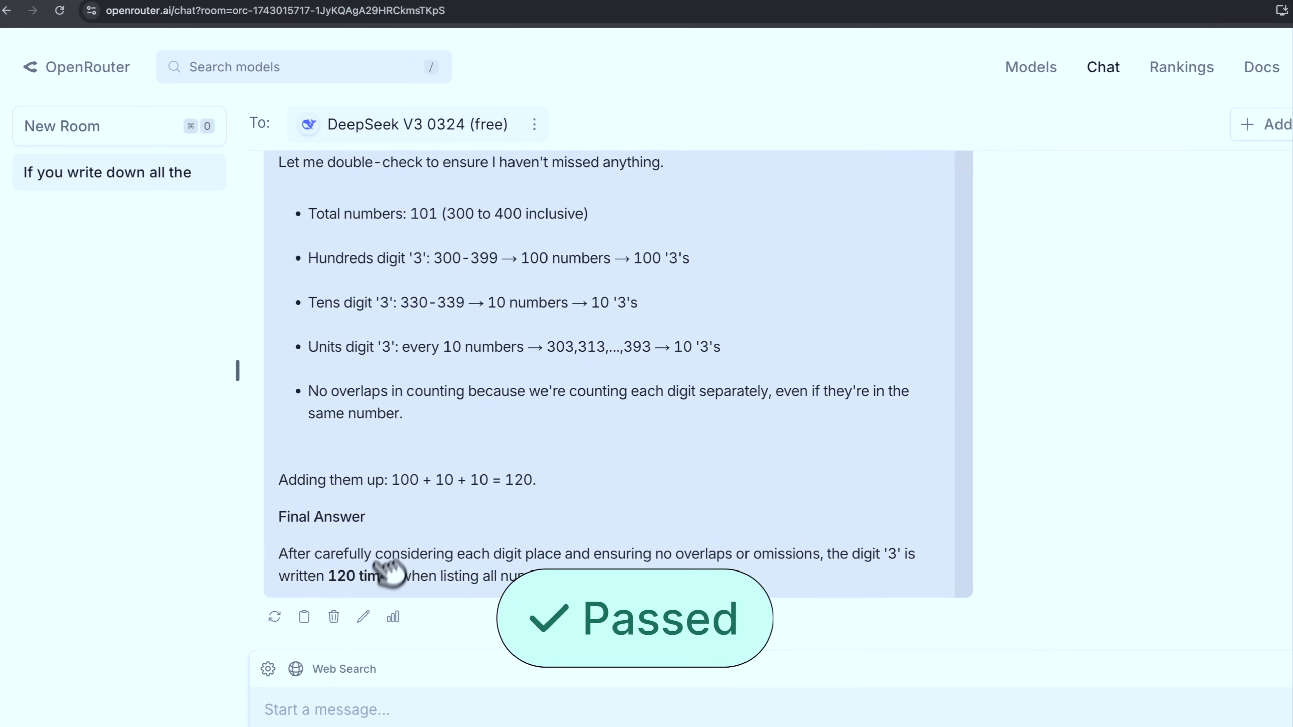
{"action": "left_click", "coordinate": [610, 42]}
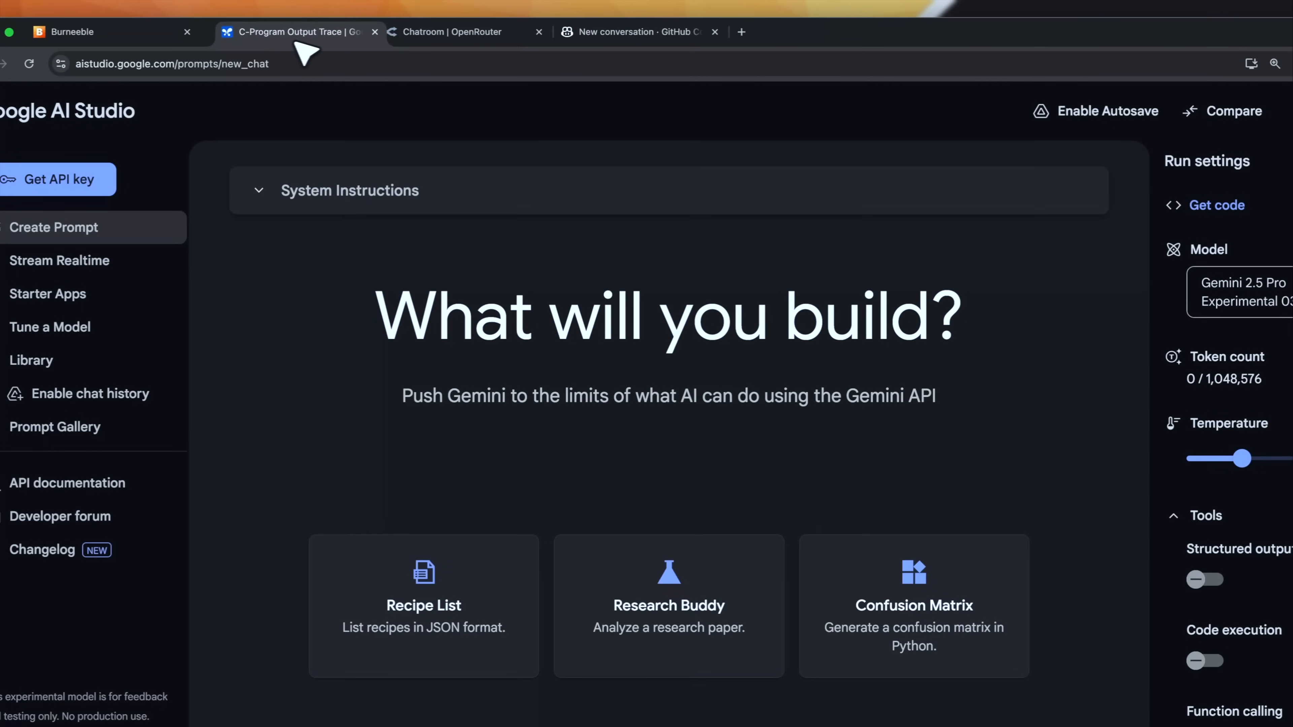
- Run the Lucy age puzzle in AI Studio, getting Gemini's answer of 9 years
{"action": "left_click", "coordinate": [449, 32]}
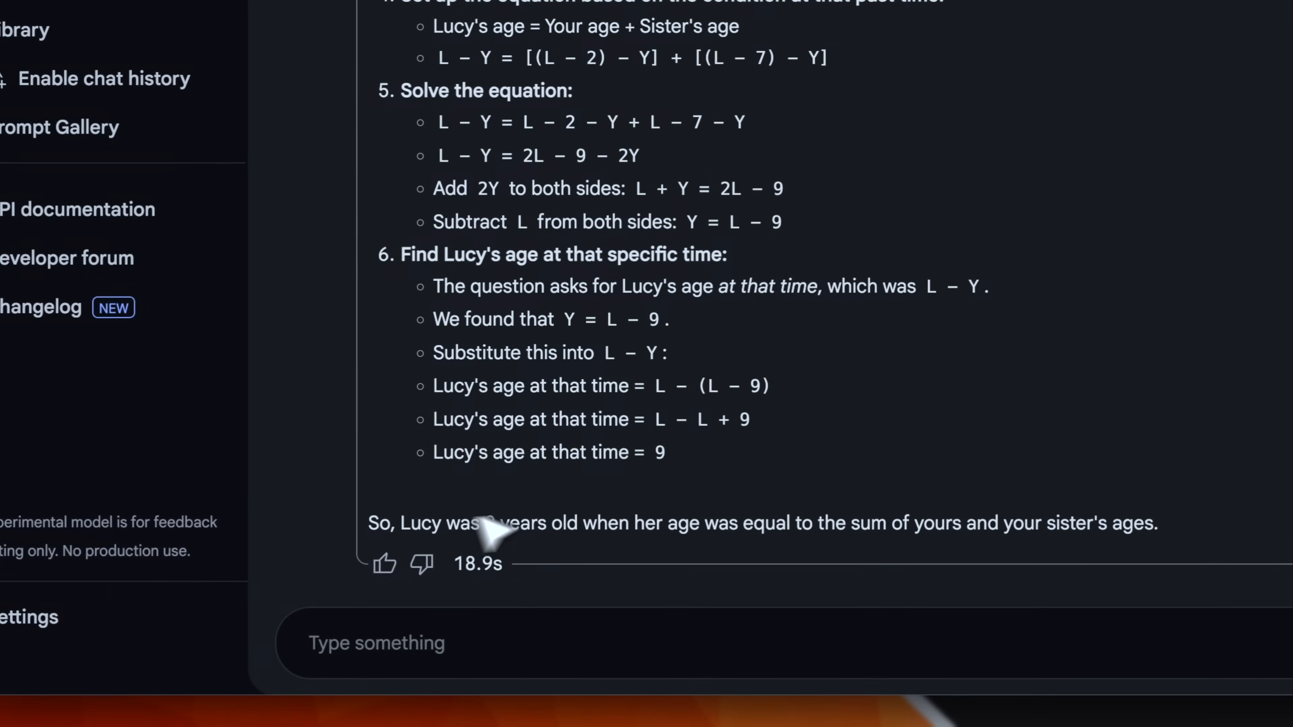
{"action": "mouse_move", "coordinate": [495, 528]}
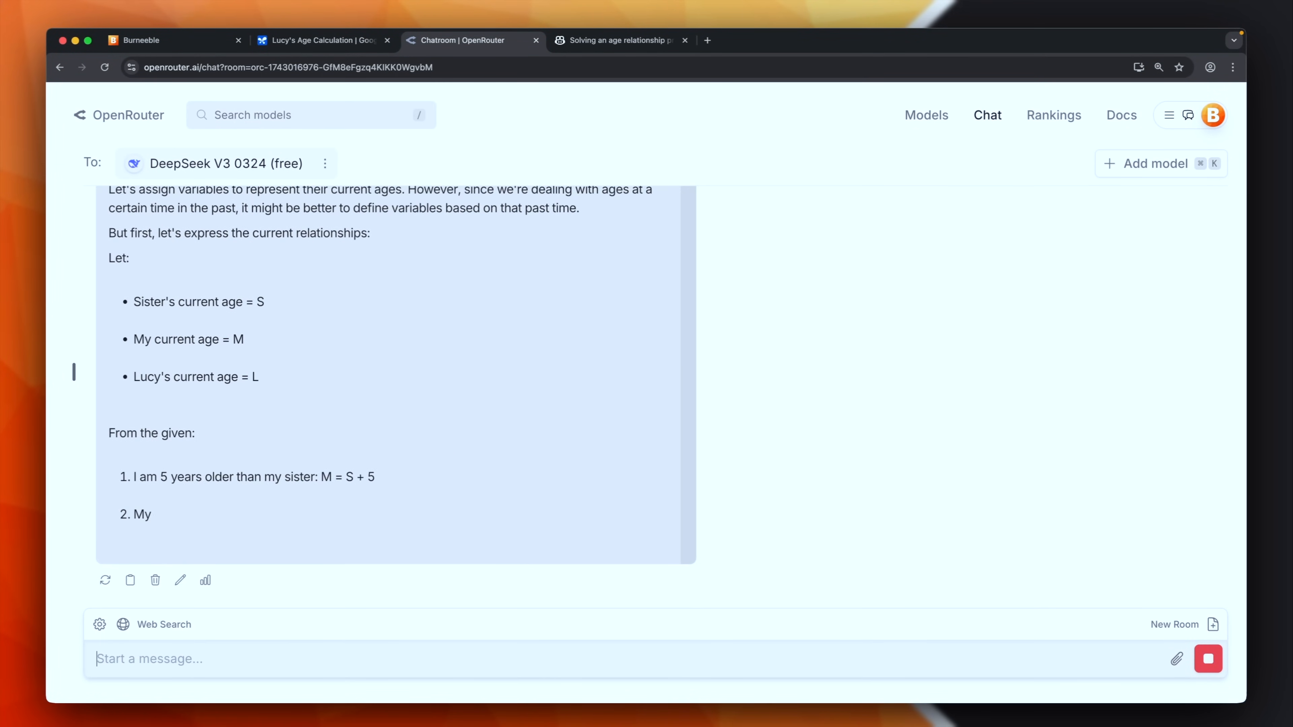
- Read DeepSeek V3 0324's conclusion that Lucy was 9 years old
{"action": "scroll", "scroll_direction": "down", "scroll_amount": 3}
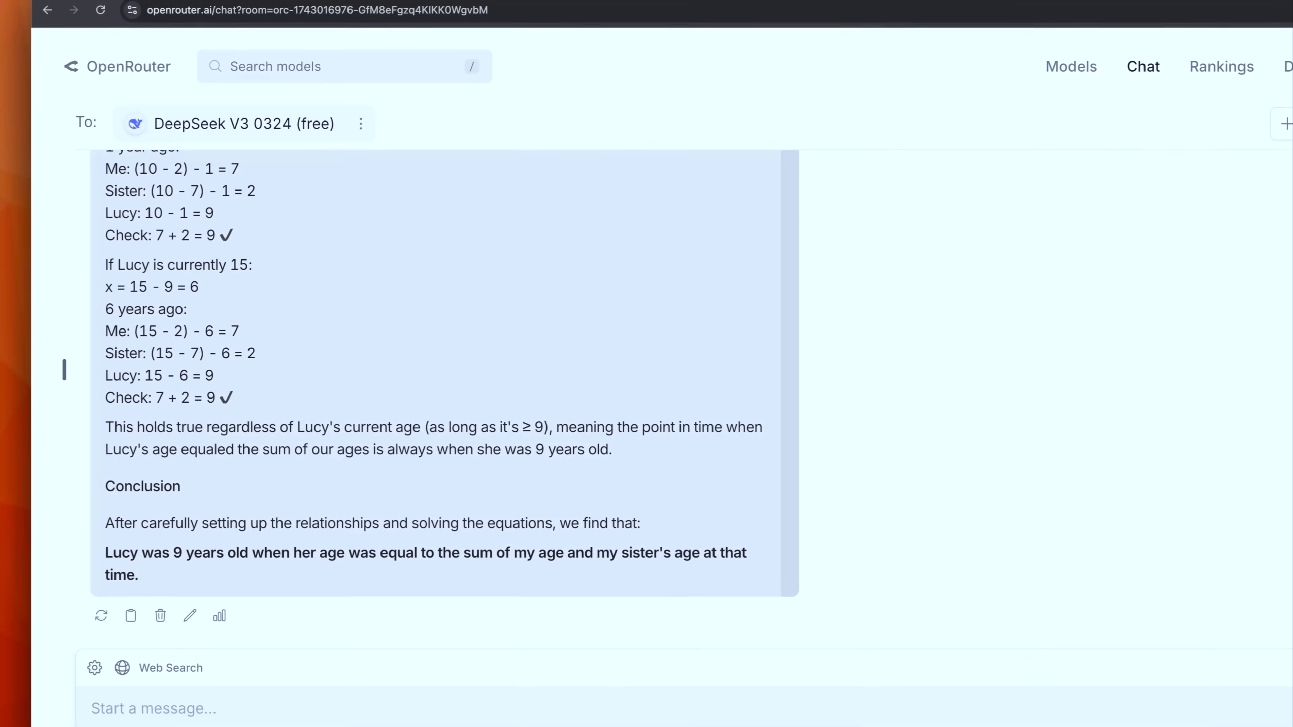
{"action": "mouse_move", "coordinate": [198, 585]}
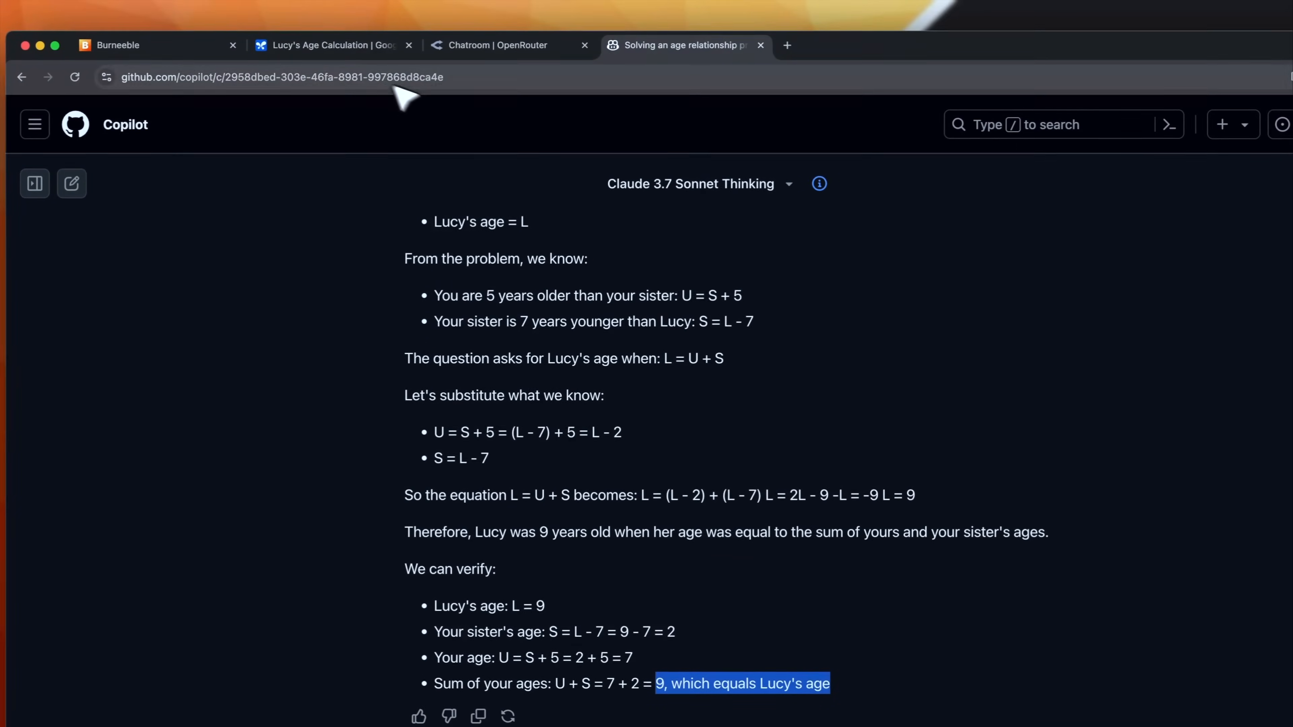
- Return to the results table after Claude also answered 9
{"action": "left_click", "coordinate": [155, 45]}
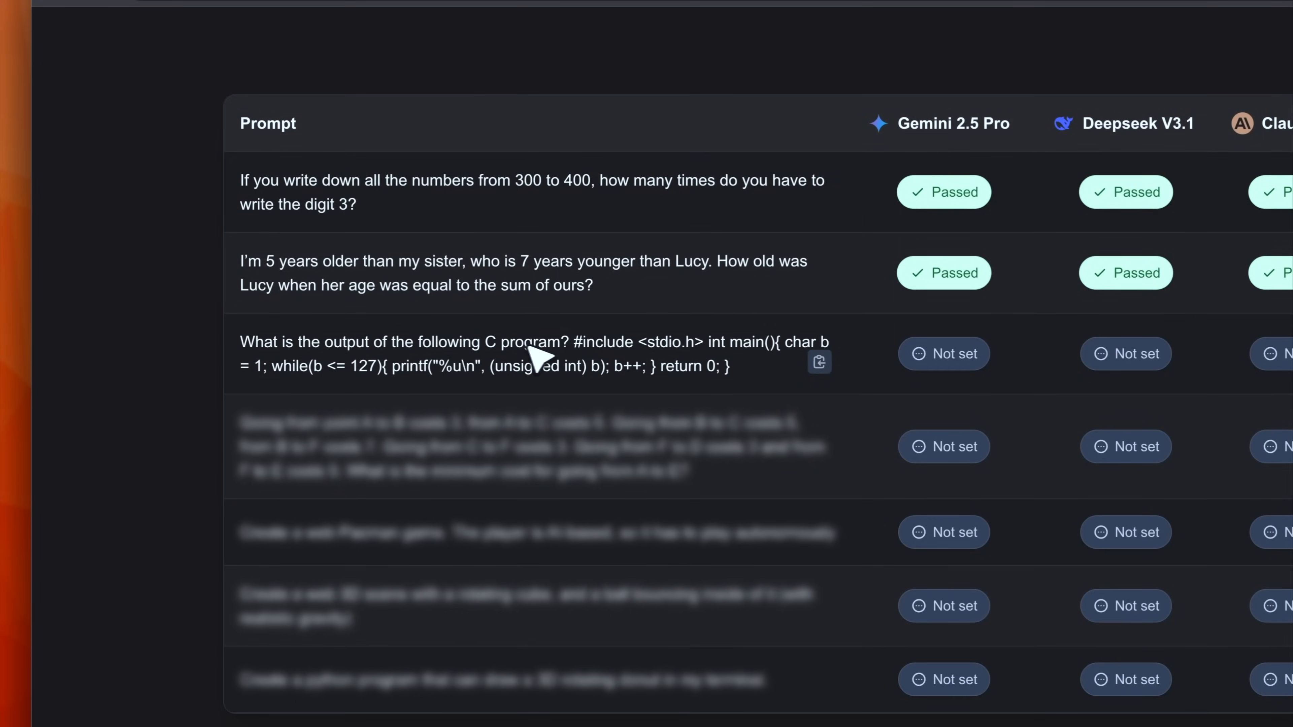
- View the third prompt's C program laid out as code
{"action": "left_click", "coordinate": [817, 363]}
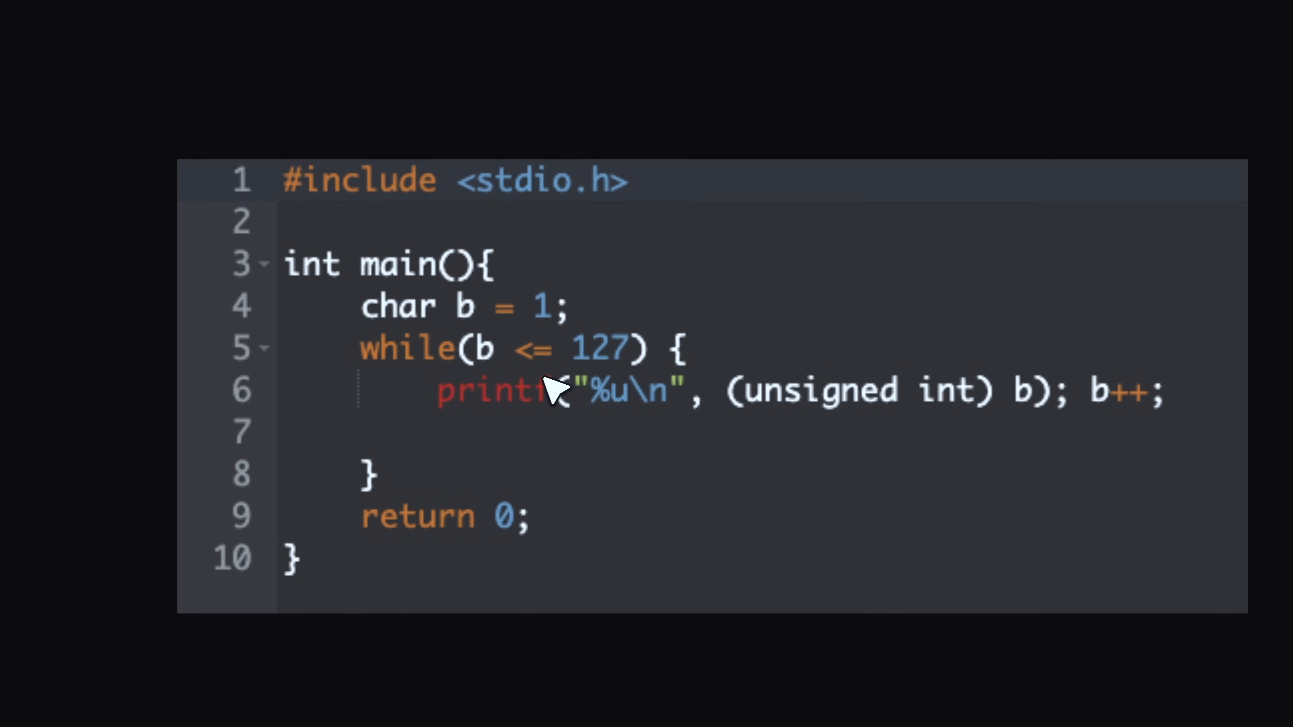
{"action": "mouse_move", "coordinate": [399, 494]}
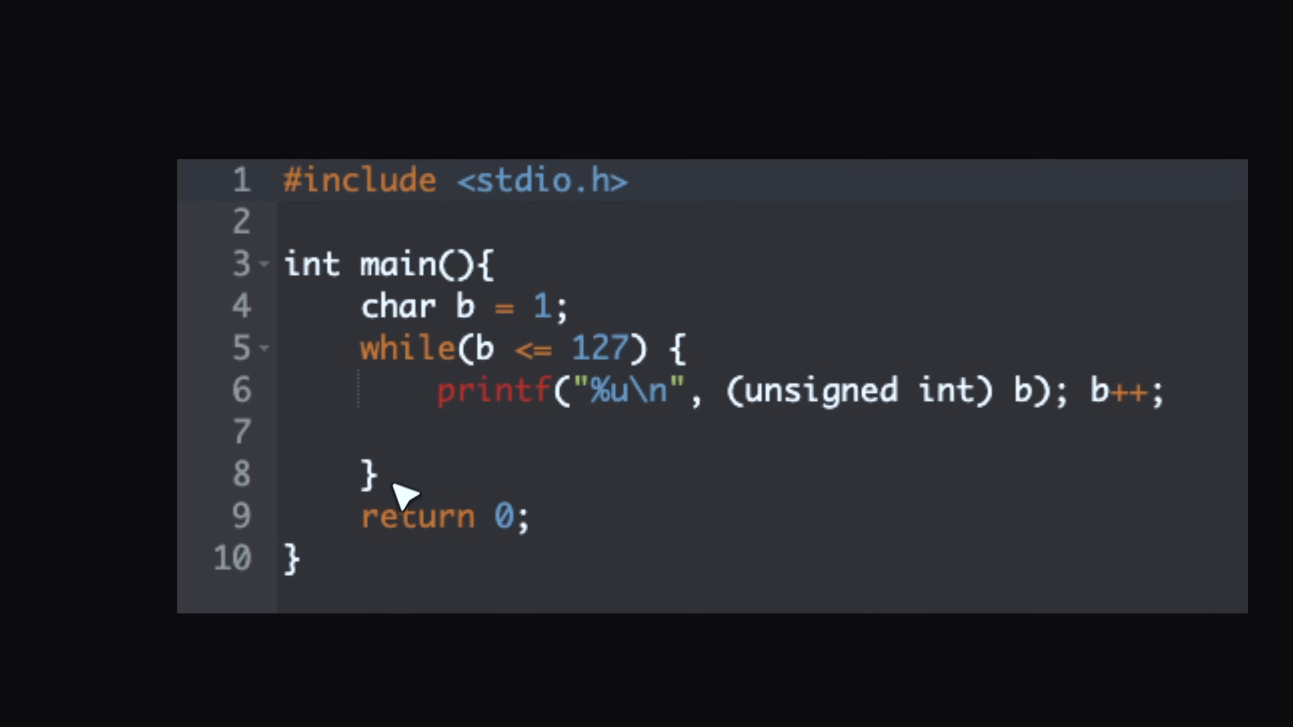
{"action": "mouse_move", "coordinate": [595, 387]}
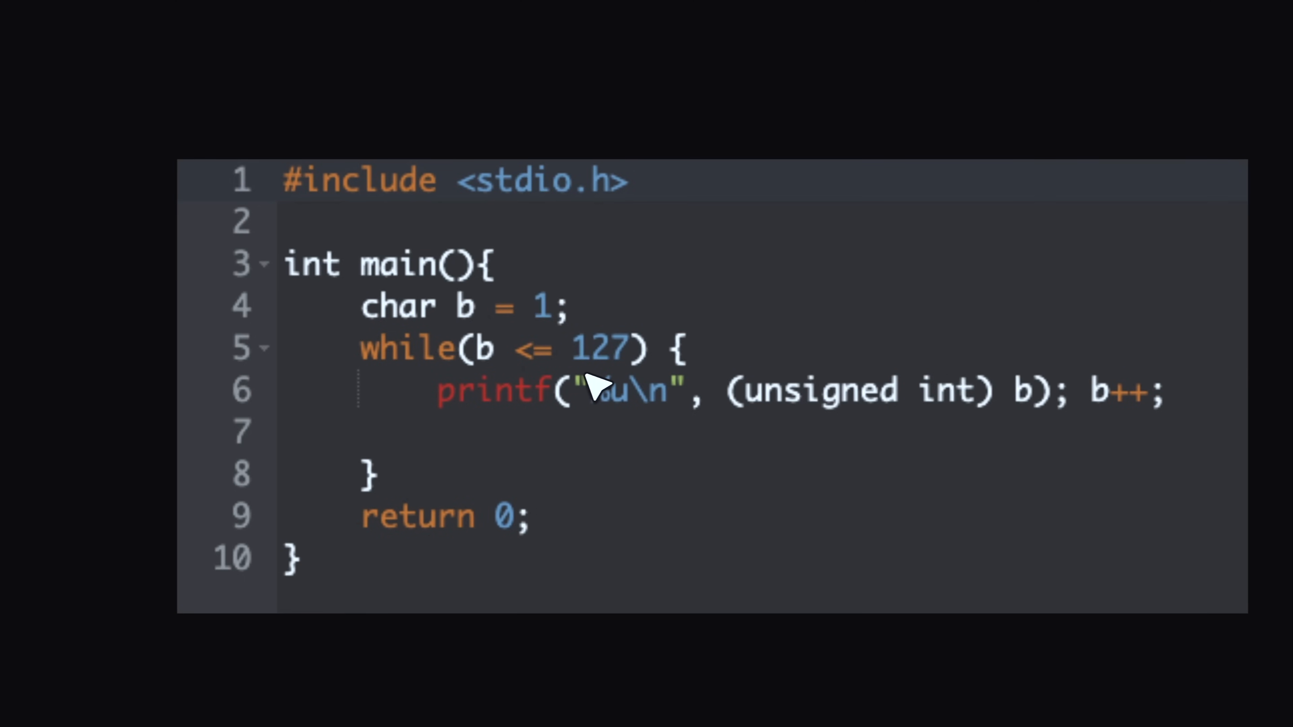
{"action": "mouse_move", "coordinate": [400, 321]}
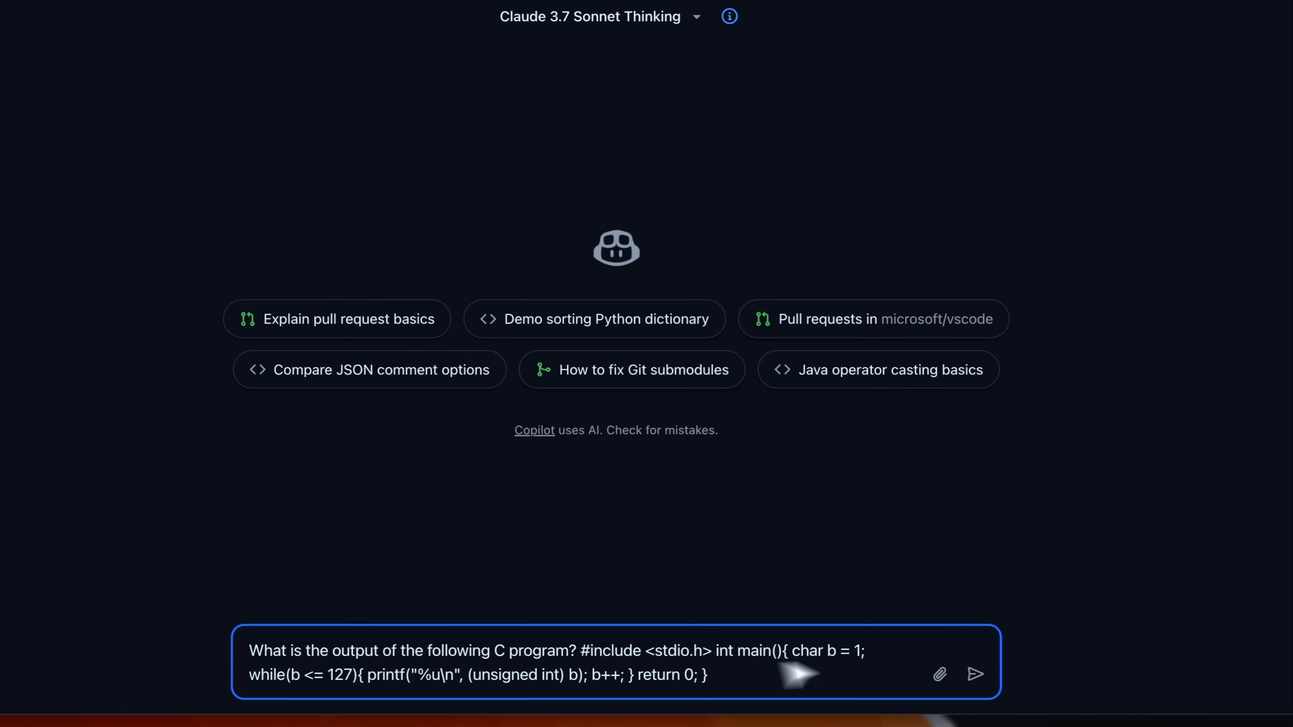
- Send the C program question to Claude in Copilot
{"action": "left_click", "coordinate": [974, 675]}
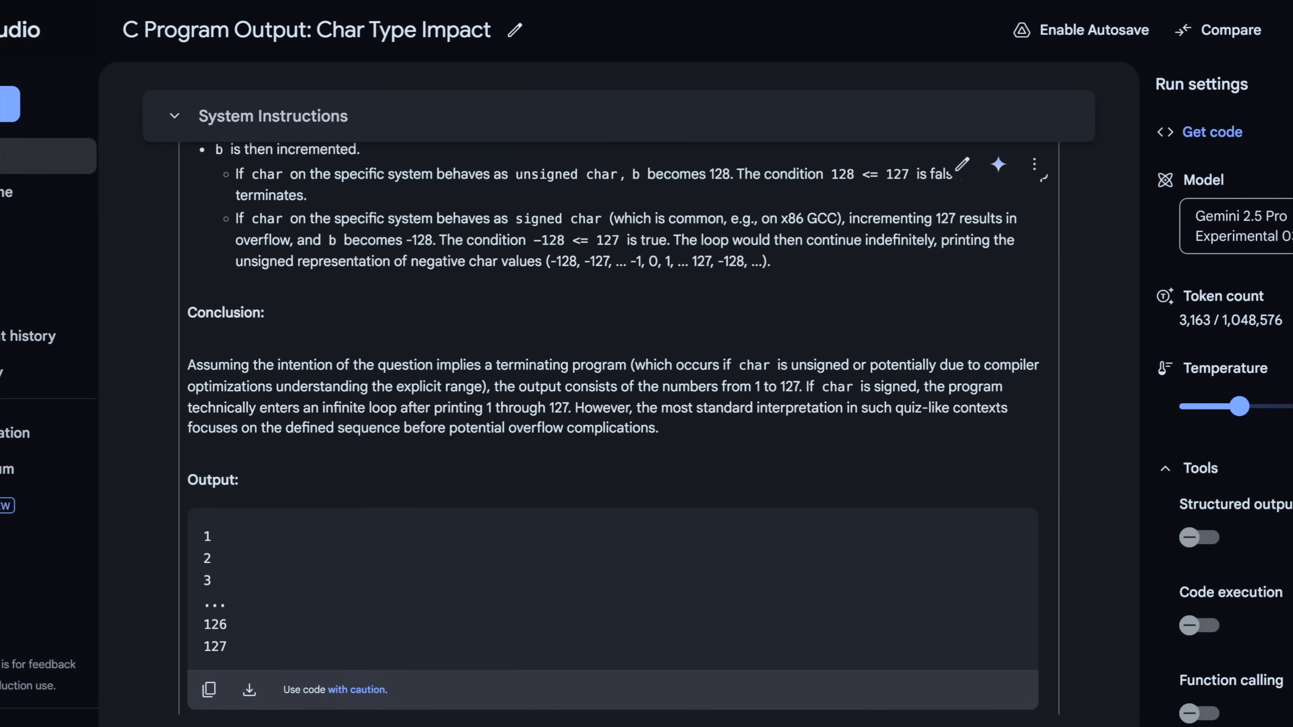
{"action": "mouse_move", "coordinate": [750, 383]}
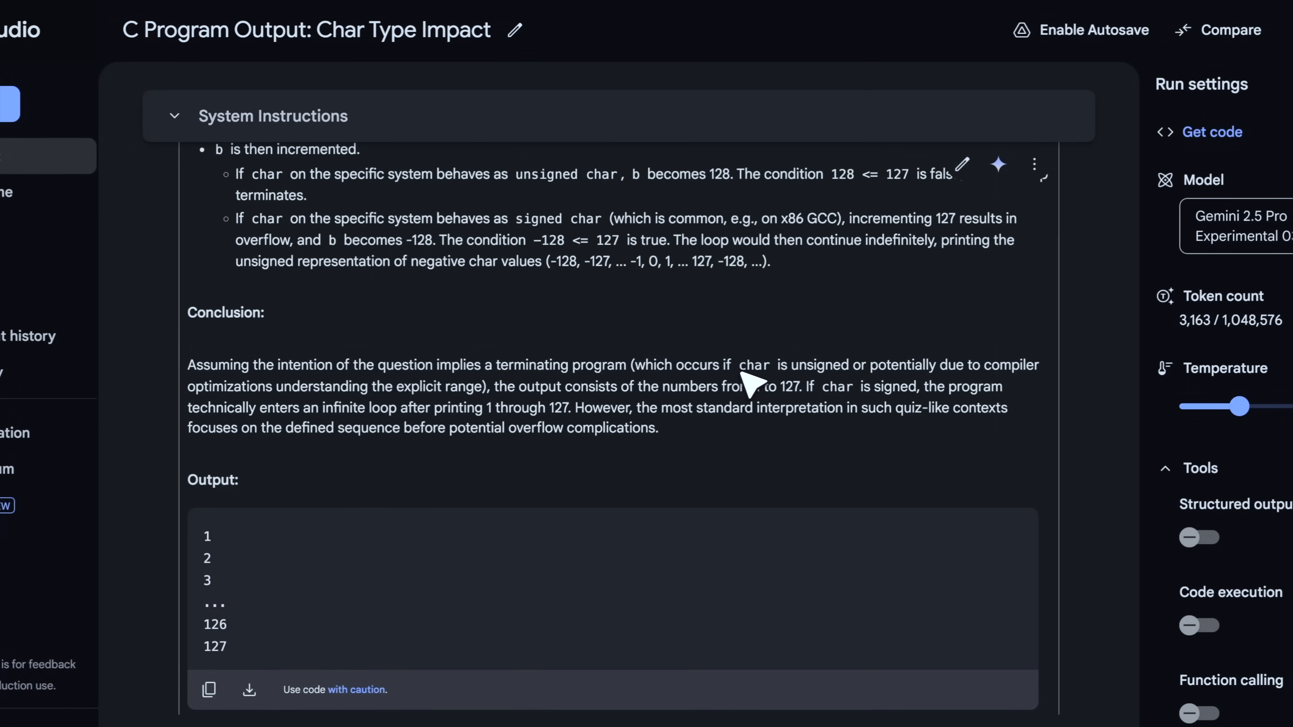
{"action": "mouse_move", "coordinate": [585, 404]}
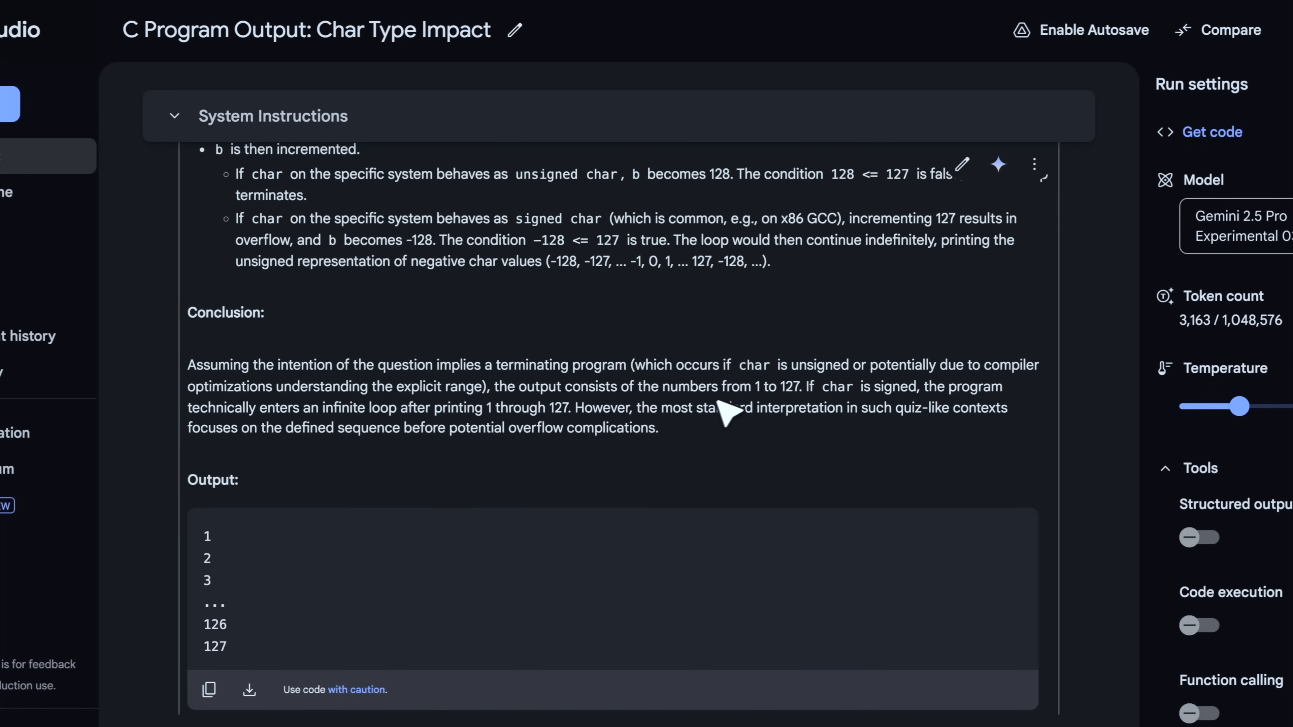
{"action": "mouse_move", "coordinate": [750, 410]}
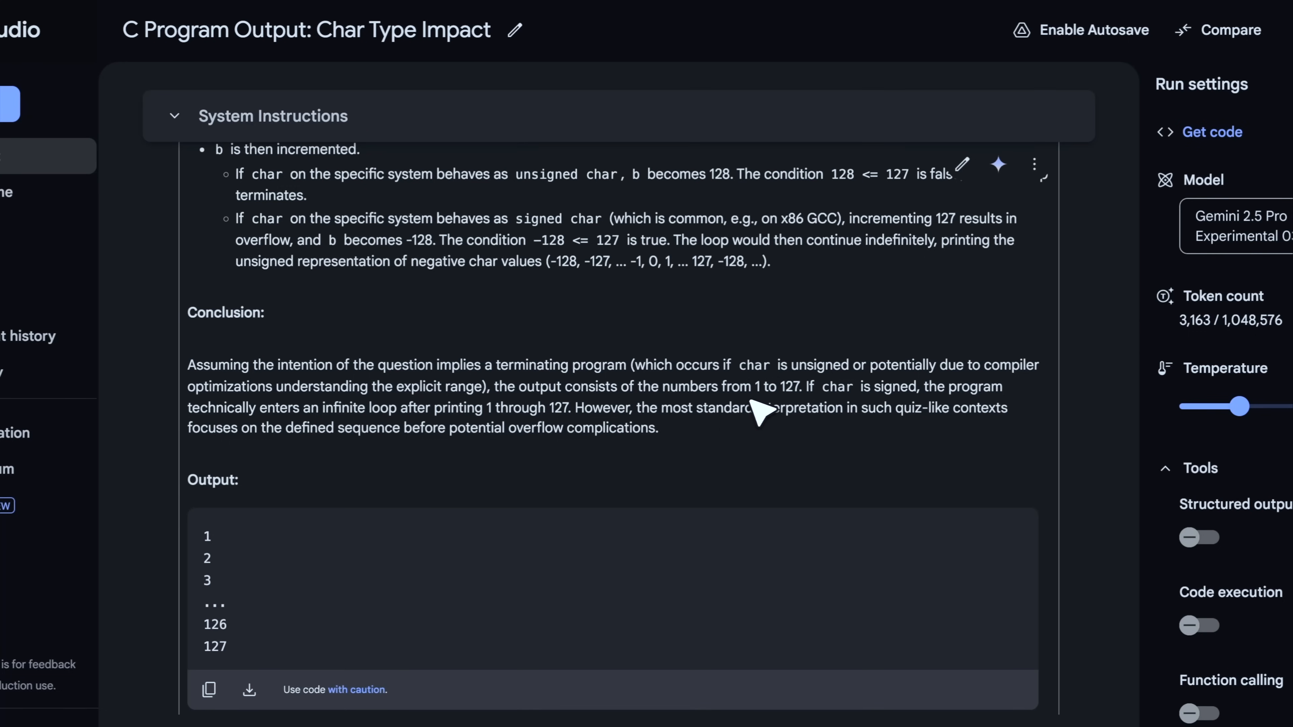
{"action": "mouse_move", "coordinate": [886, 404]}
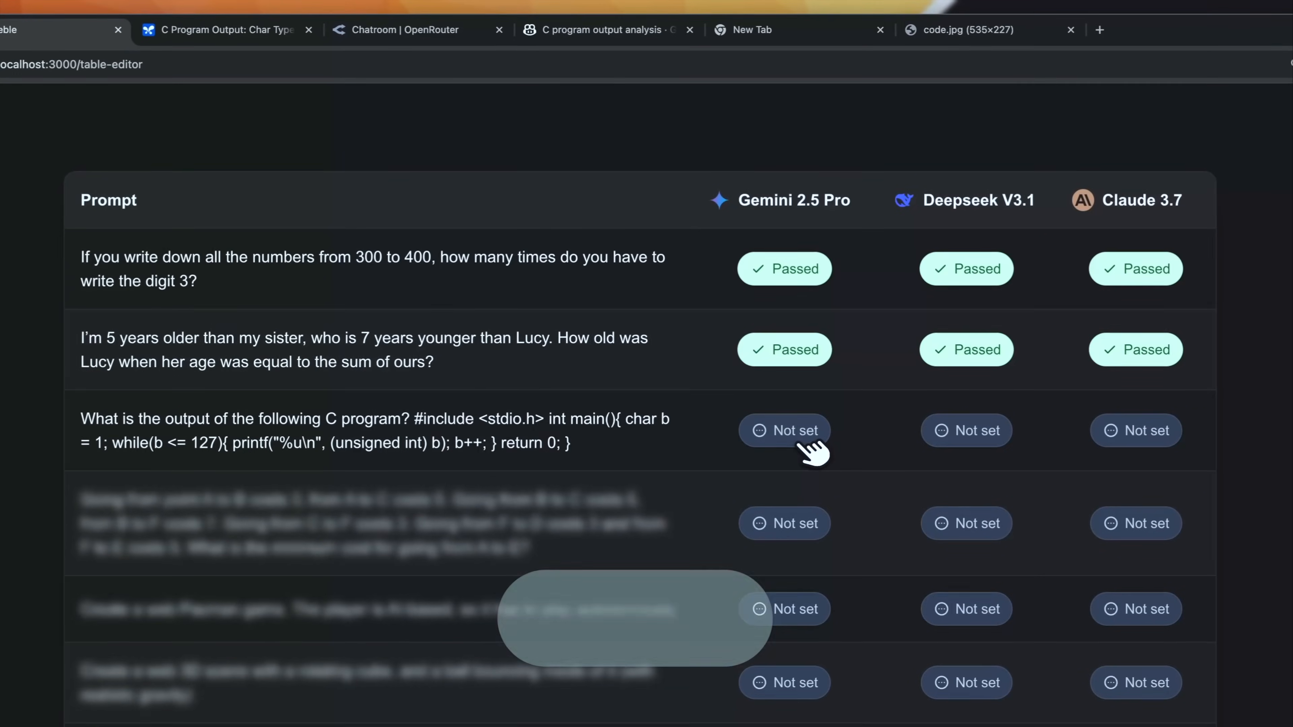
- Mark Gemini 2.5 Pro Passed on the C program row
{"action": "left_click", "coordinate": [783, 429]}
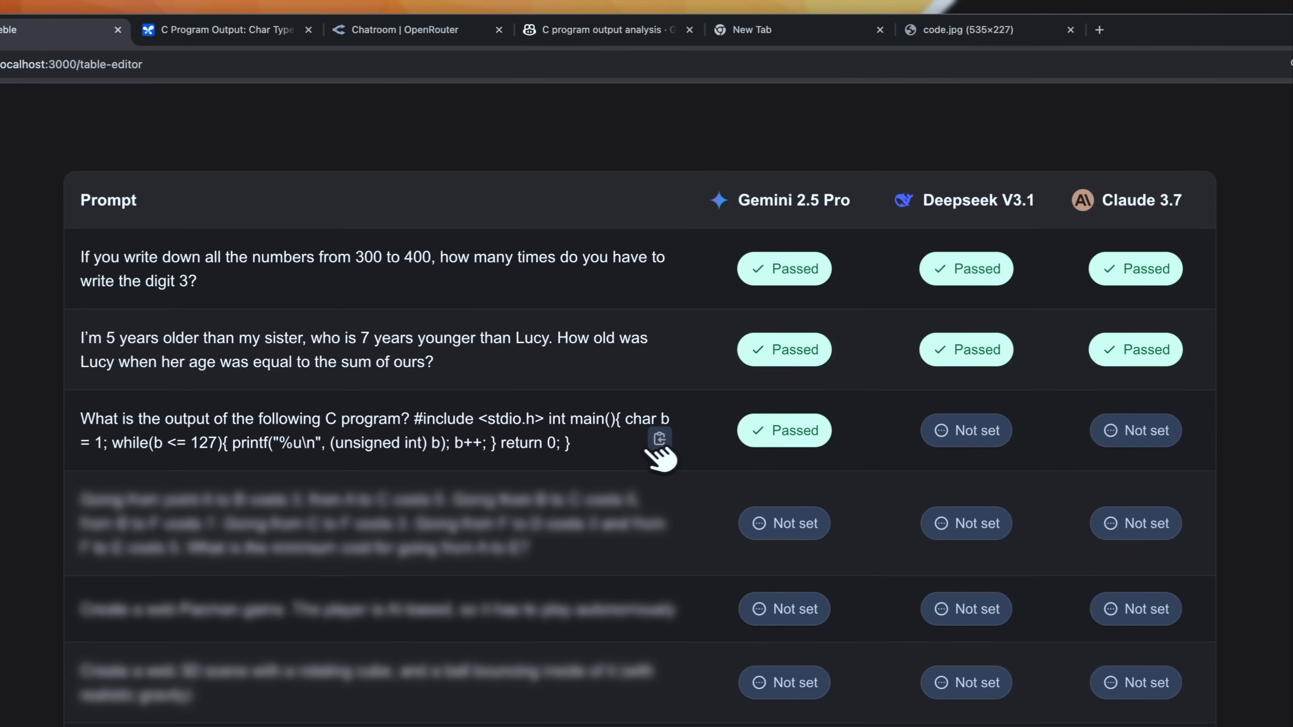
{"action": "mouse_move", "coordinate": [660, 438]}
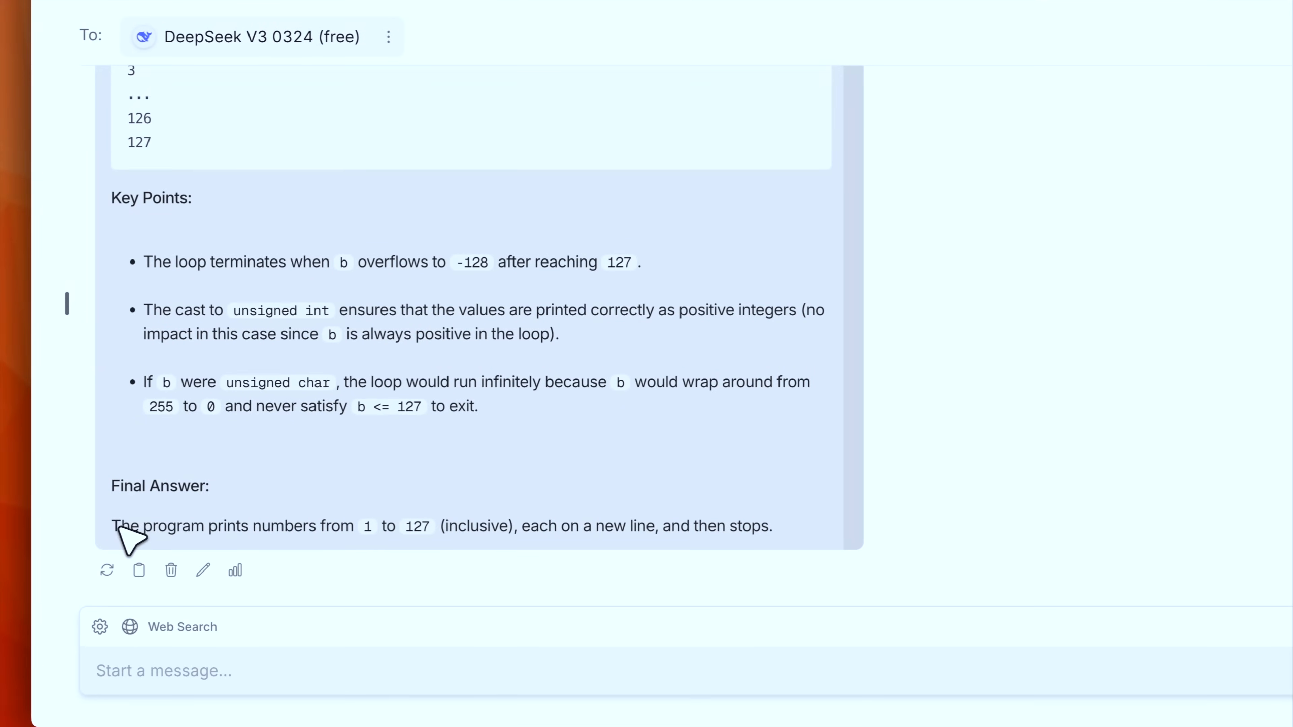
{"action": "mouse_move", "coordinate": [411, 546]}
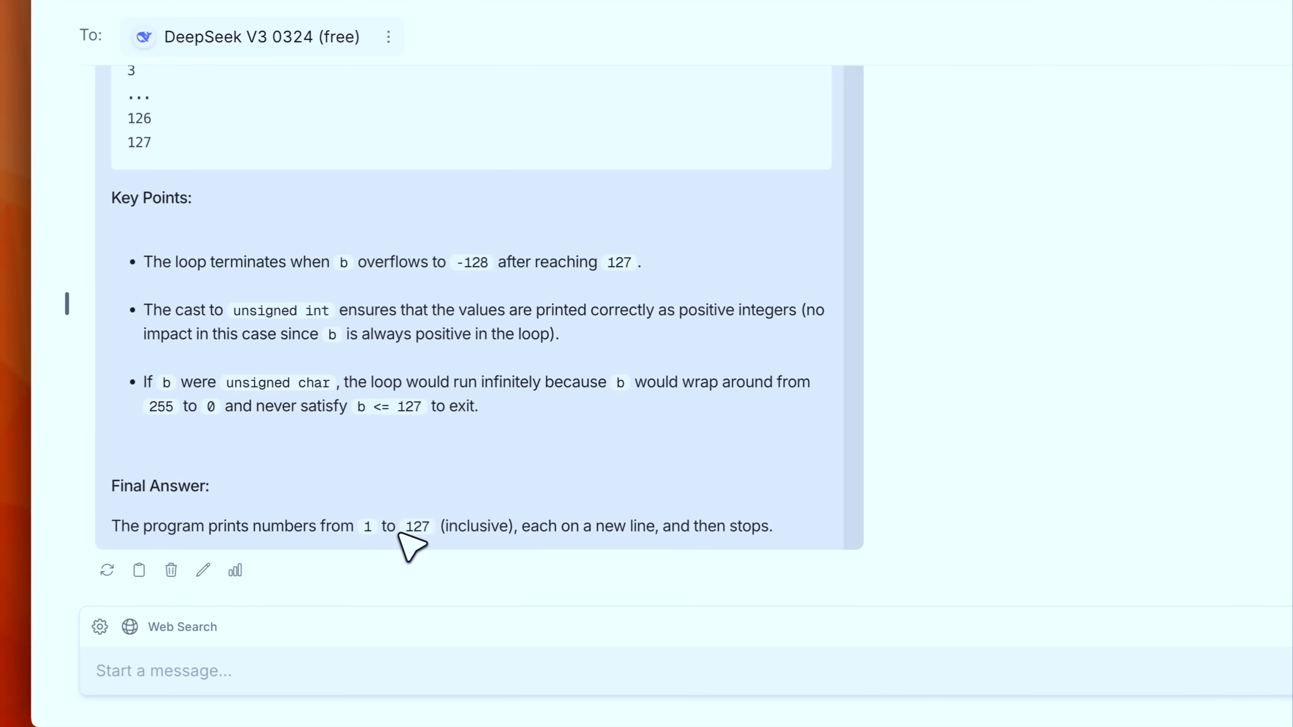
{"action": "mouse_move", "coordinate": [667, 546]}
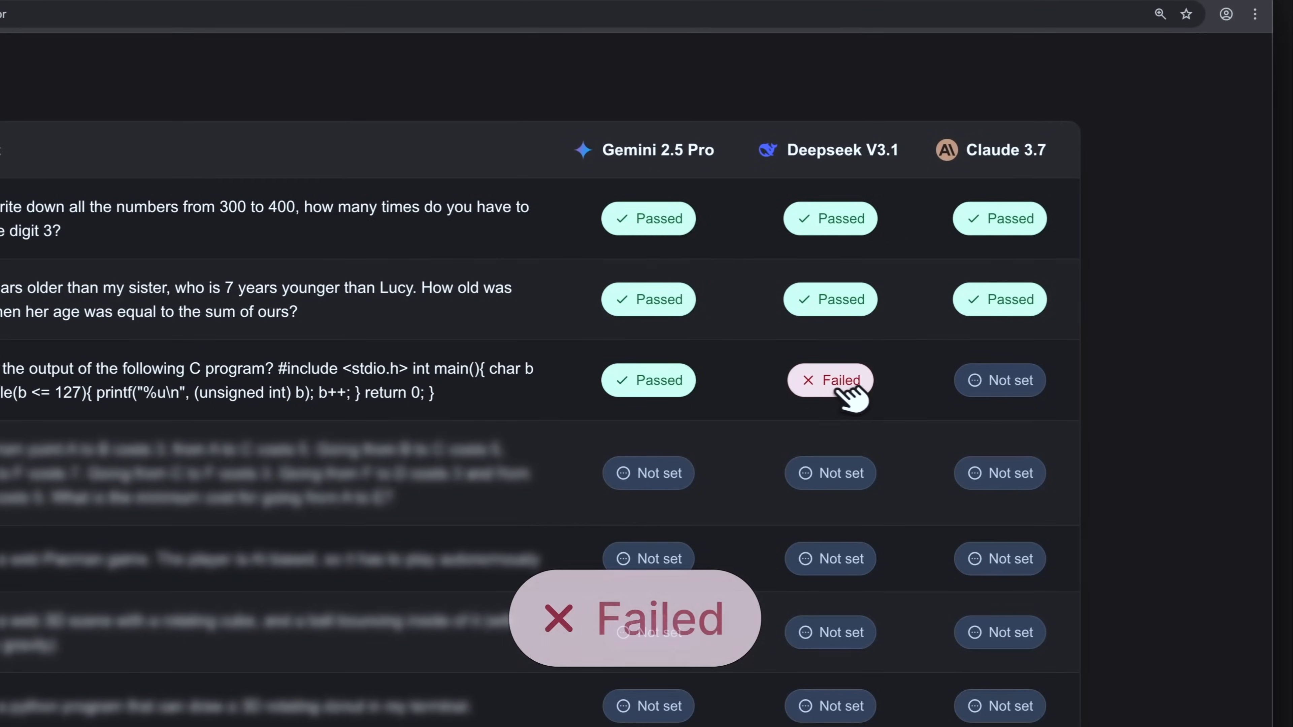
- Review Claude 3.7's C program answer before marking it Failed
{"action": "left_click", "coordinate": [829, 380]}
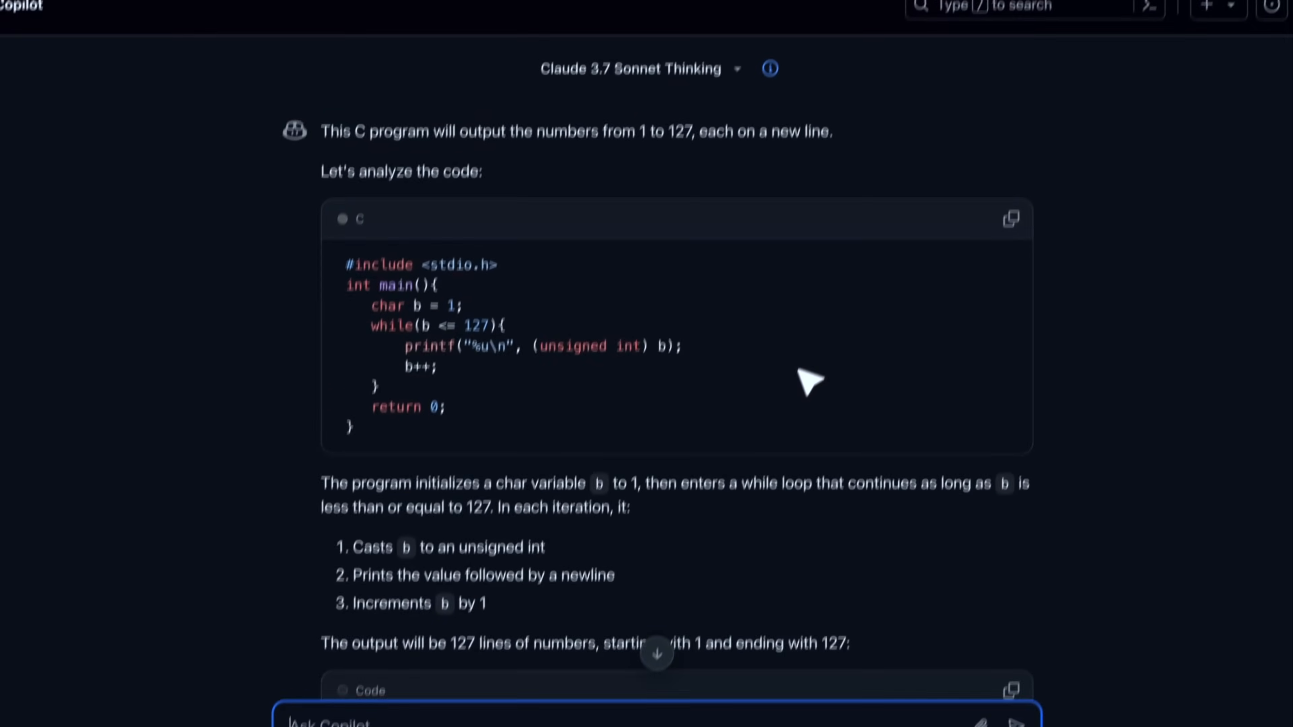
{"action": "scroll", "scroll_direction": "down", "scroll_amount": 3}
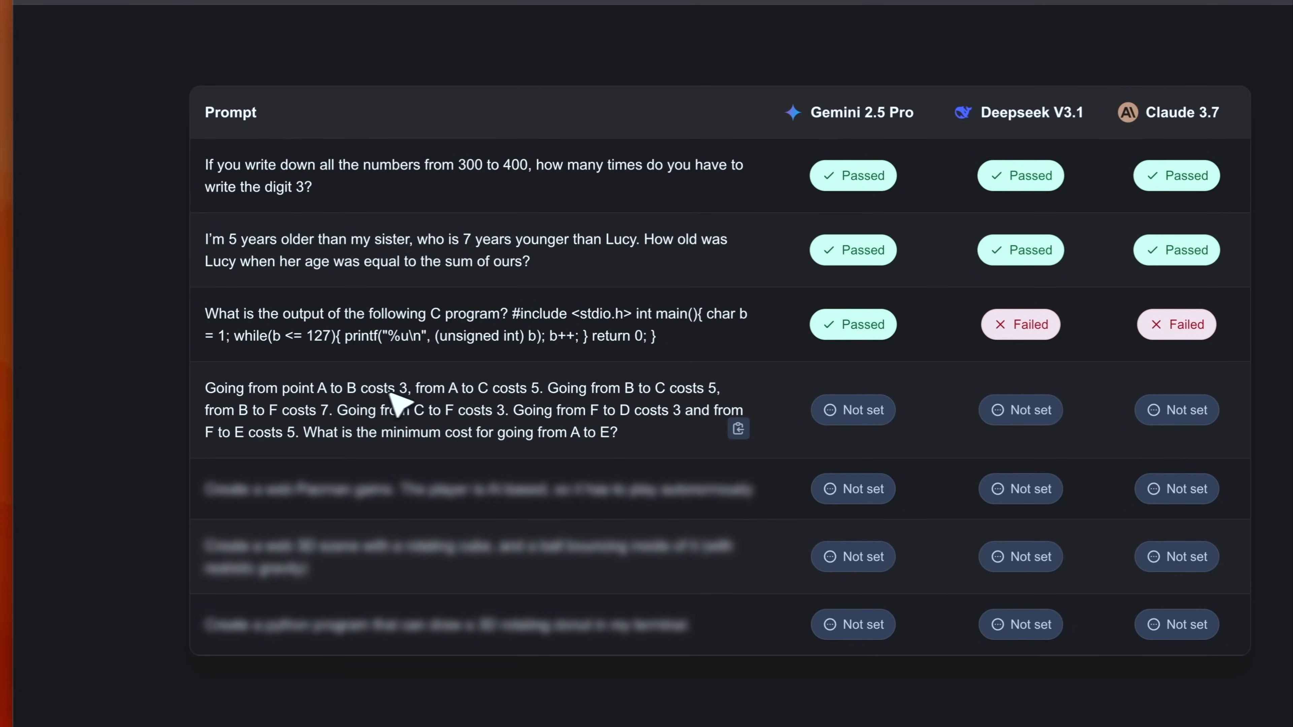
{"action": "mouse_move", "coordinate": [565, 404]}
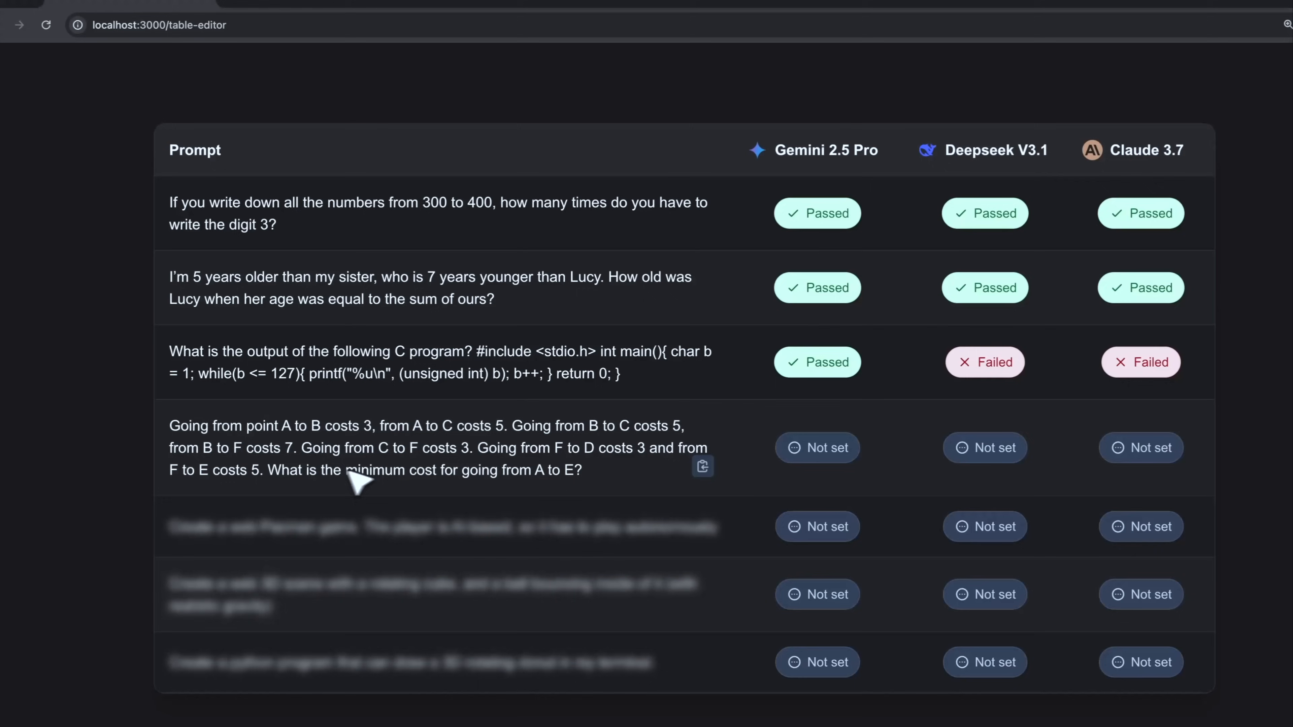
{"action": "mouse_move", "coordinate": [317, 482]}
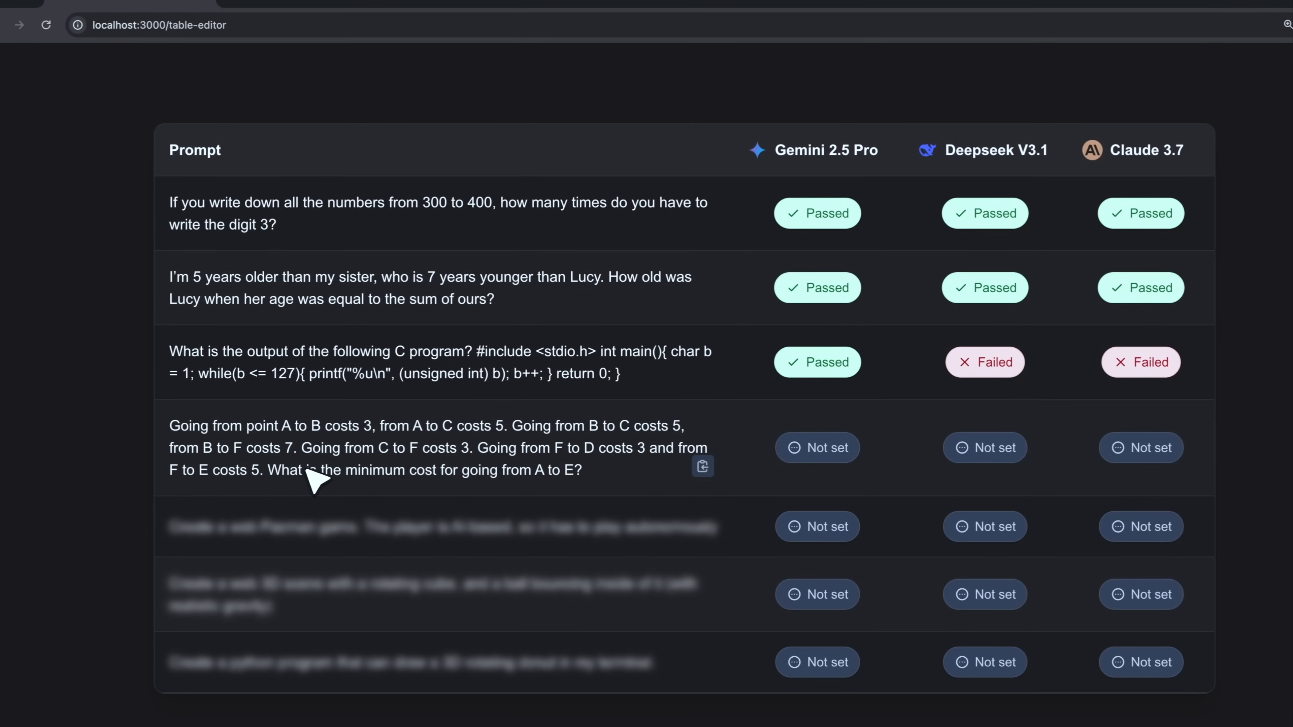
{"action": "mouse_move", "coordinate": [573, 482]}
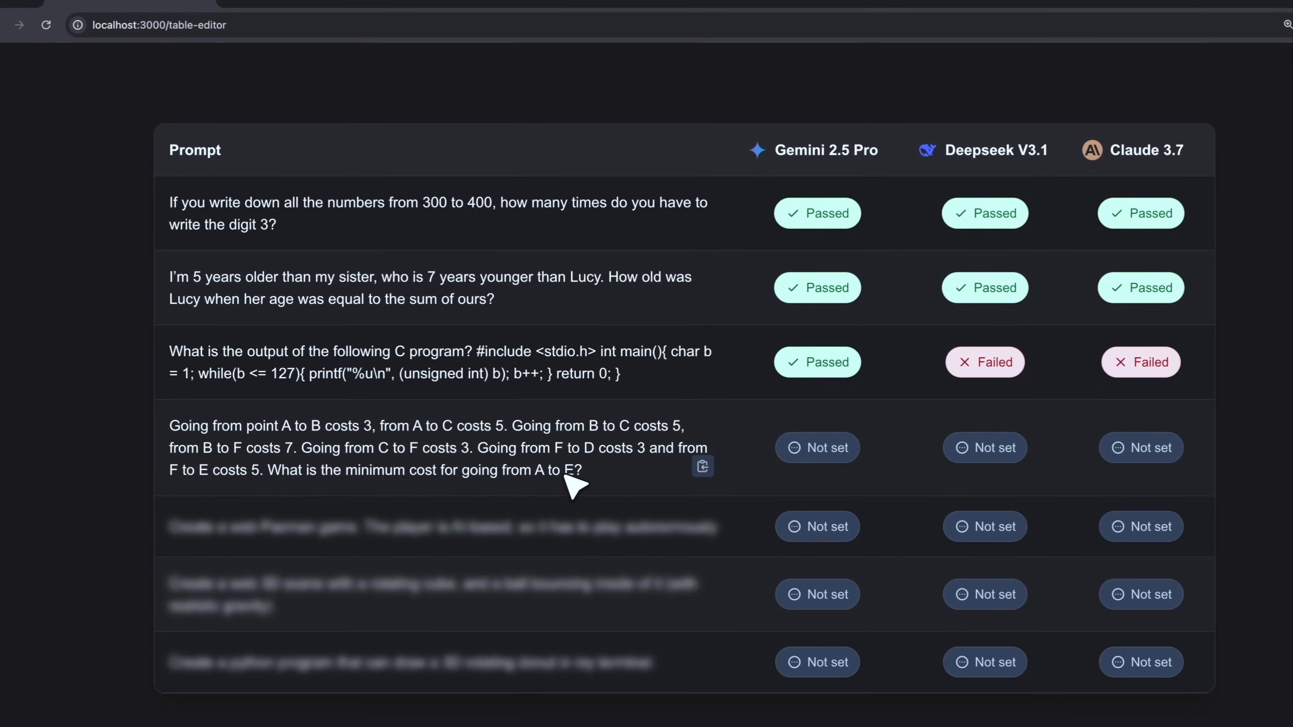
{"action": "mouse_move", "coordinate": [816, 429]}
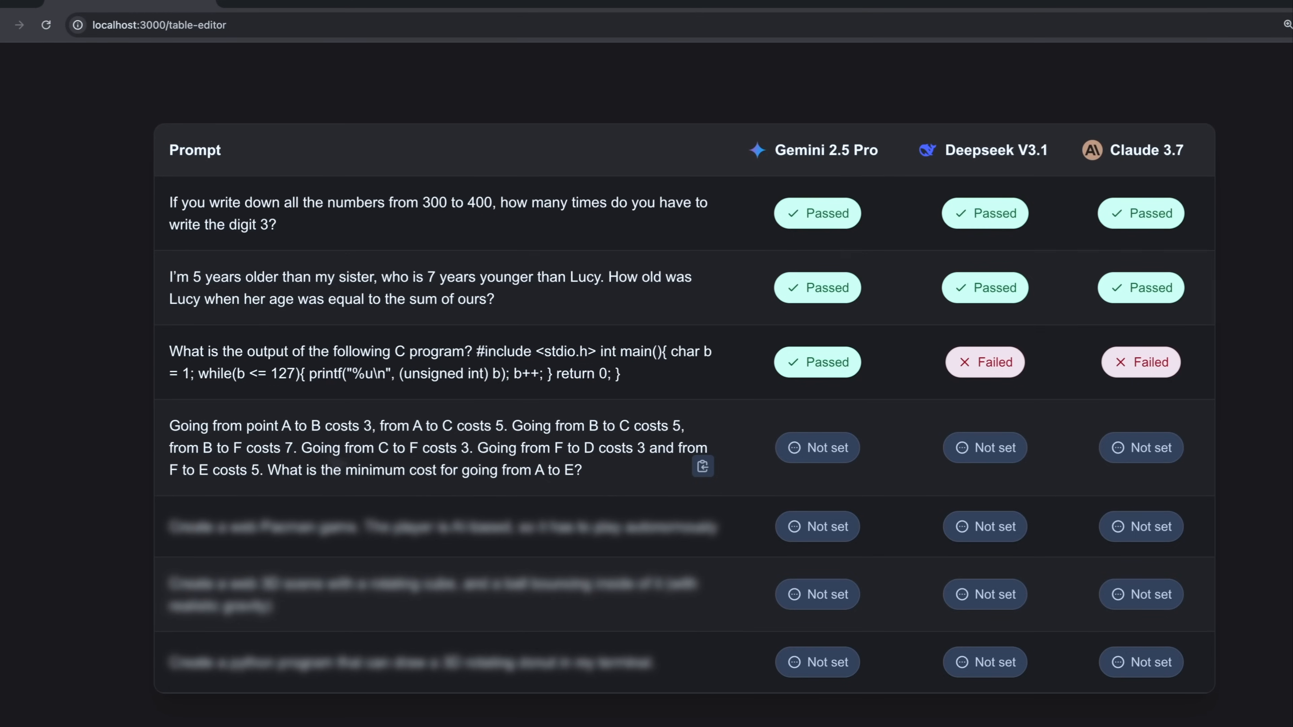
{"action": "mouse_move", "coordinate": [334, 464]}
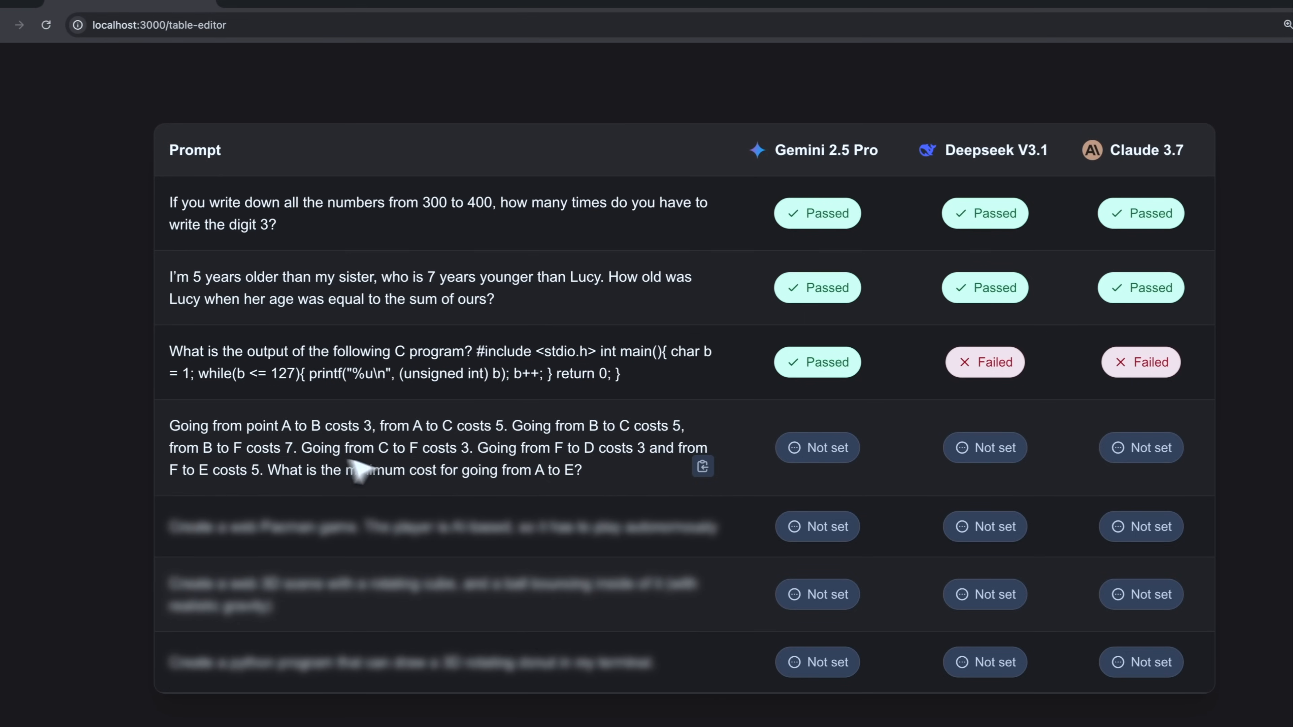
- Switch to Google AI Studio to view Gemini 2.5 Pro's A-to-E minimum cost answer of 13
{"action": "left_click", "coordinate": [404, 49]}
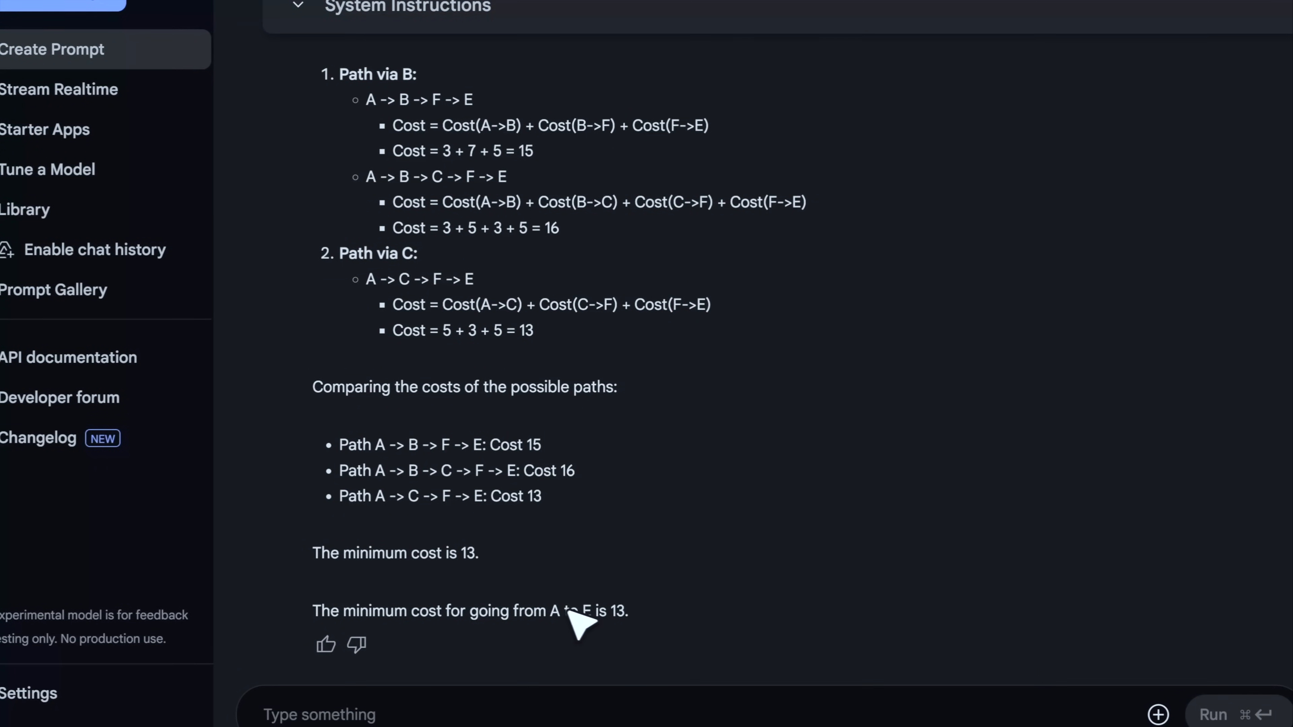
{"action": "mouse_move", "coordinate": [509, 642]}
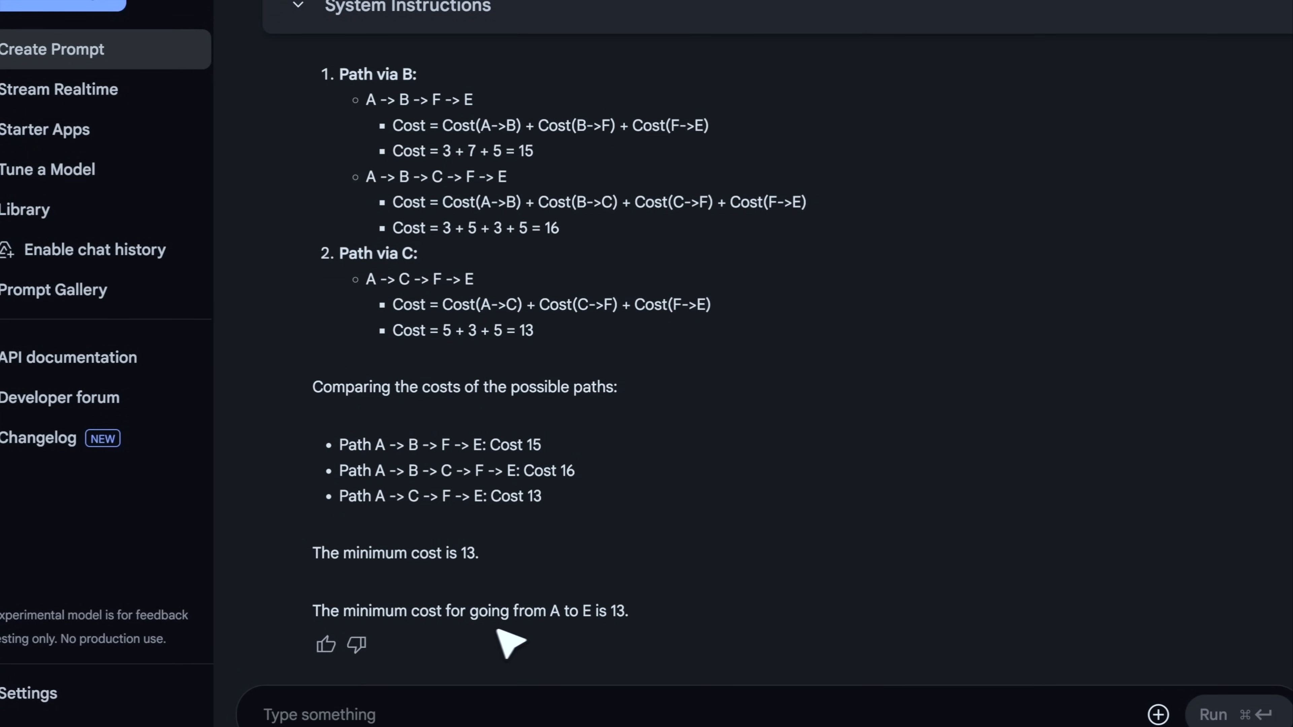
{"action": "mouse_move", "coordinate": [647, 622]}
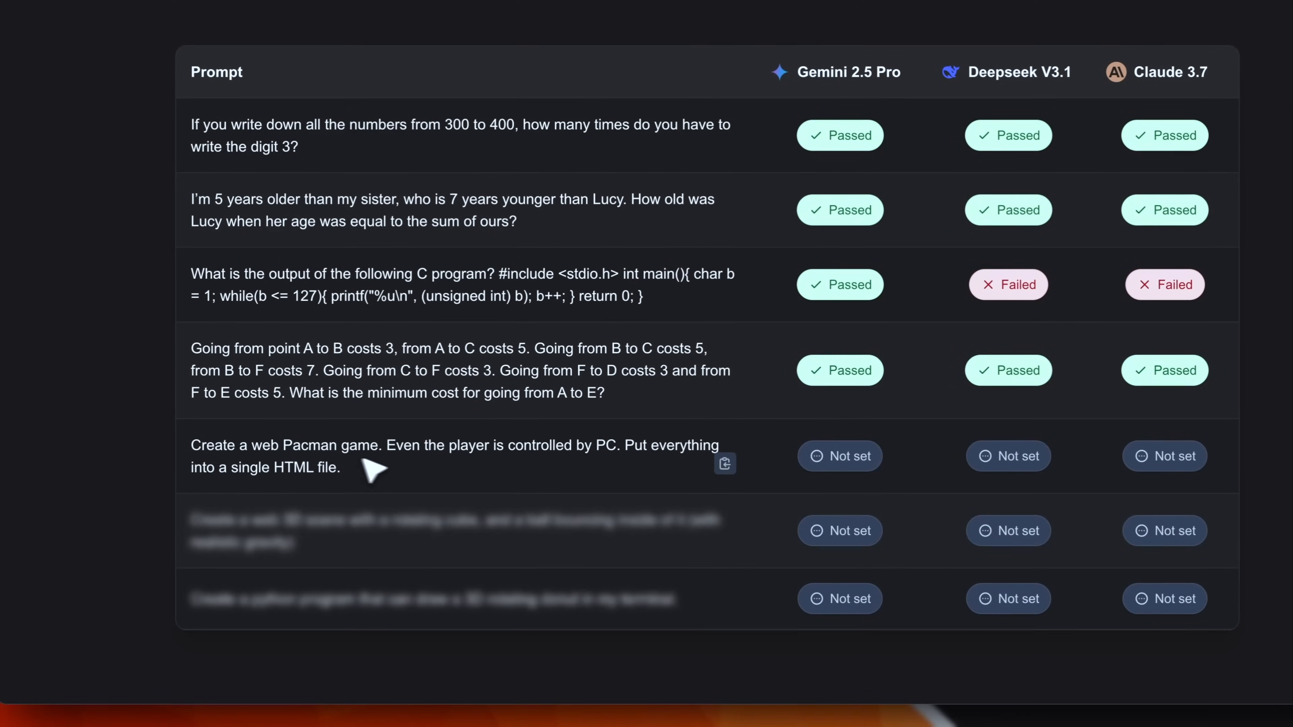
{"action": "mouse_move", "coordinate": [532, 462]}
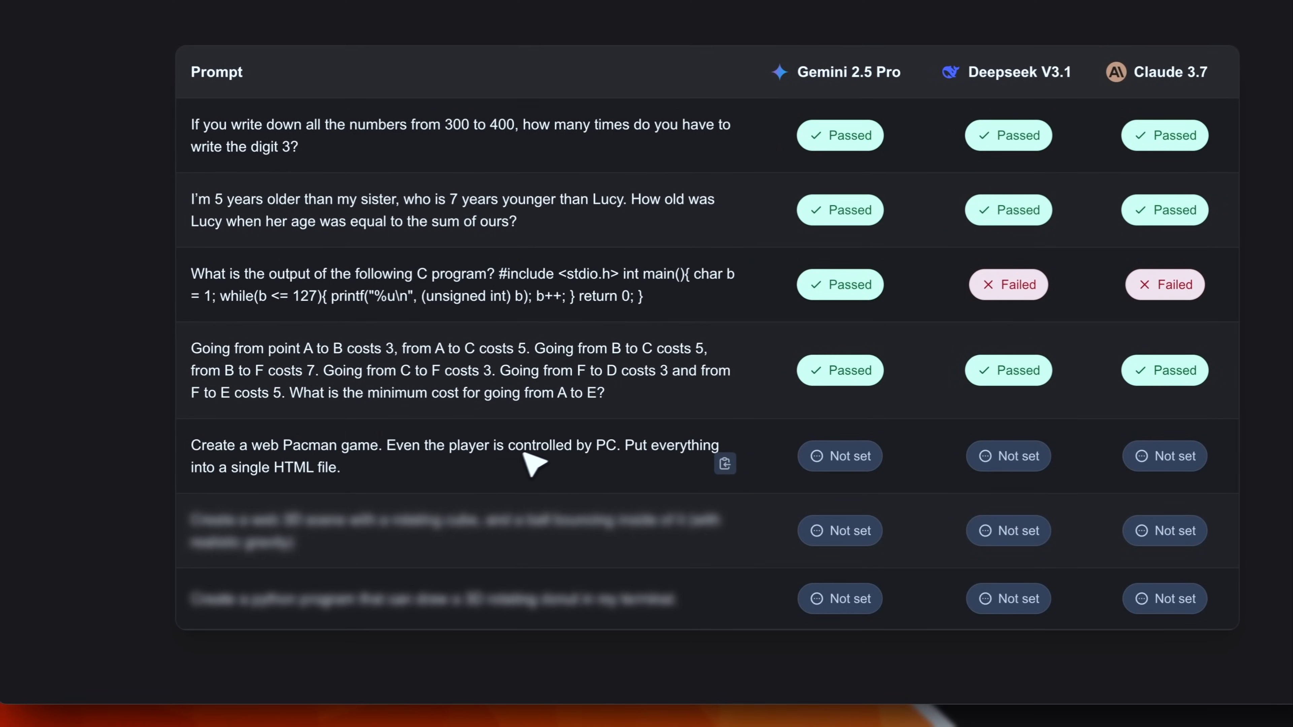
{"action": "mouse_move", "coordinate": [651, 456]}
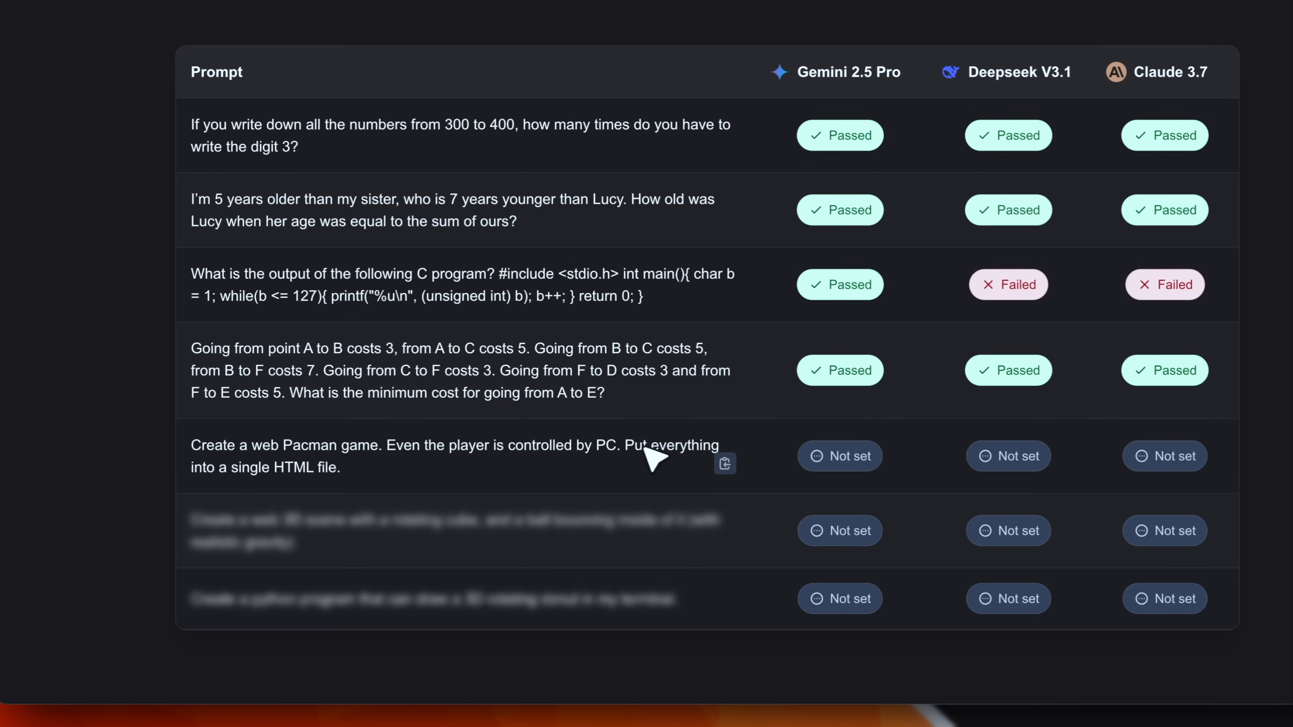
{"action": "mouse_move", "coordinate": [726, 463]}
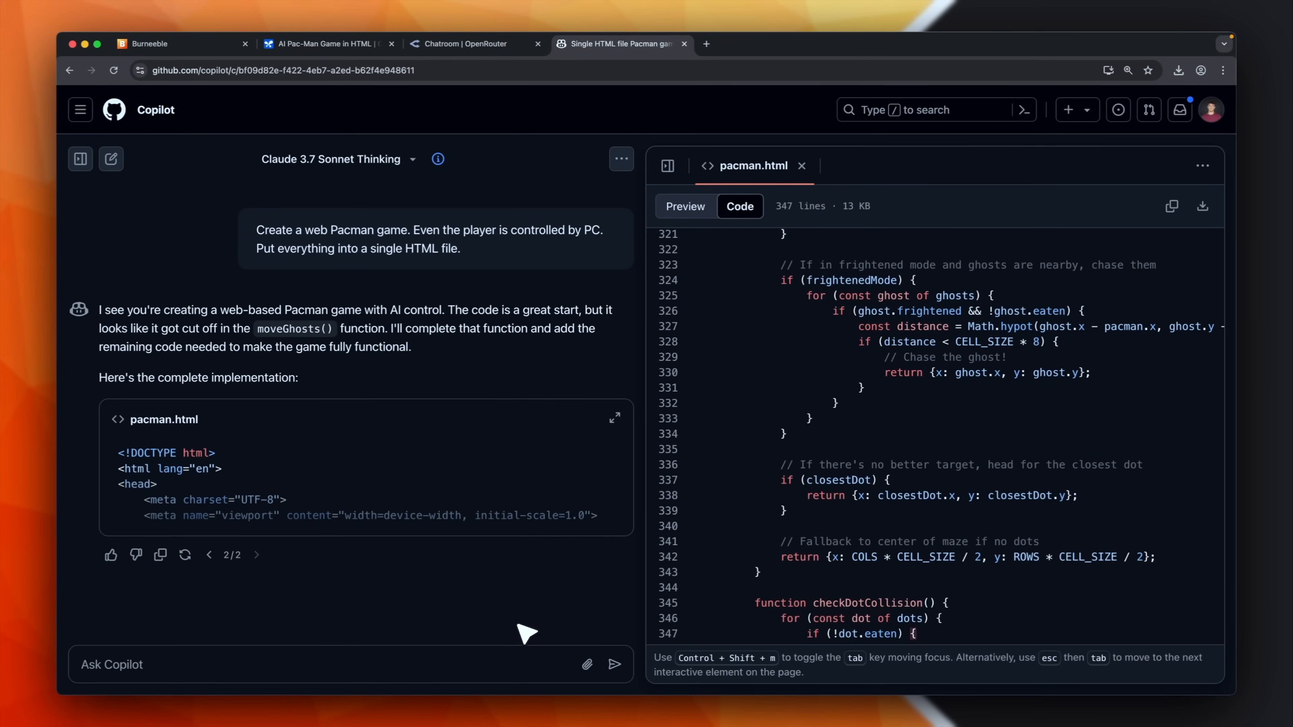
{"action": "mouse_move", "coordinate": [1068, 198]}
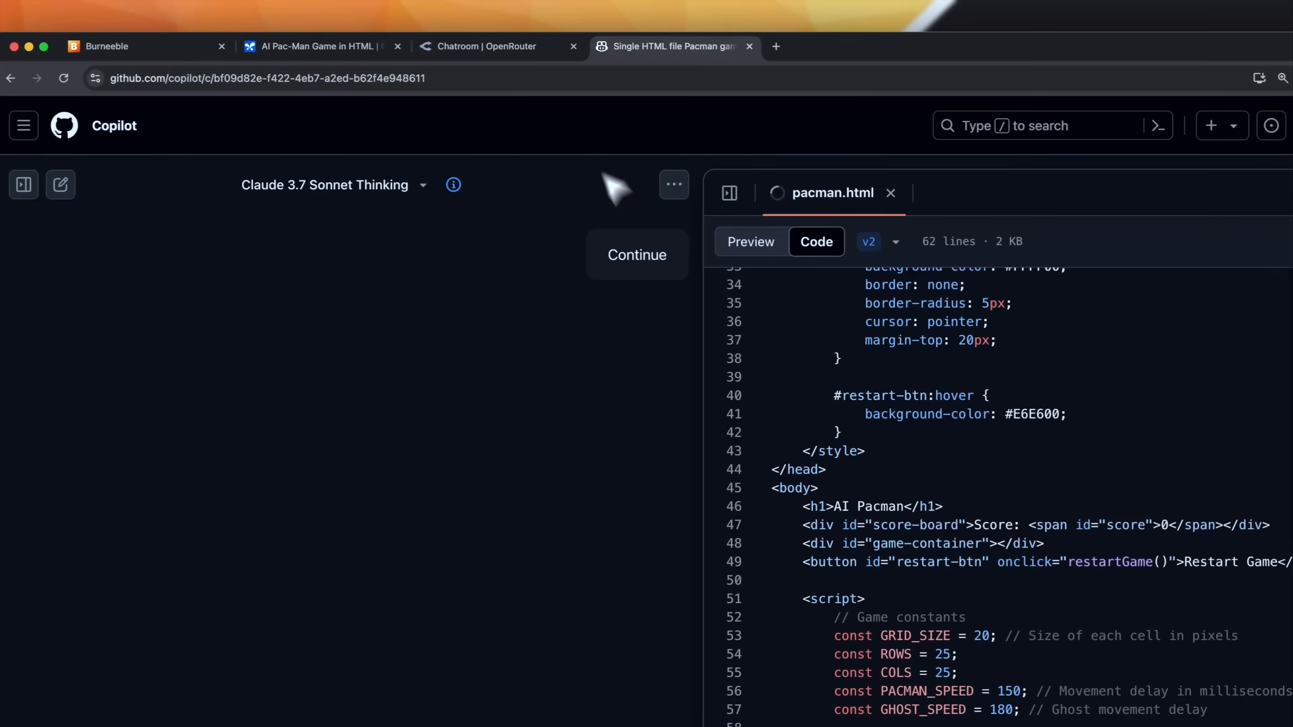
- Review Gemini's Pac-Man code, then watch its AI-controlled index.html game play
{"action": "left_click", "coordinate": [321, 46]}
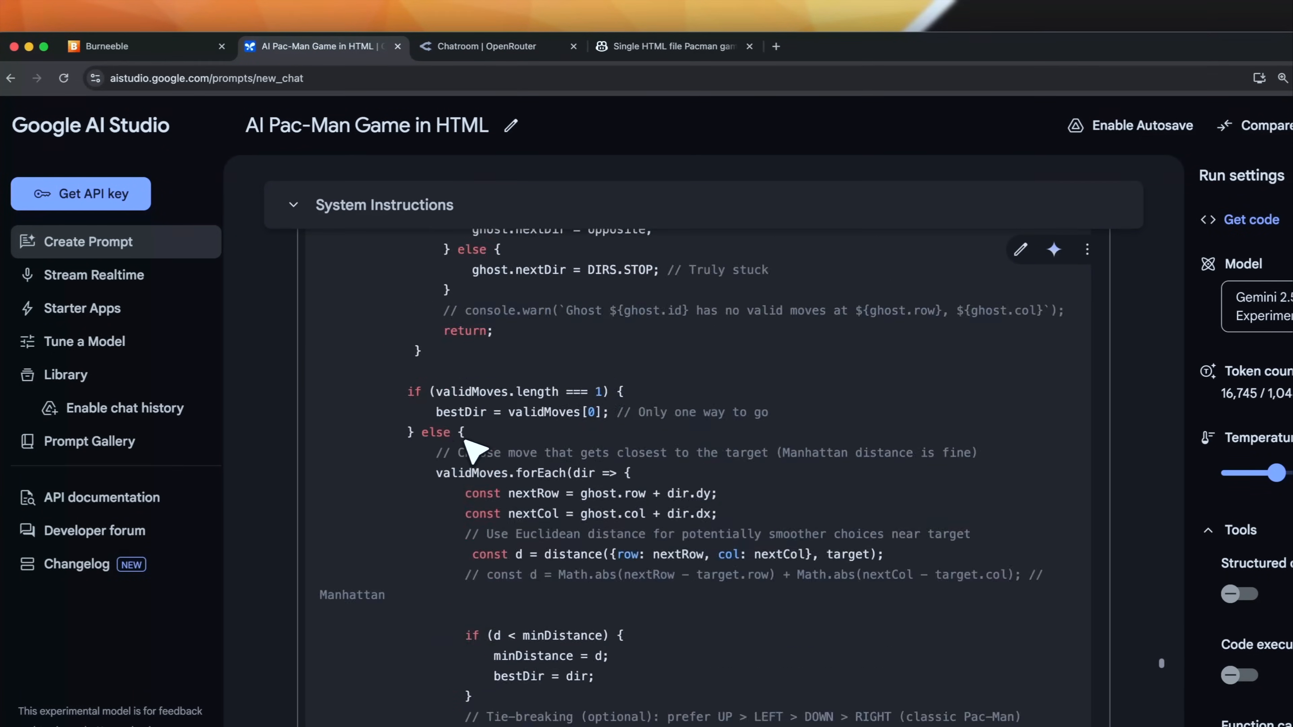
{"action": "left_click", "coordinate": [778, 47]}
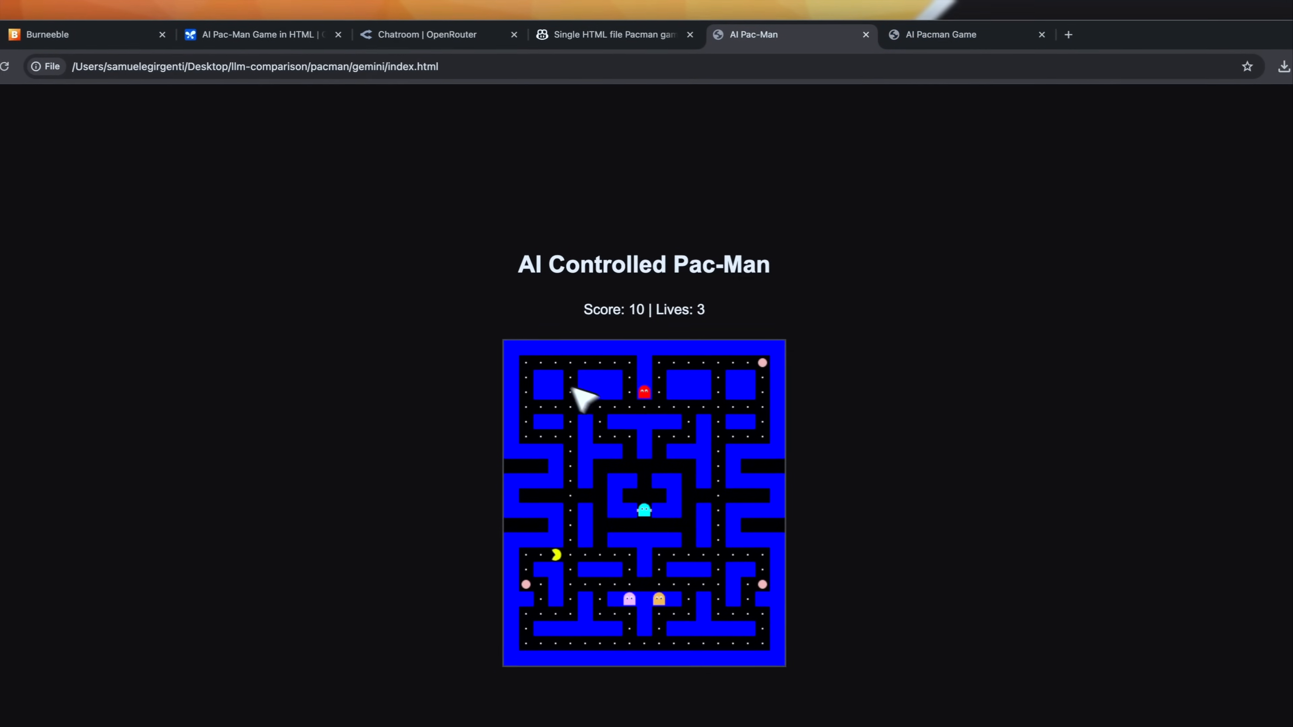
- Watch DeepSeek's Pacman reach YOU WIN, then set Gemini 2.5 Pro's Pacman status to Failed
{"action": "left_click", "coordinate": [940, 34]}
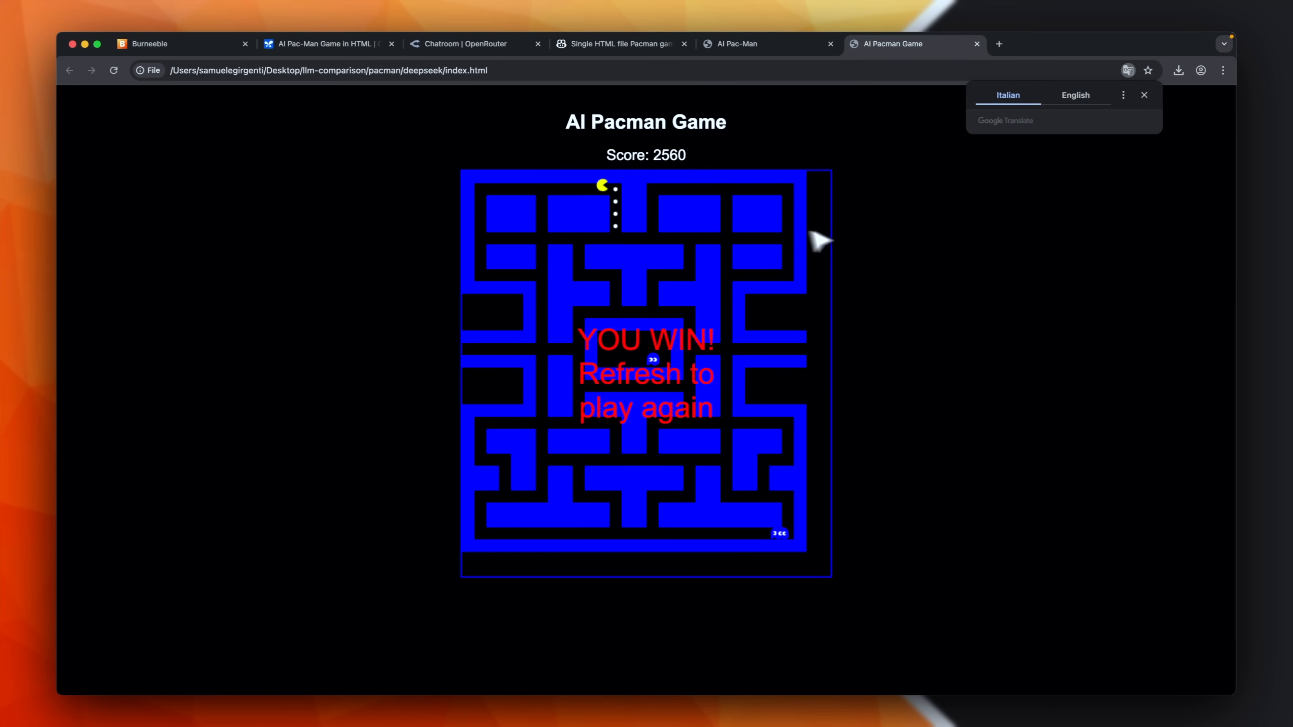
{"action": "left_click", "coordinate": [618, 43]}
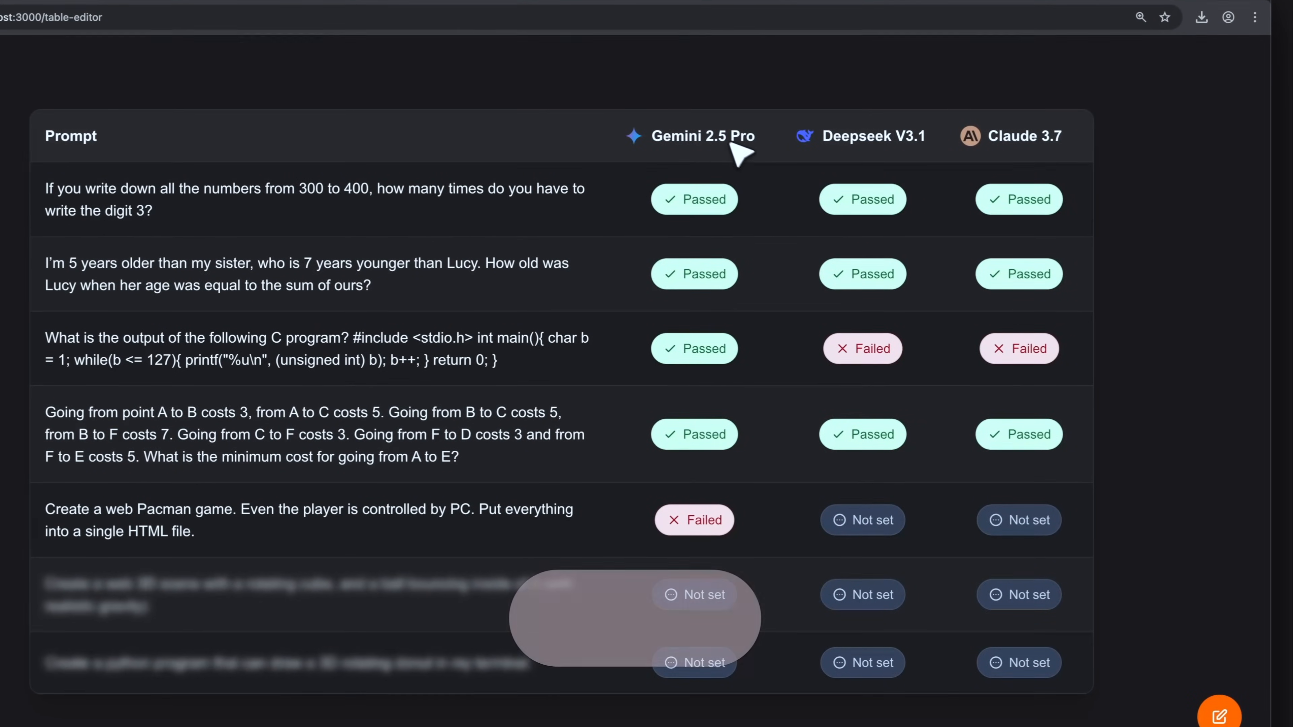
- Go to the new OpenRouter chat addressed to Claude 3.7 Sonnet (thinking)
{"action": "left_click", "coordinate": [861, 521]}
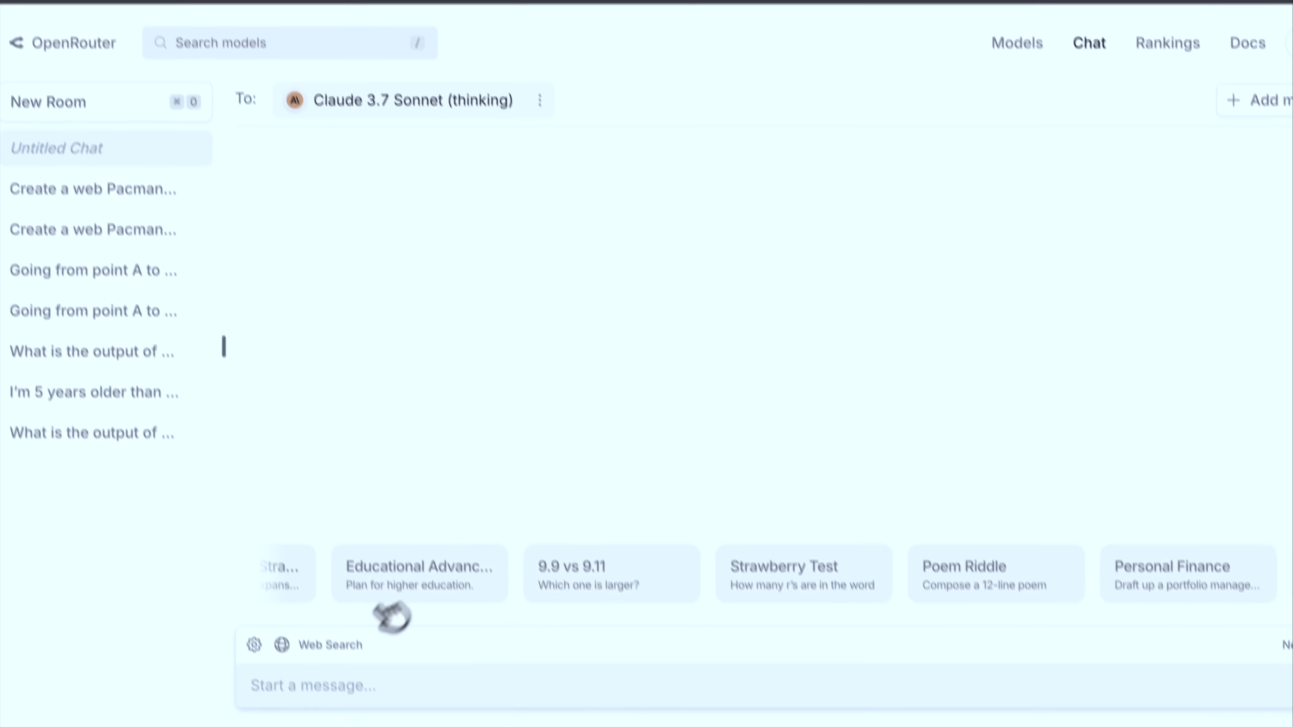
- Enter the PC-controlled web Pacman prompt and set DeepSeek V3.1 and Claude 3.7 Pacman statuses to Passed
{"action": "type", "text": "Create a web Pacman game. Even the player is controlled by PC. Put everything into a single HTML file."}
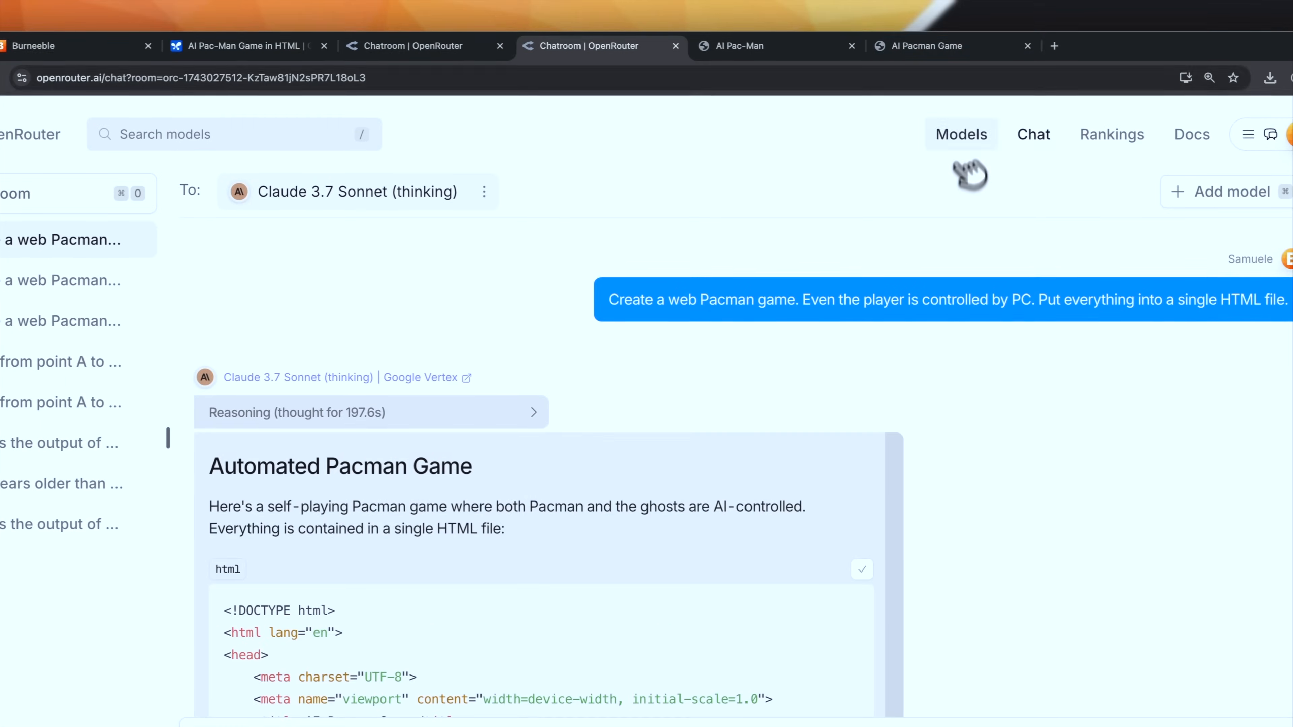
{"action": "left_click", "coordinate": [923, 46]}
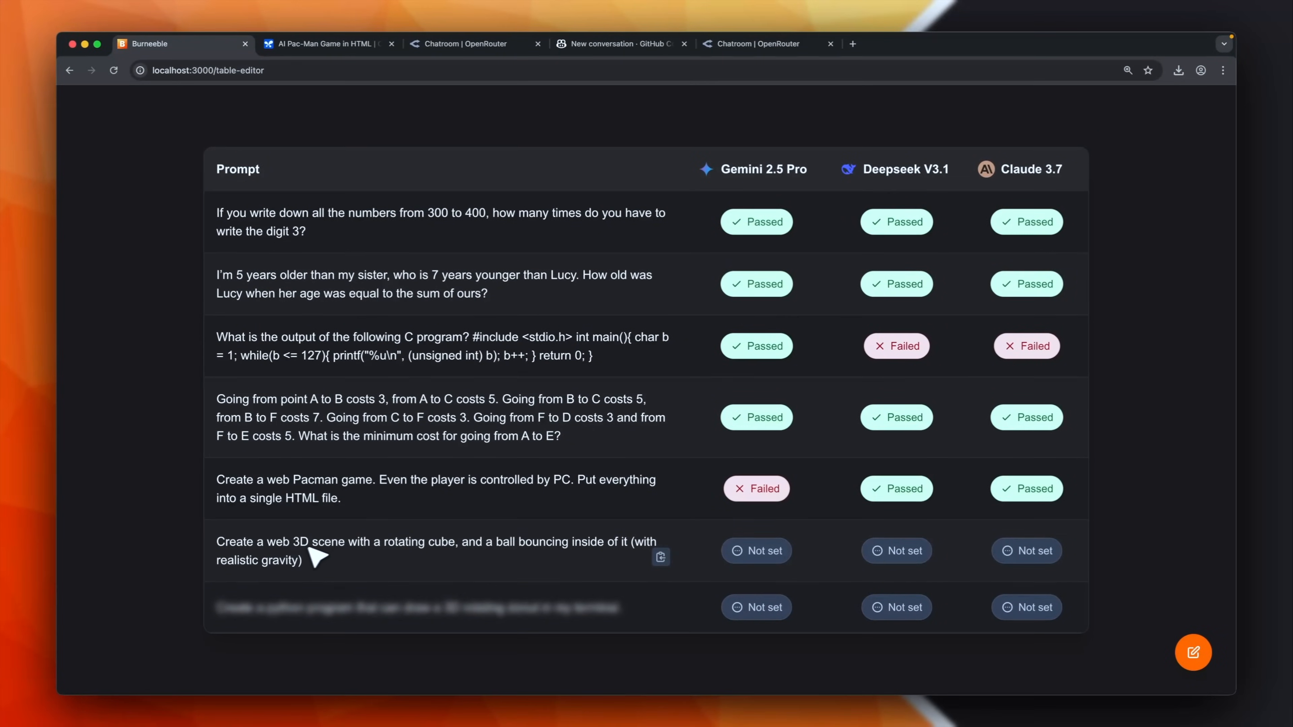
{"action": "mouse_move", "coordinate": [488, 562]}
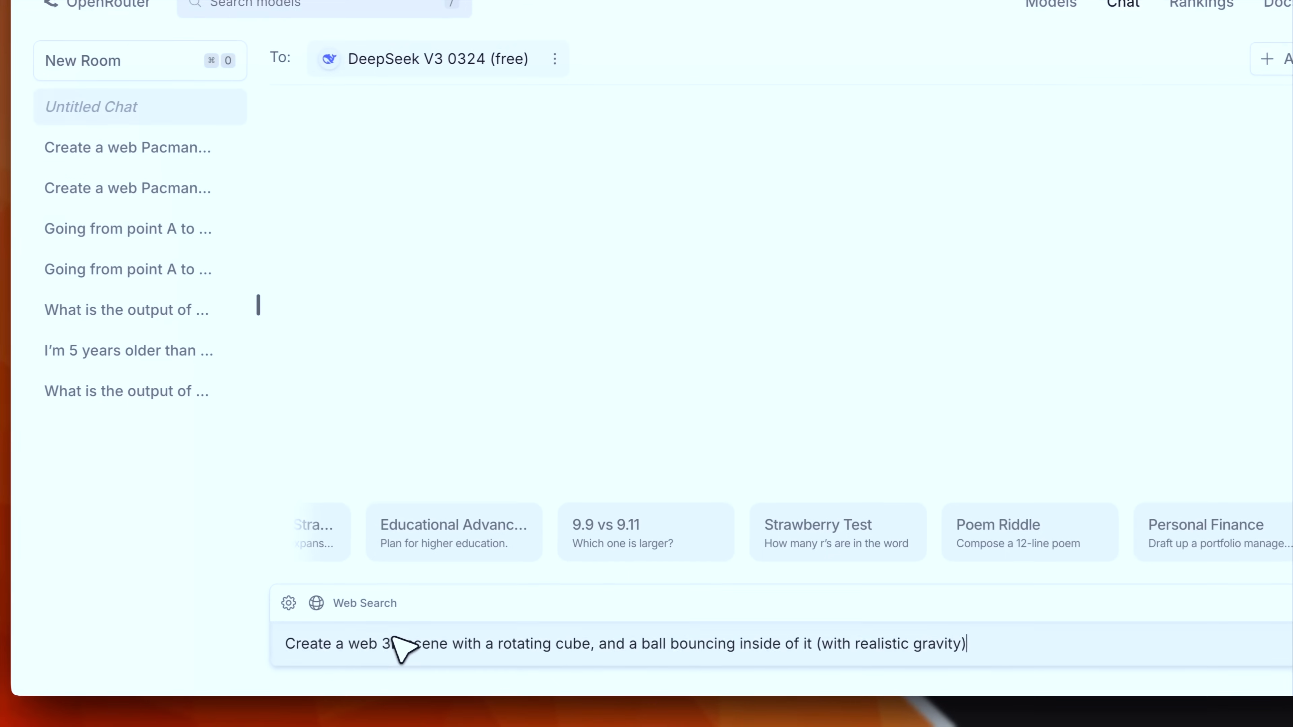
- Send the 3D rotating-cube bouncing-ball prompt to Claude 3.7 in Copilot
{"action": "left_click", "coordinate": [629, 44]}
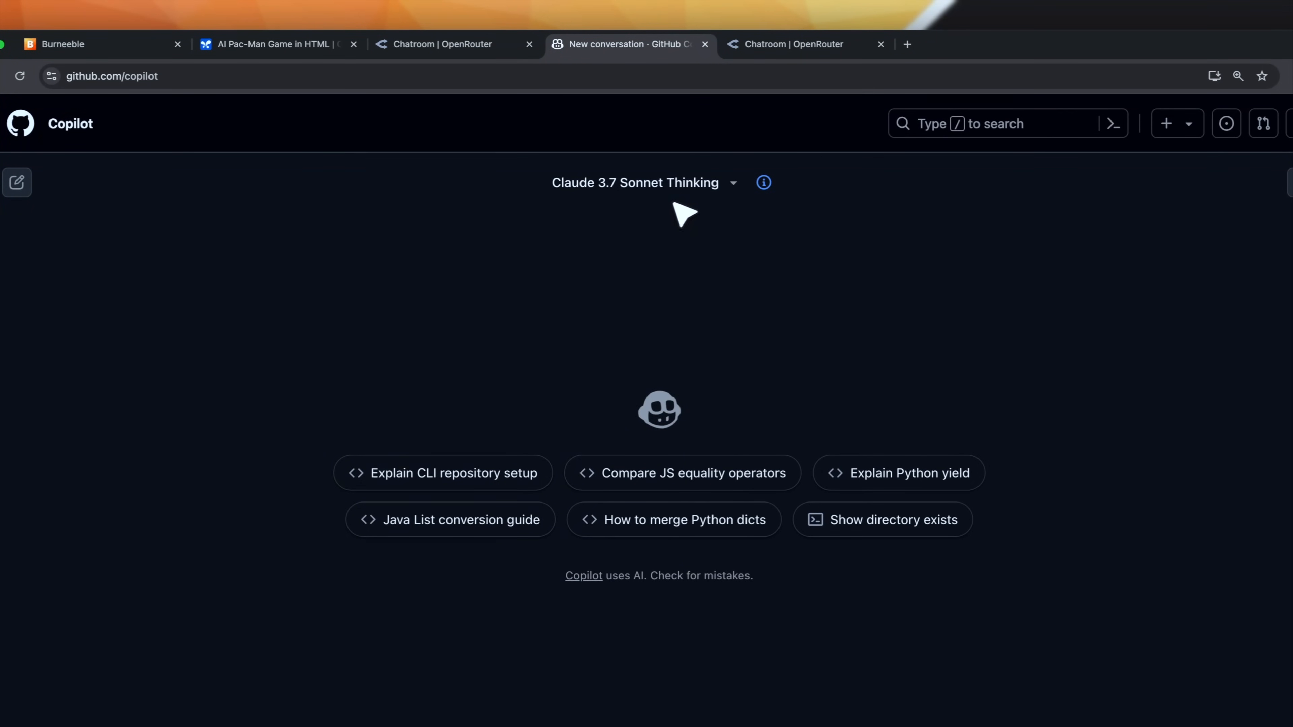
{"action": "scroll", "scroll_direction": "down", "scroll_amount": 3}
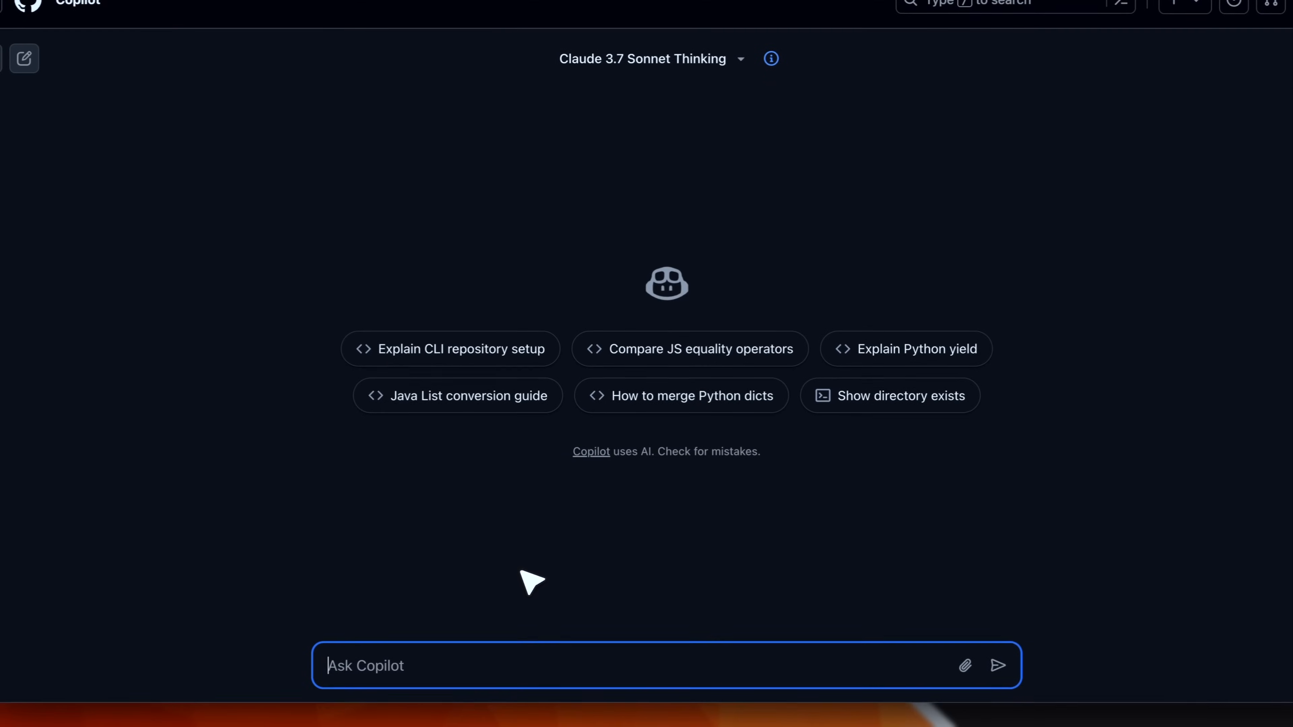
{"action": "left_click", "coordinate": [996, 665]}
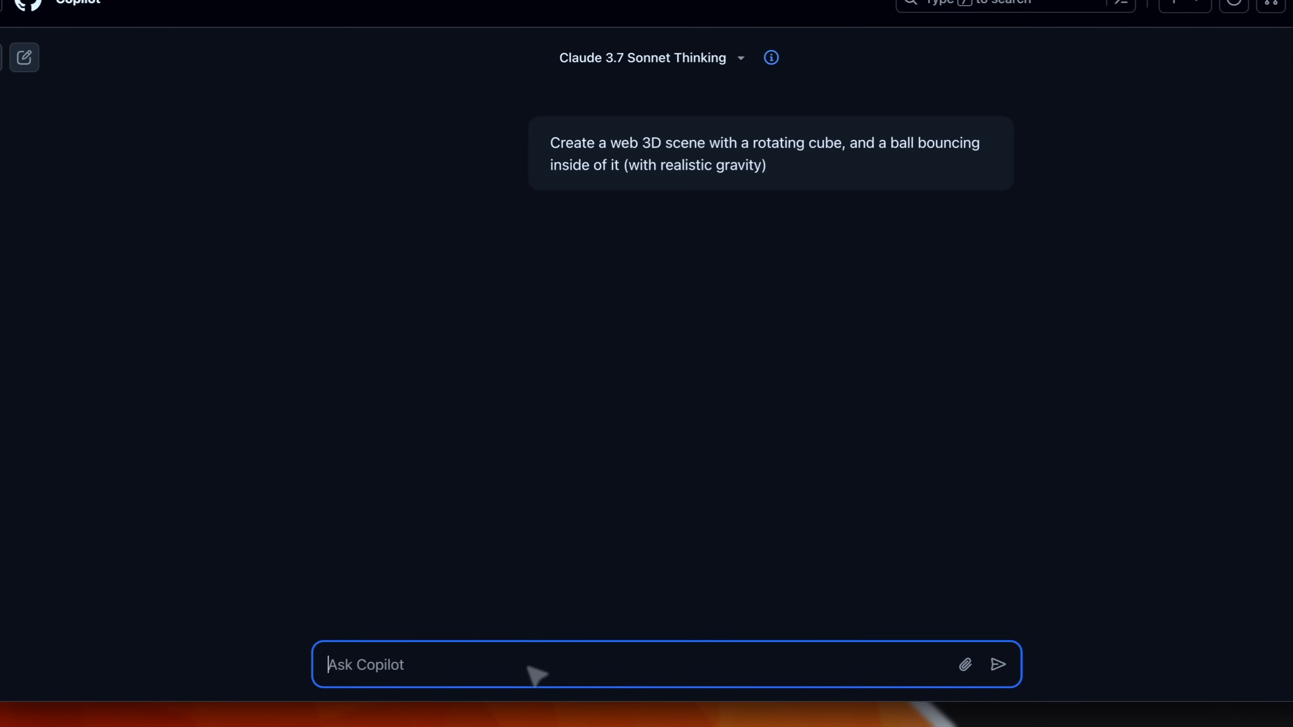
- Review the 3D scene code from DeepSeek, Claude and Gemini's Three.js answer
{"action": "left_click", "coordinate": [814, 4]}
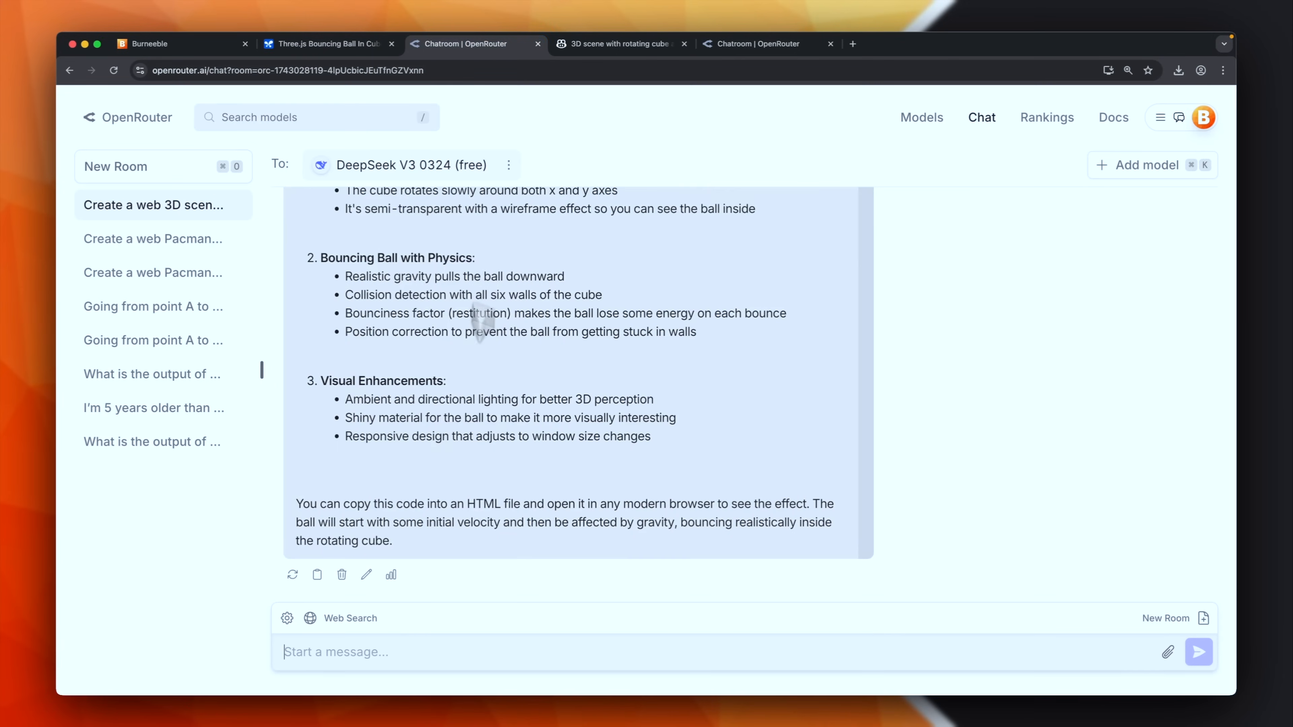
{"action": "left_click", "coordinate": [620, 44]}
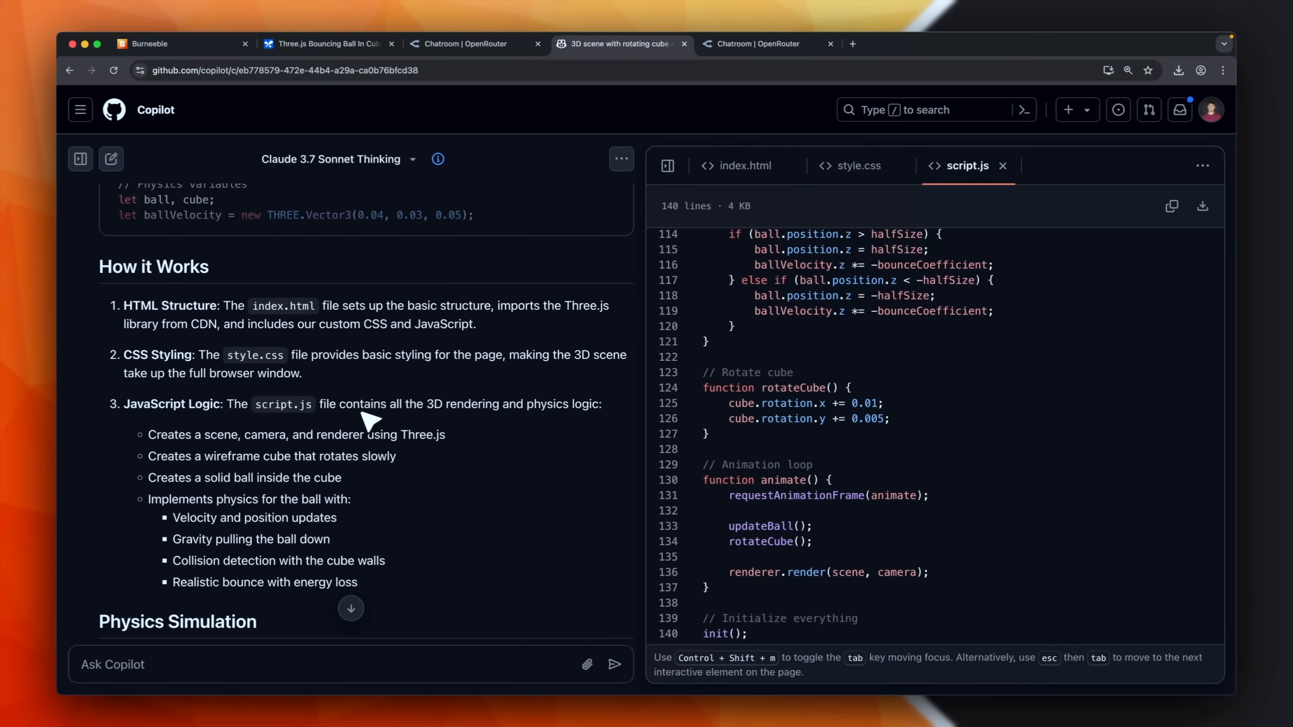
{"action": "mouse_move", "coordinate": [264, 276]}
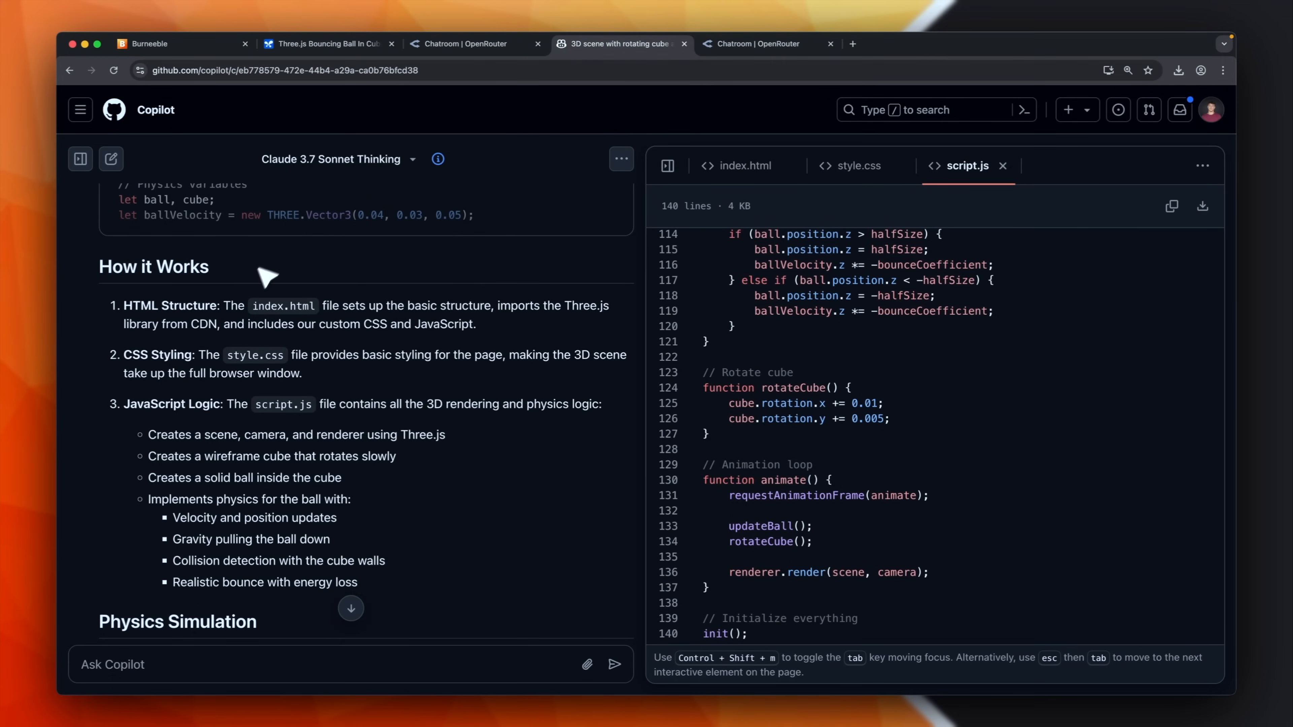
{"action": "left_click", "coordinate": [326, 43]}
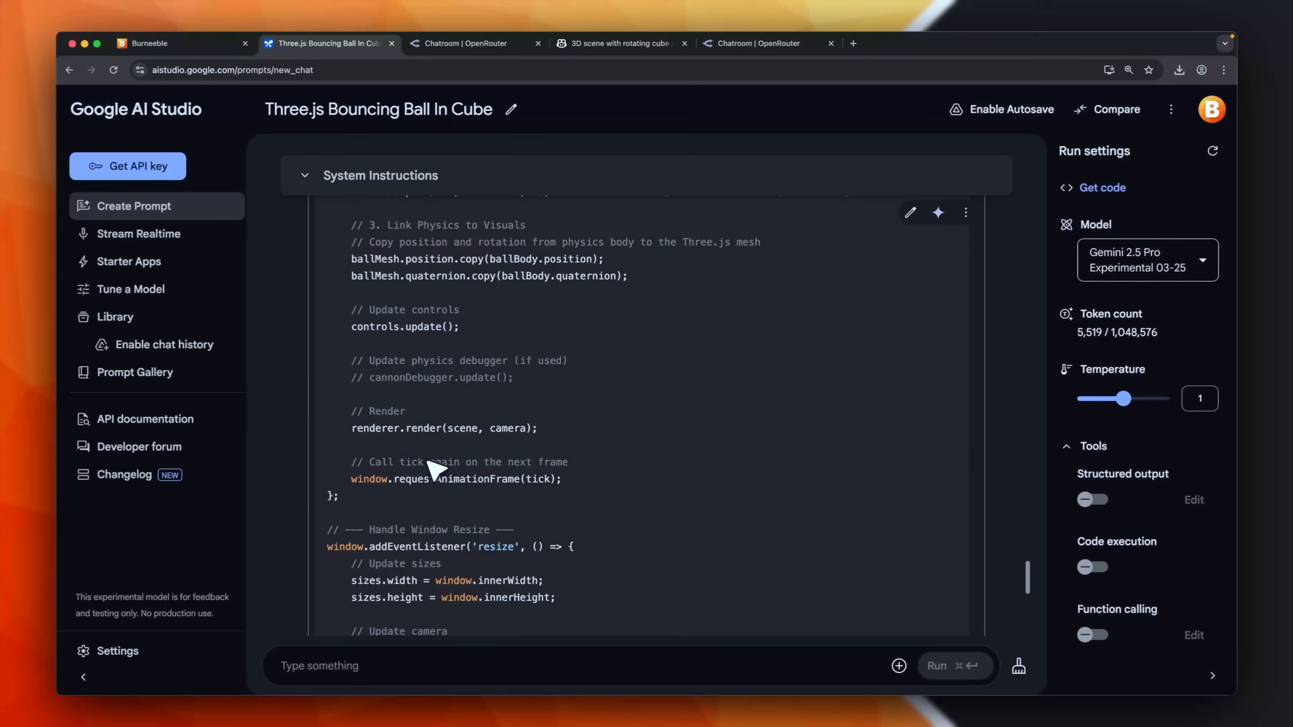
{"action": "scroll", "scroll_direction": "down", "scroll_amount": 3}
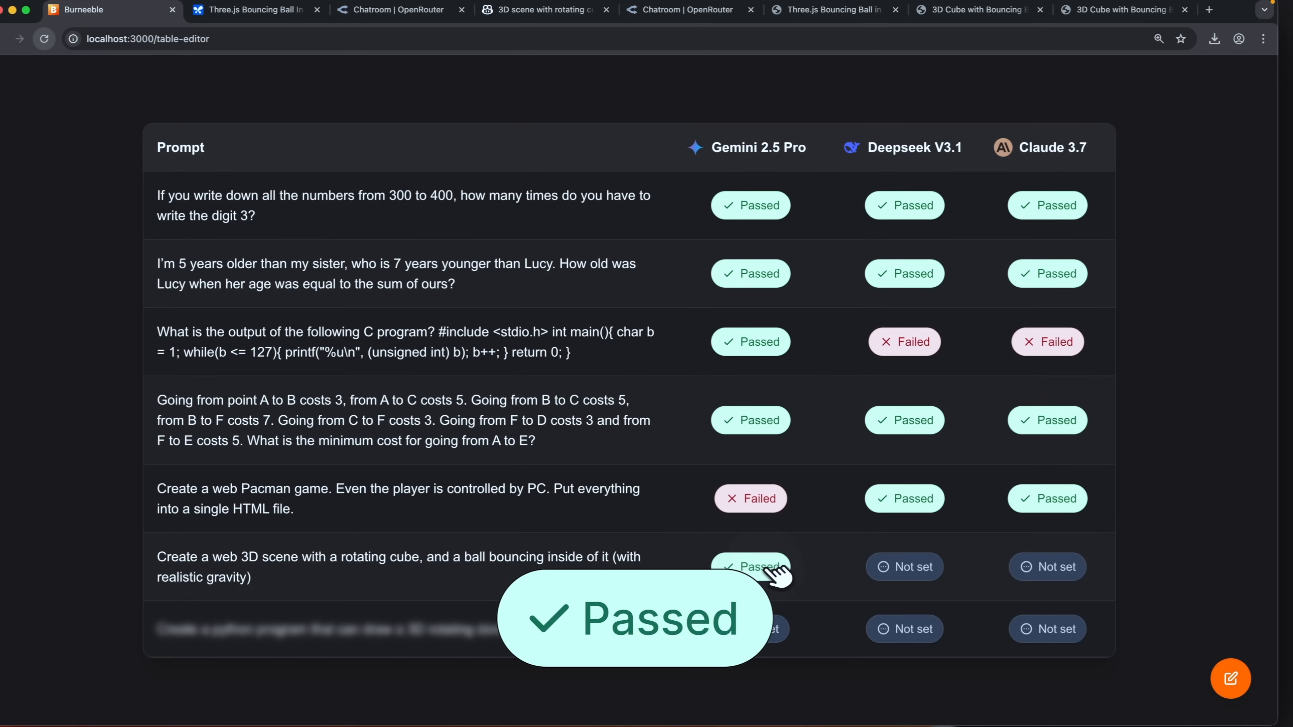
- Mark Gemini 2.5 Pro, DeepSeek V3.1 and Claude 3.7 Passed on the rotating-cube prompt
{"action": "left_click", "coordinate": [1022, 44]}
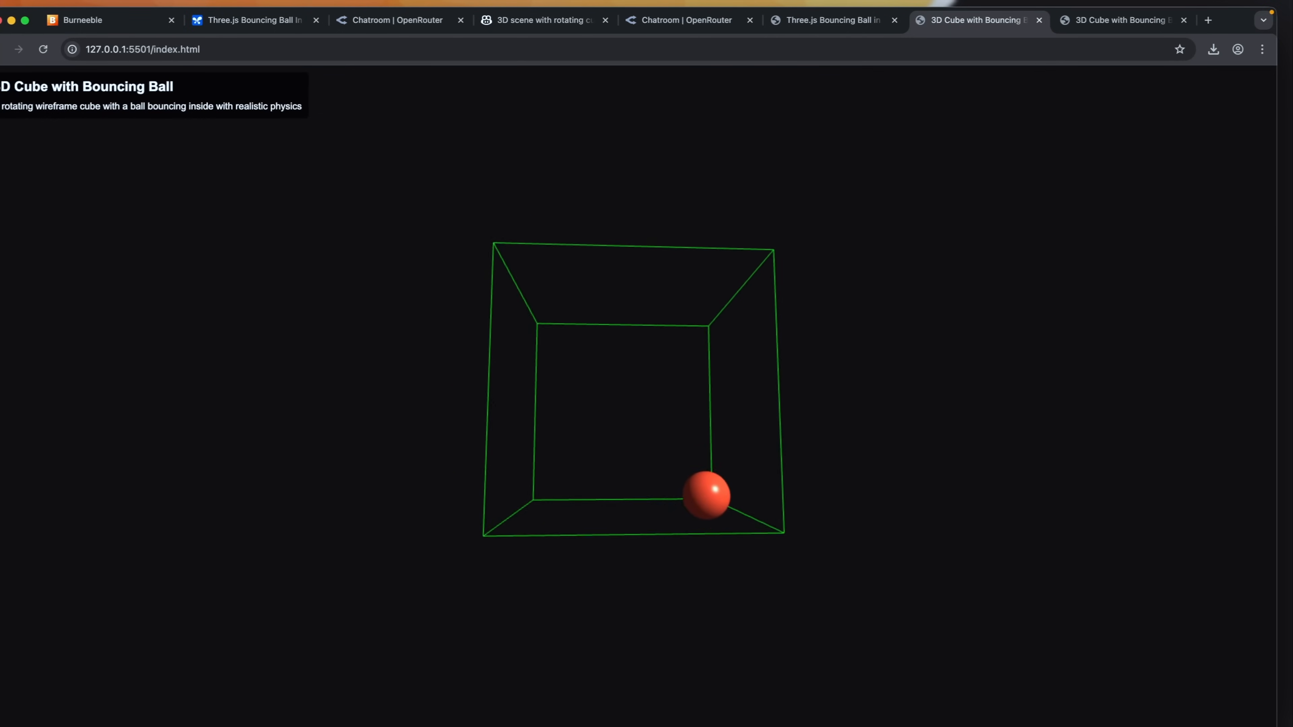
{"action": "left_click", "coordinate": [107, 19]}
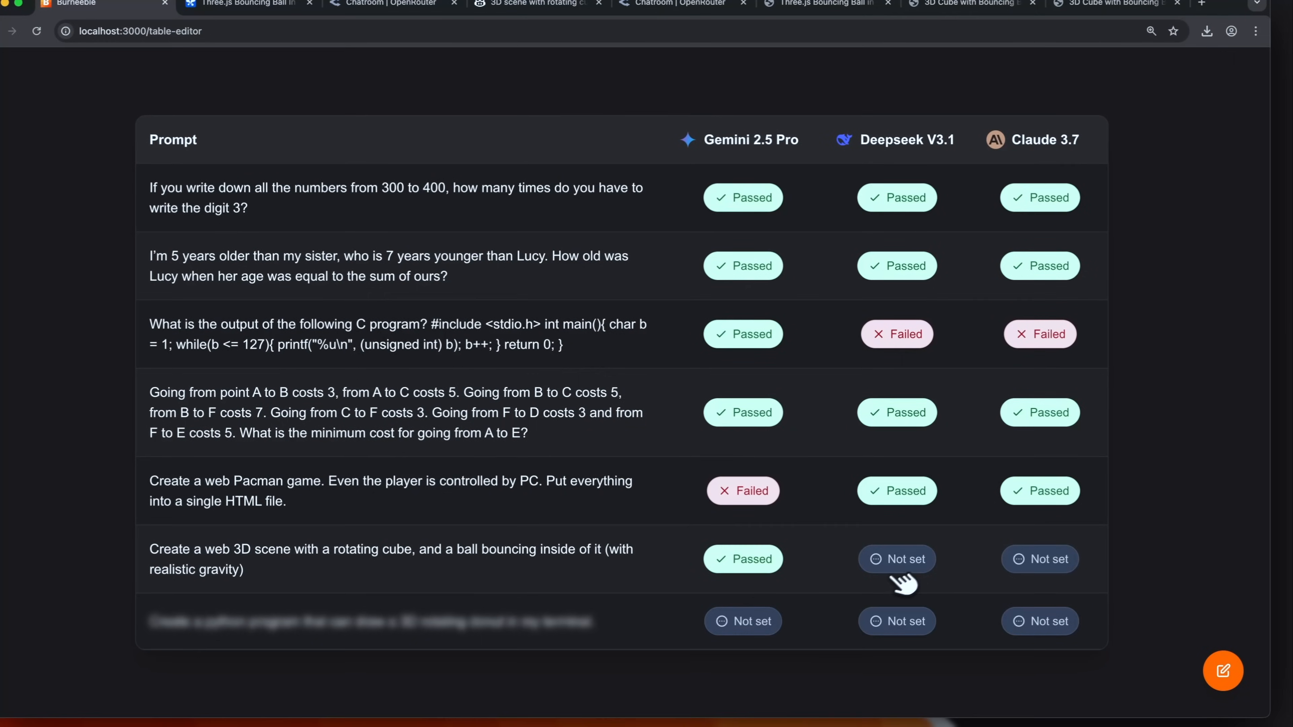
{"action": "left_click", "coordinate": [1109, 45]}
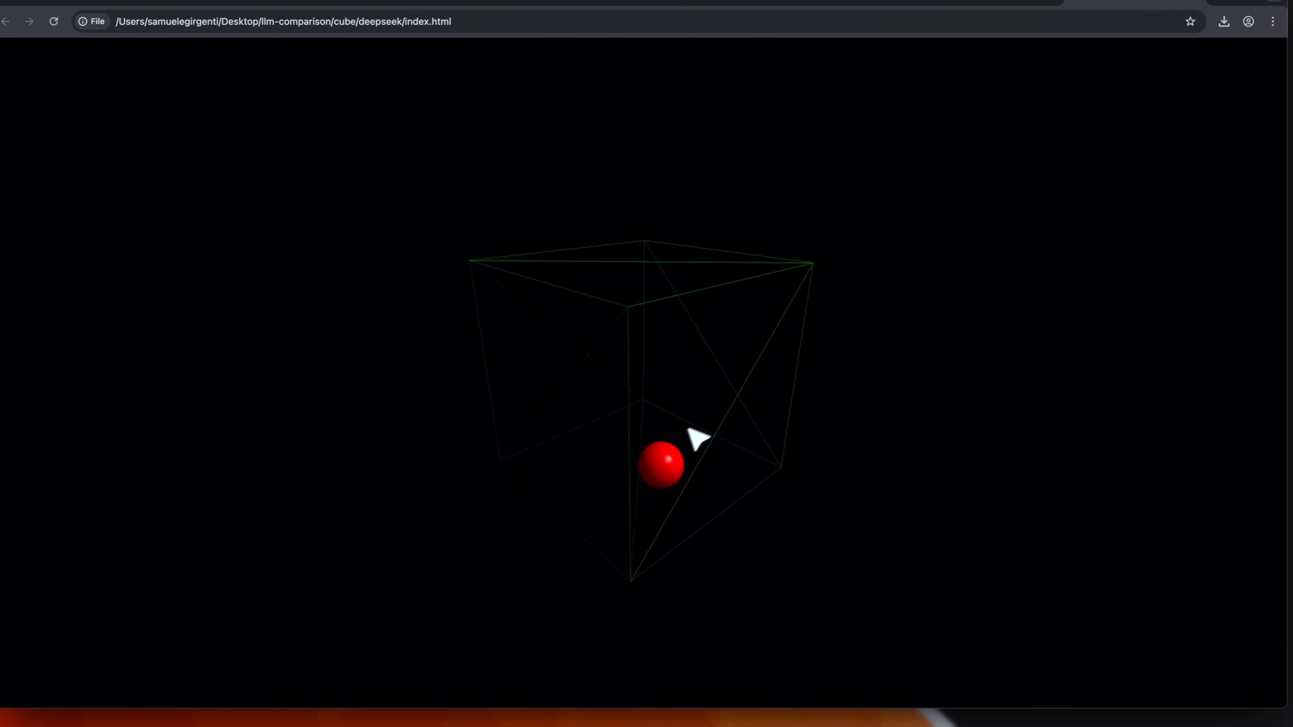
{"action": "left_click_drag", "start_coordinate": [697, 437], "coordinate": [742, 405]}
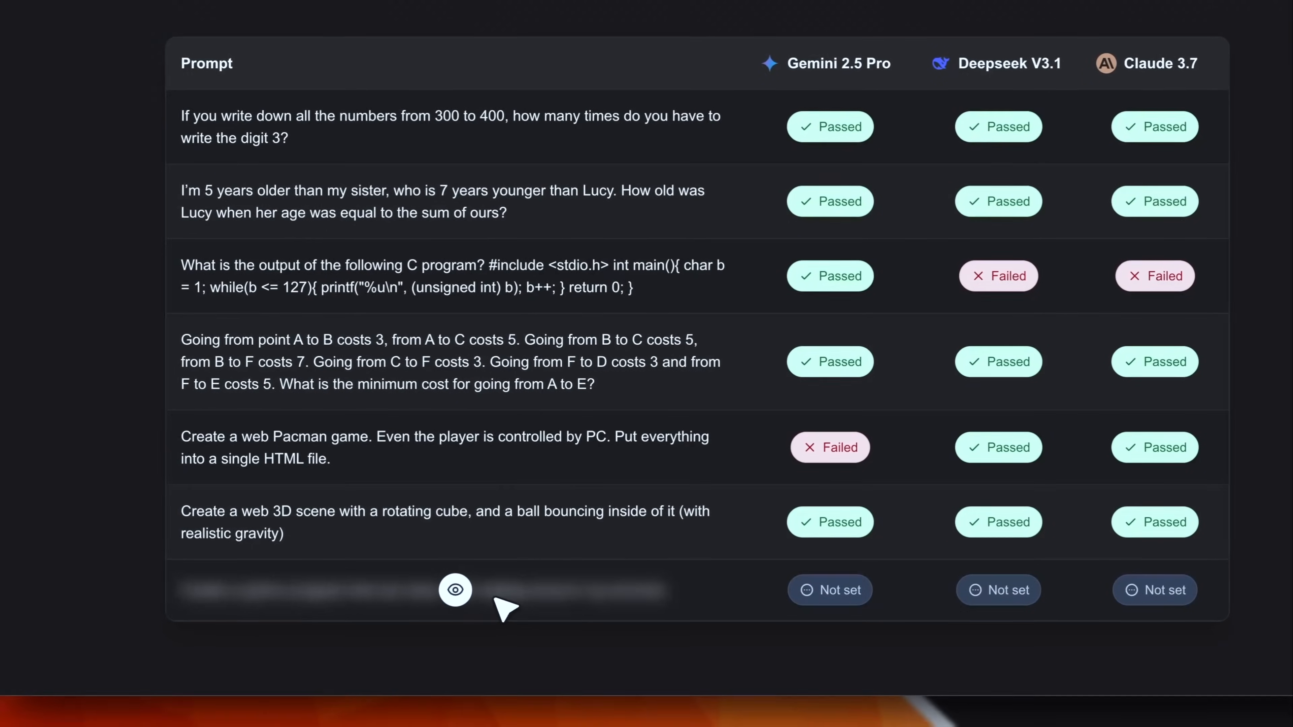
- Reveal the Python 3D rotating-donut prompt and send it to DeepSeek V3 in OpenRouter
{"action": "left_click", "coordinate": [454, 590]}
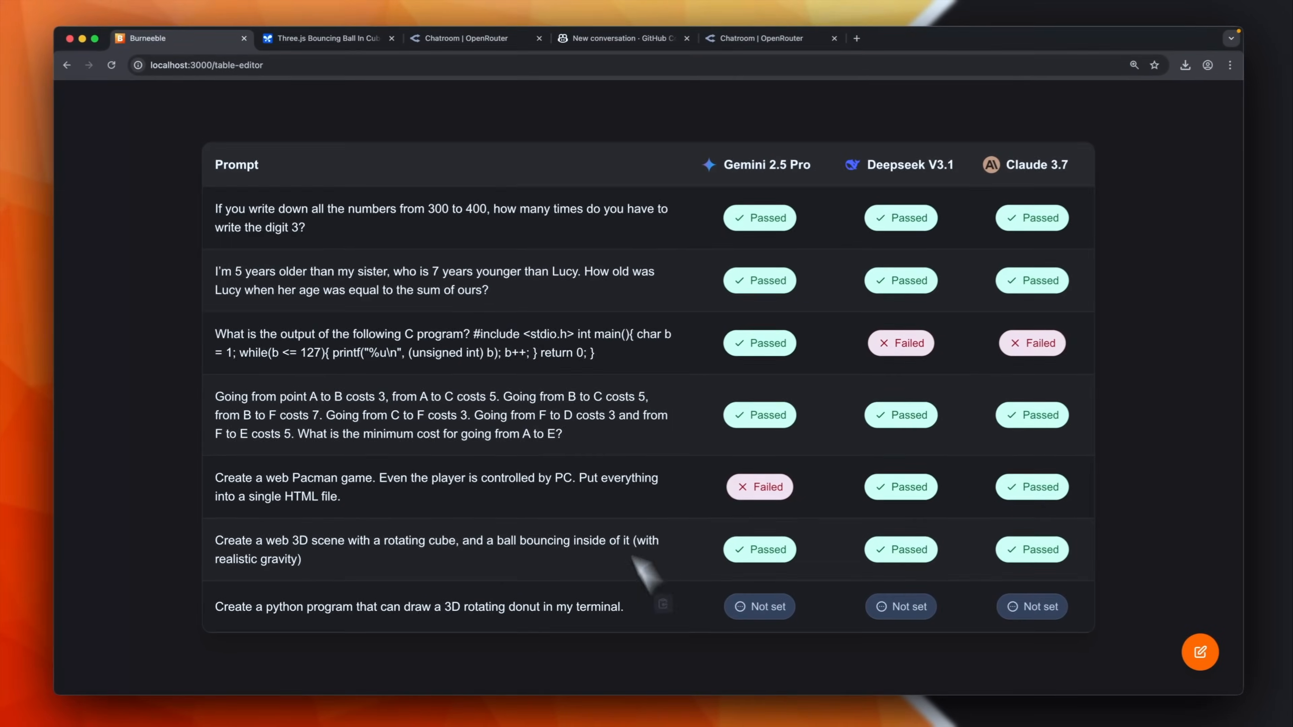
{"action": "left_click", "coordinate": [470, 37]}
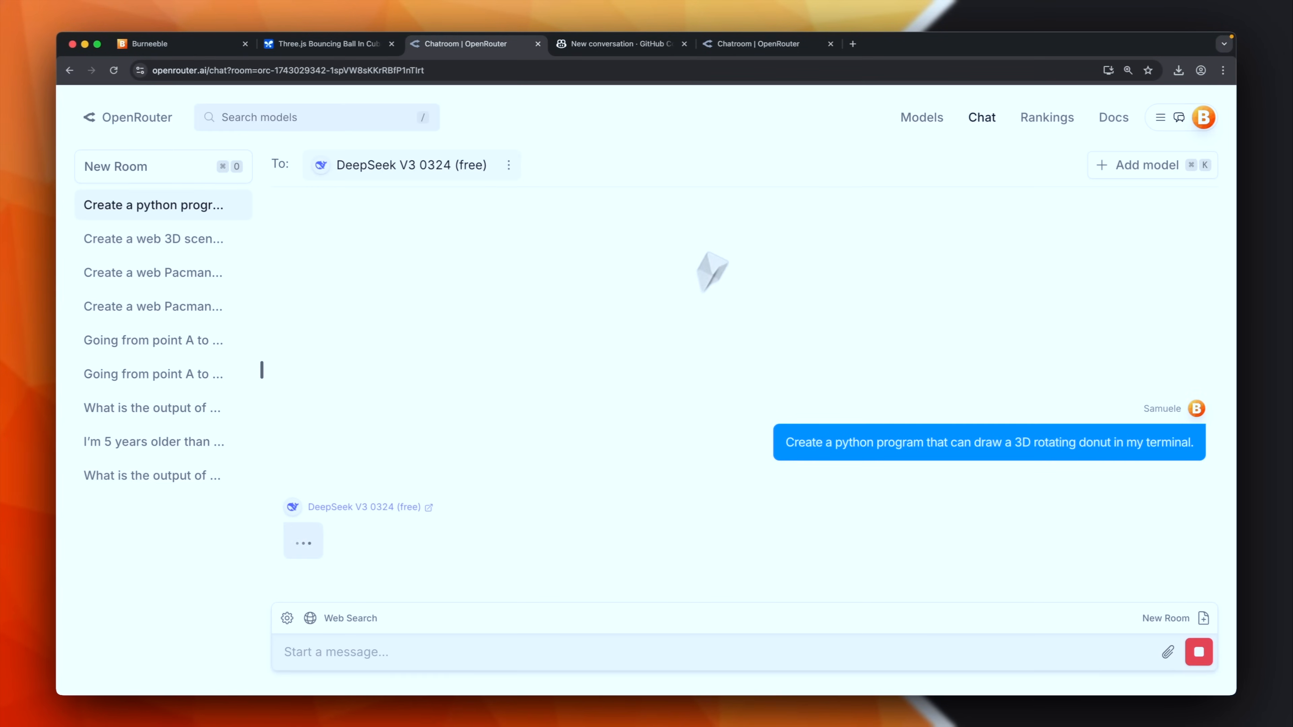
{"action": "left_click", "coordinate": [328, 44]}
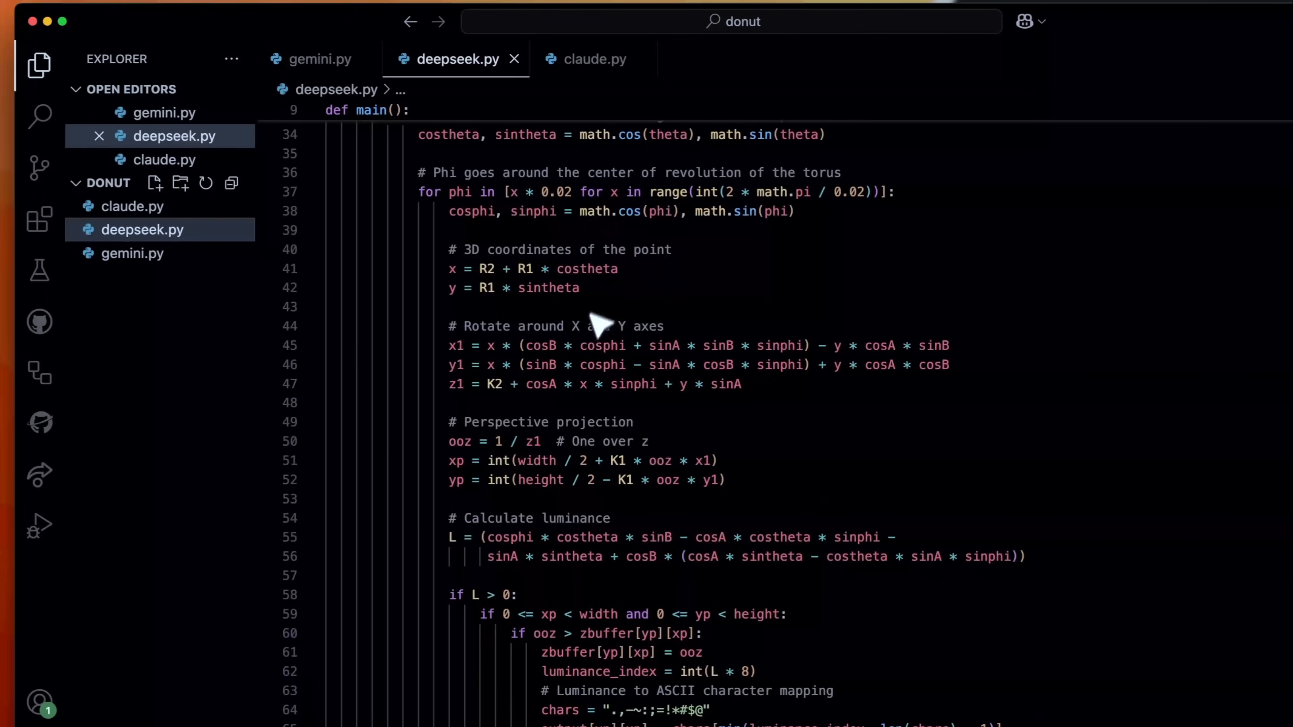
- Review deepseek.py's torus renderer, then return to the comparison table
{"action": "left_click", "coordinate": [593, 59]}
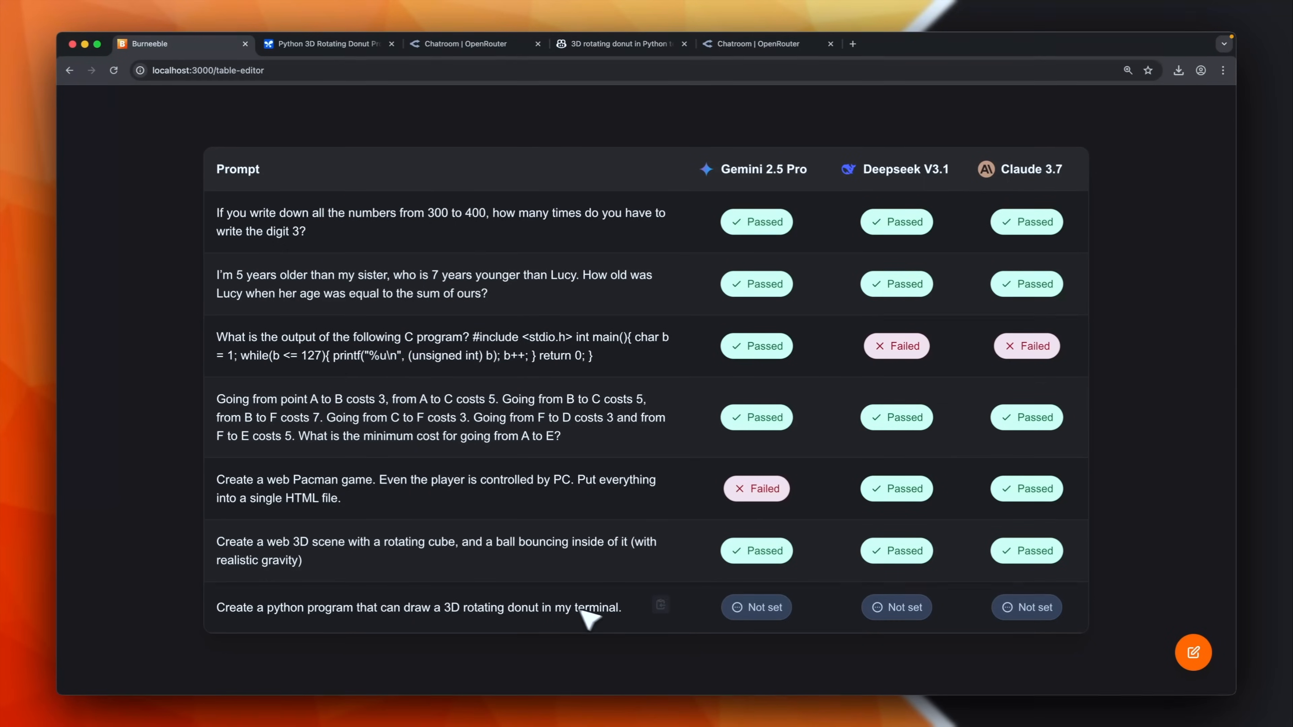
- Score the donut prompt: Gemini 2.5 Pro Failed, DeepSeek V3.1 and Claude 3.7 Passed
{"action": "left_click", "coordinate": [756, 607]}
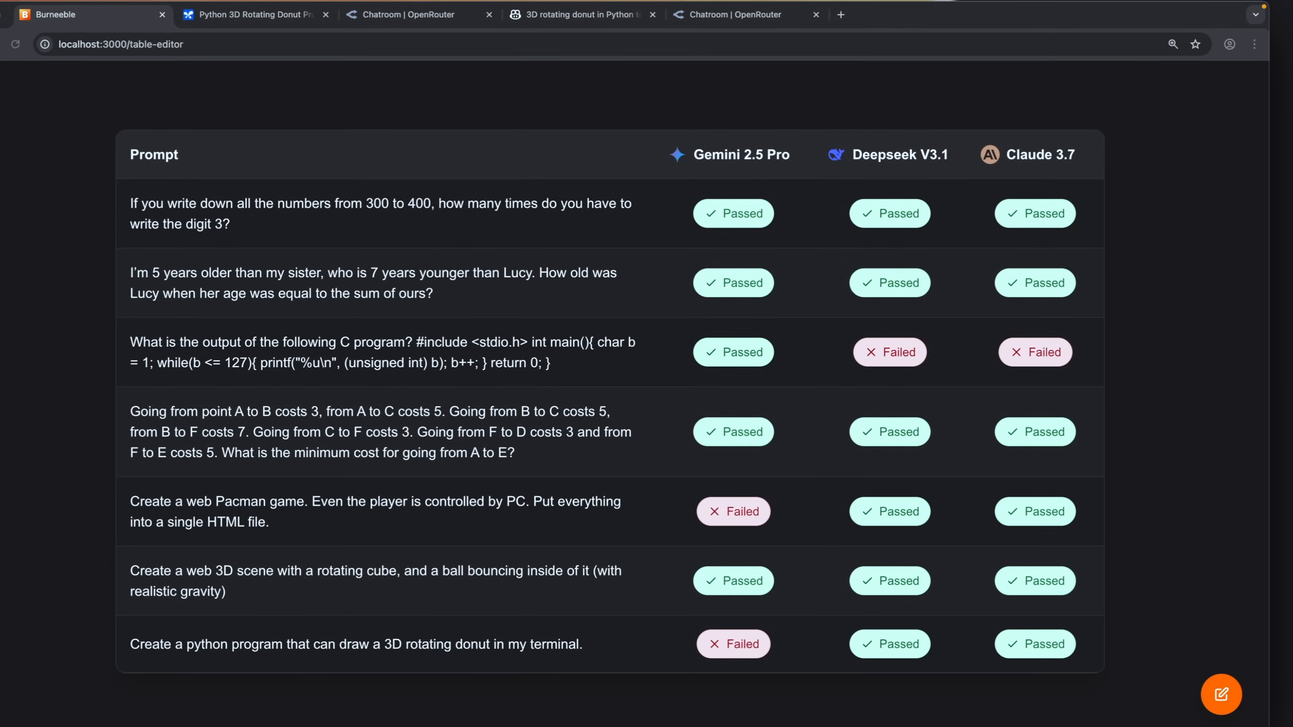
{"action": "mouse_move", "coordinate": [946, 297]}
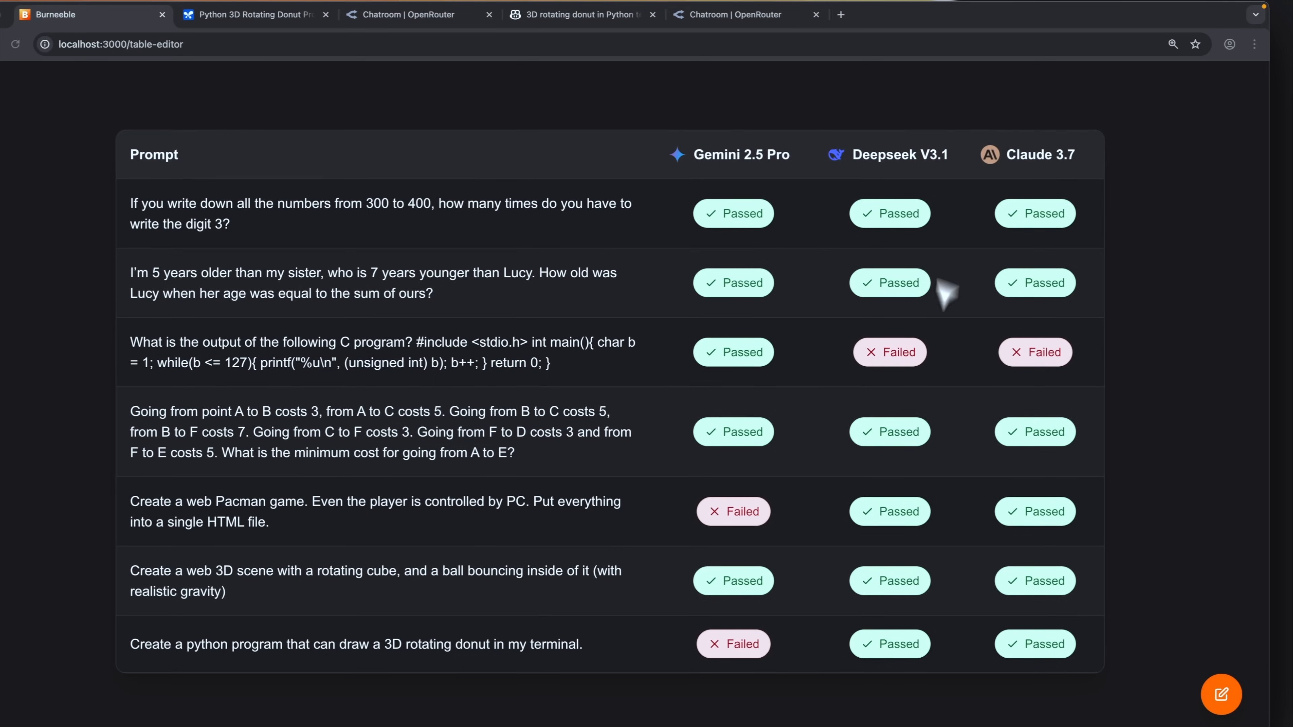
{"action": "mouse_move", "coordinate": [926, 243]}
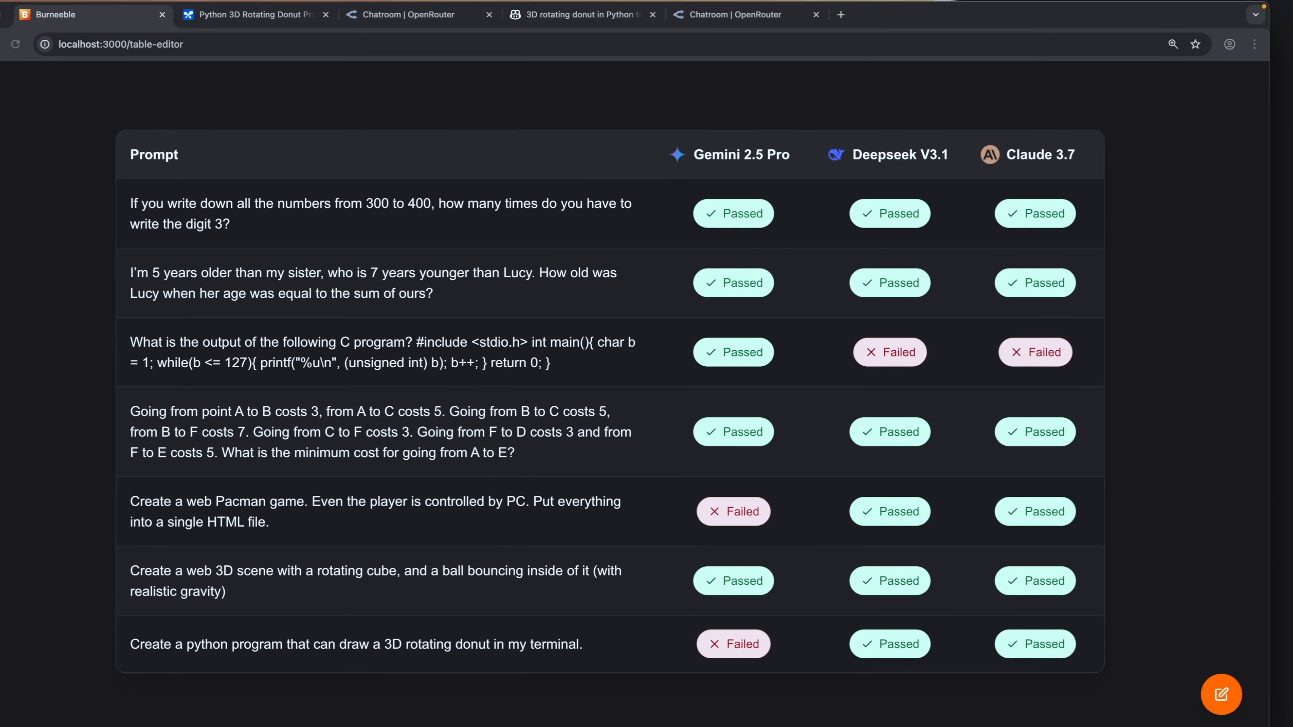
{"action": "mouse_move", "coordinate": [872, 255]}
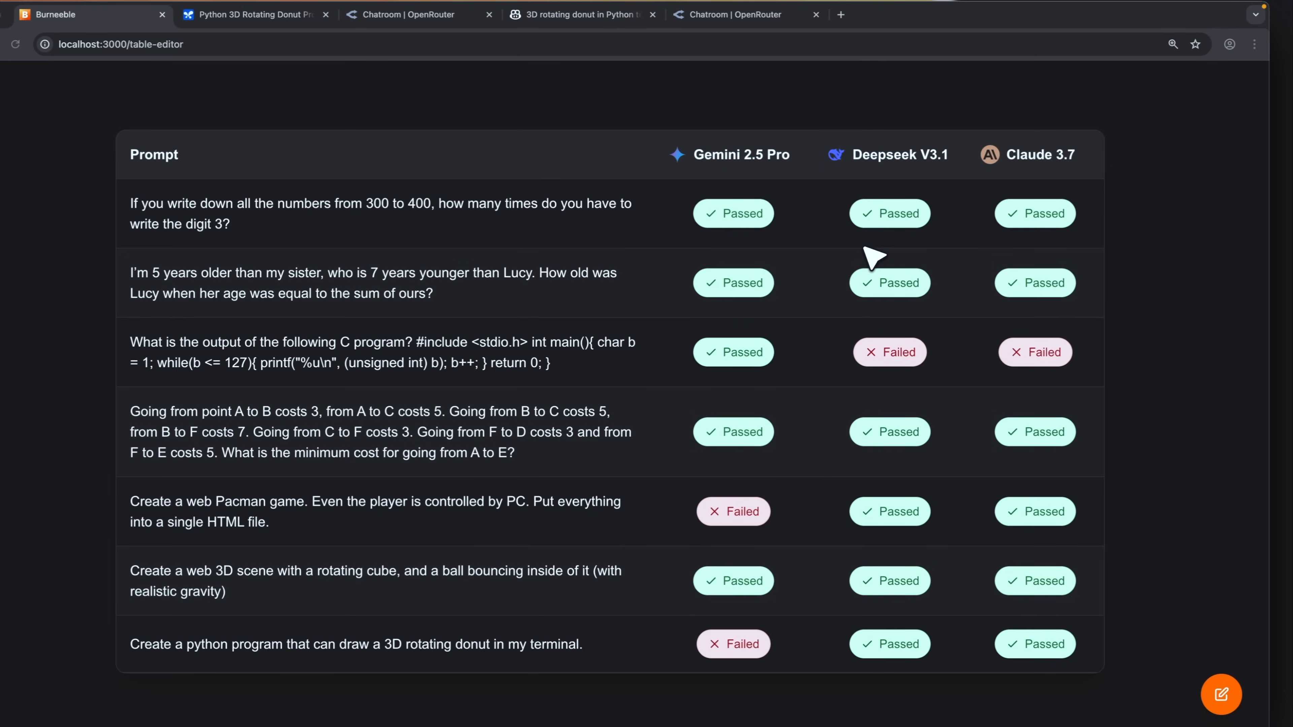
{"action": "mouse_move", "coordinate": [874, 371]}
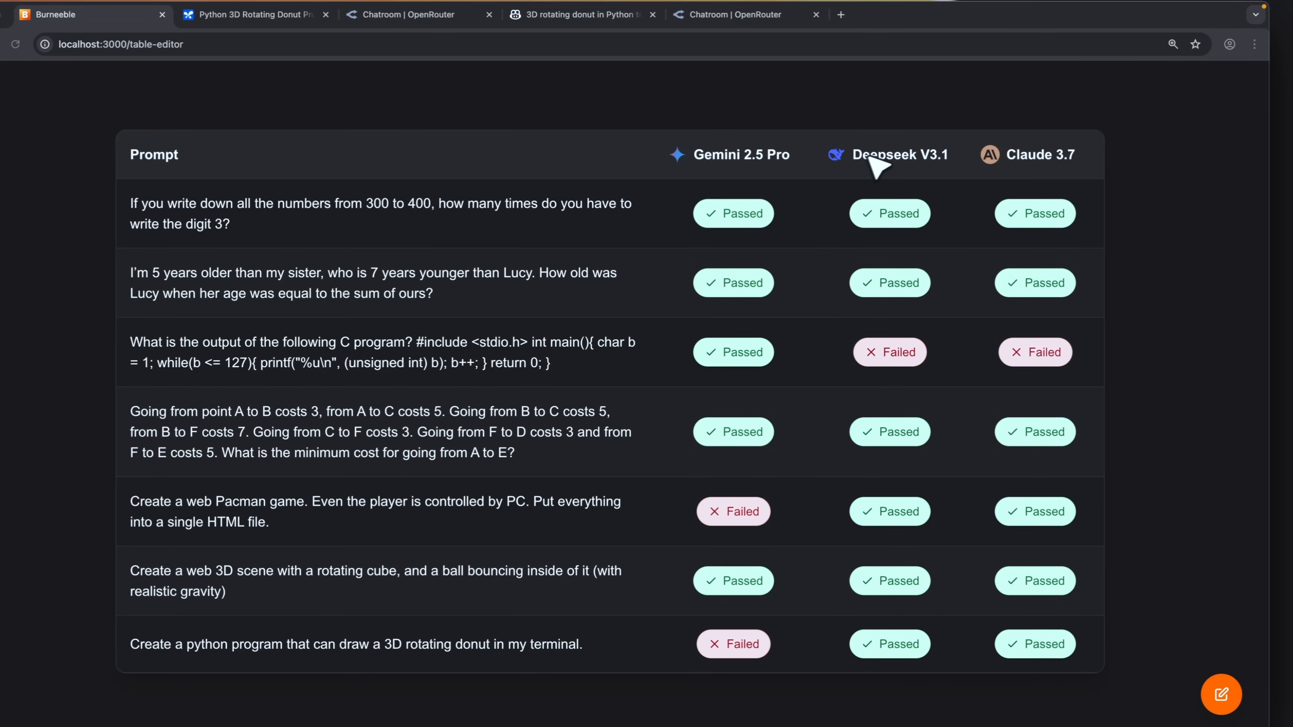
{"action": "mouse_move", "coordinate": [953, 173]}
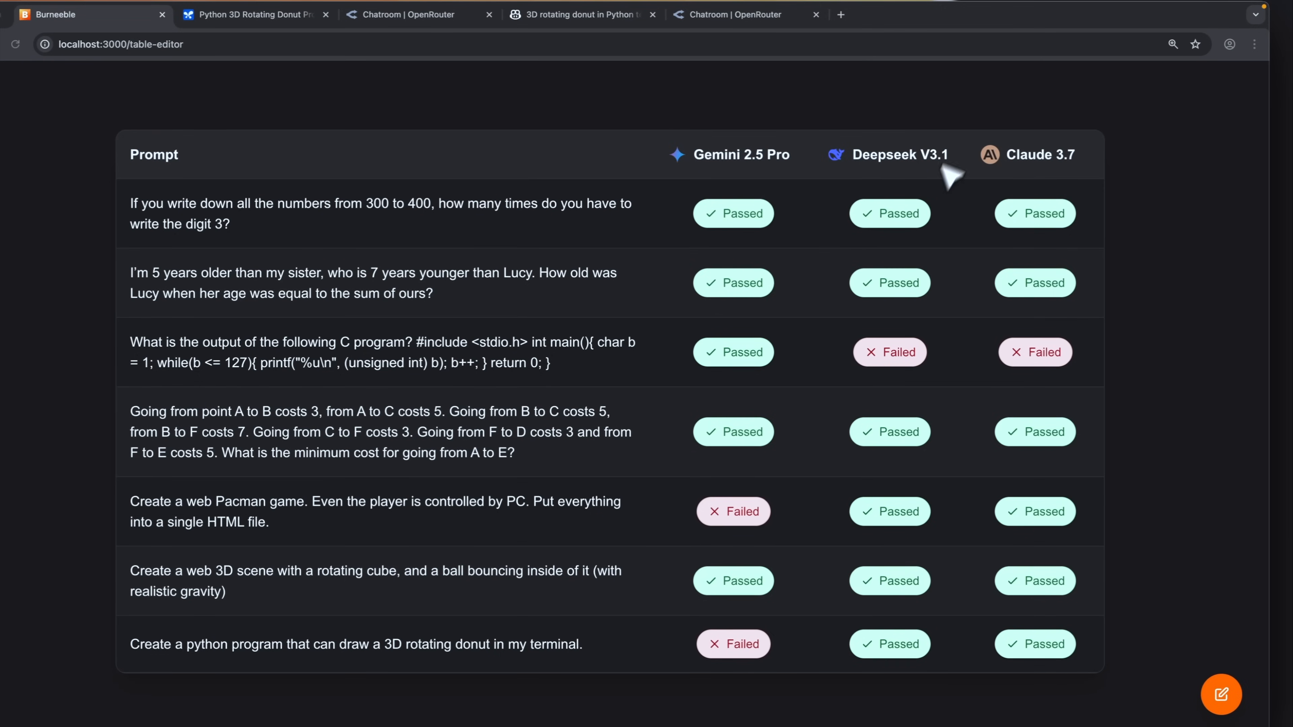
{"action": "mouse_move", "coordinate": [1042, 180]}
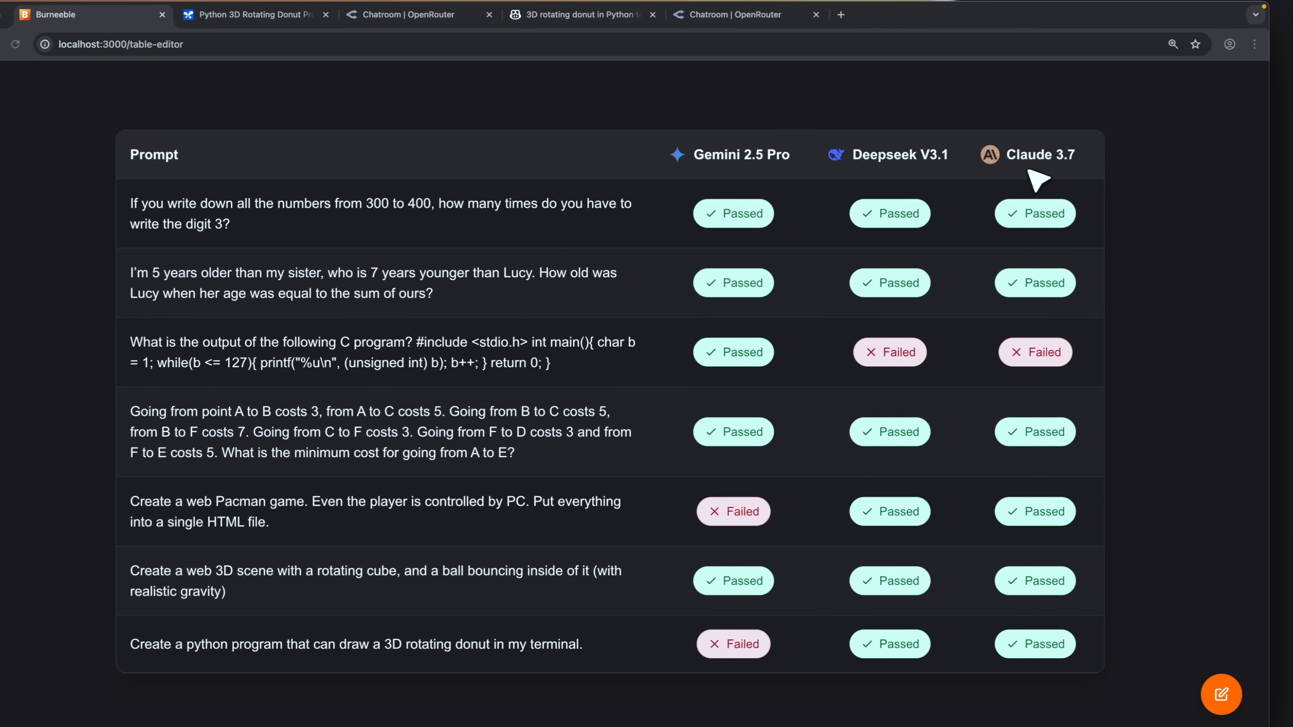
{"action": "mouse_move", "coordinate": [1040, 182]}
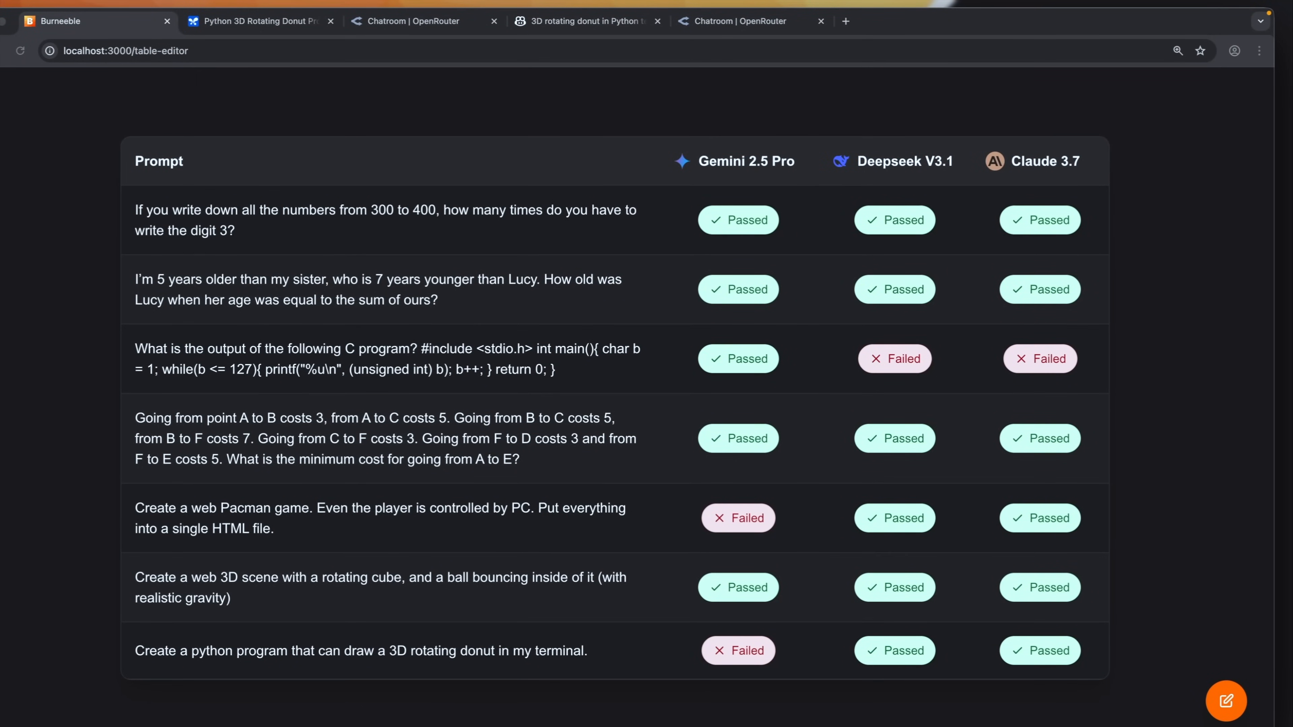
{"action": "scroll", "scroll_direction": "down", "scroll_amount": 3}
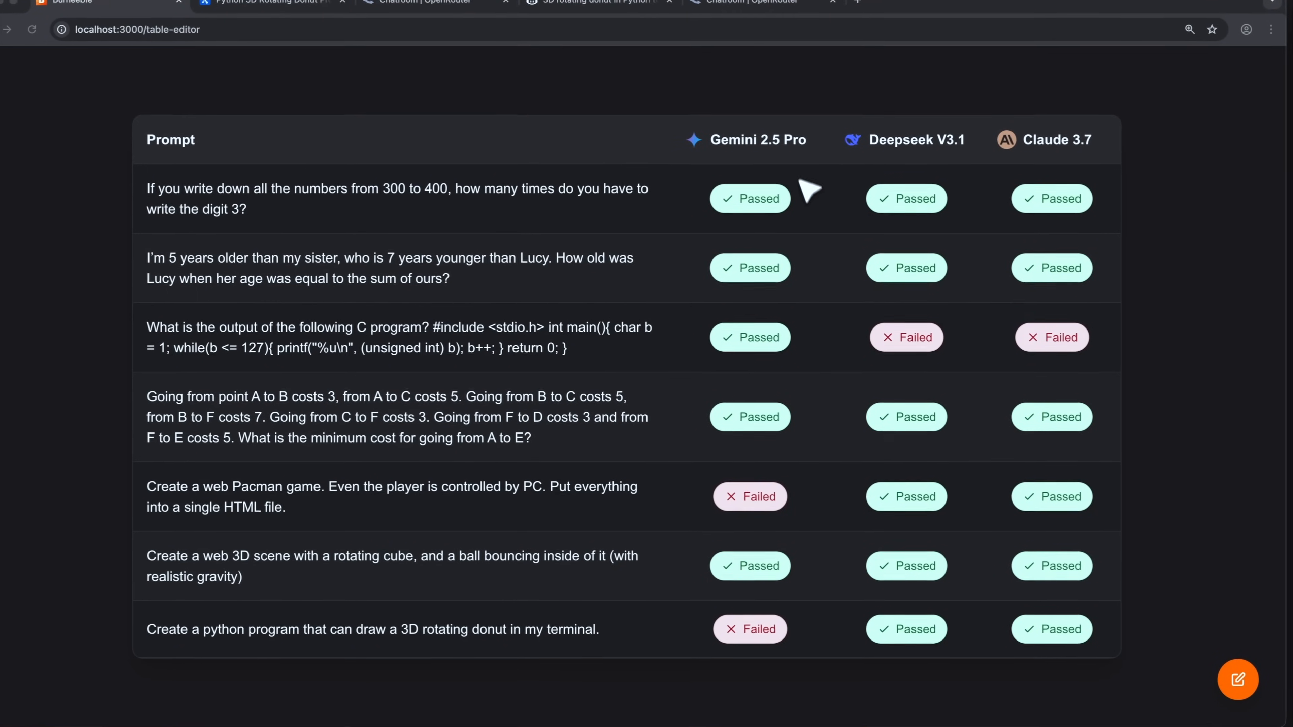
{"action": "scroll", "scroll_direction": "down", "scroll_amount": 3}
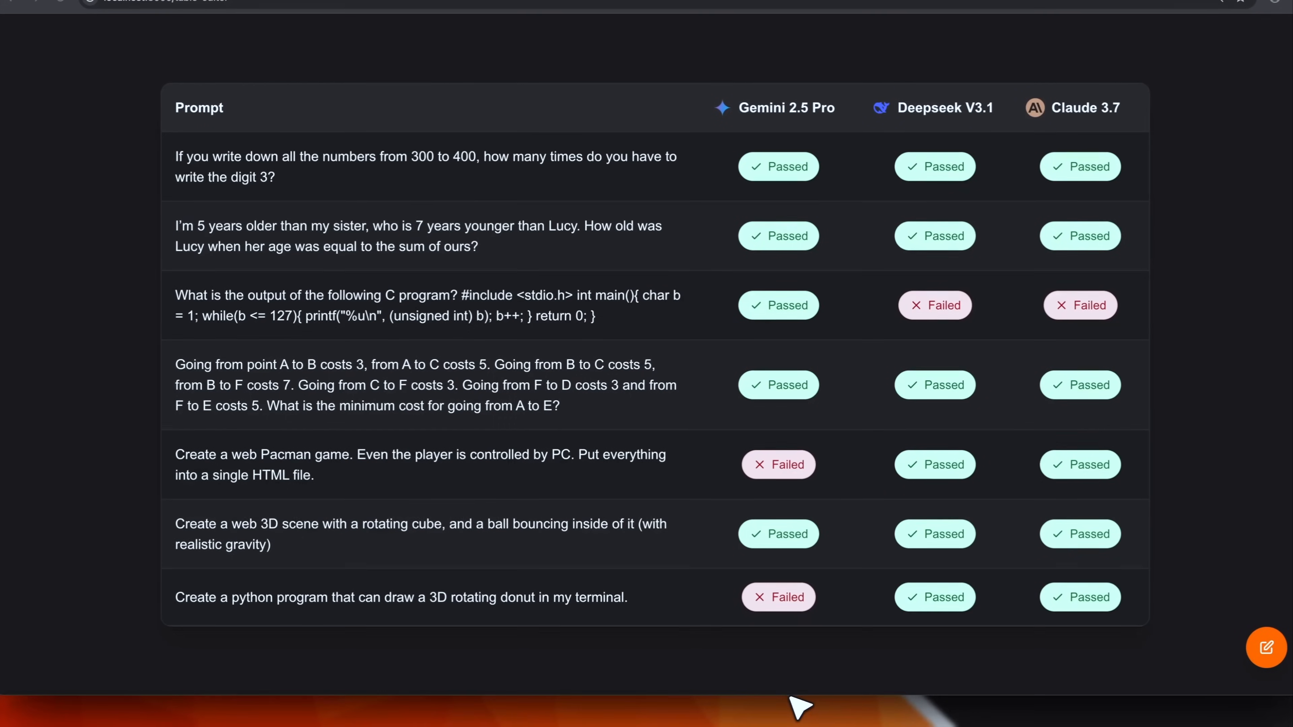
{"action": "mouse_move", "coordinate": [757, 573]}
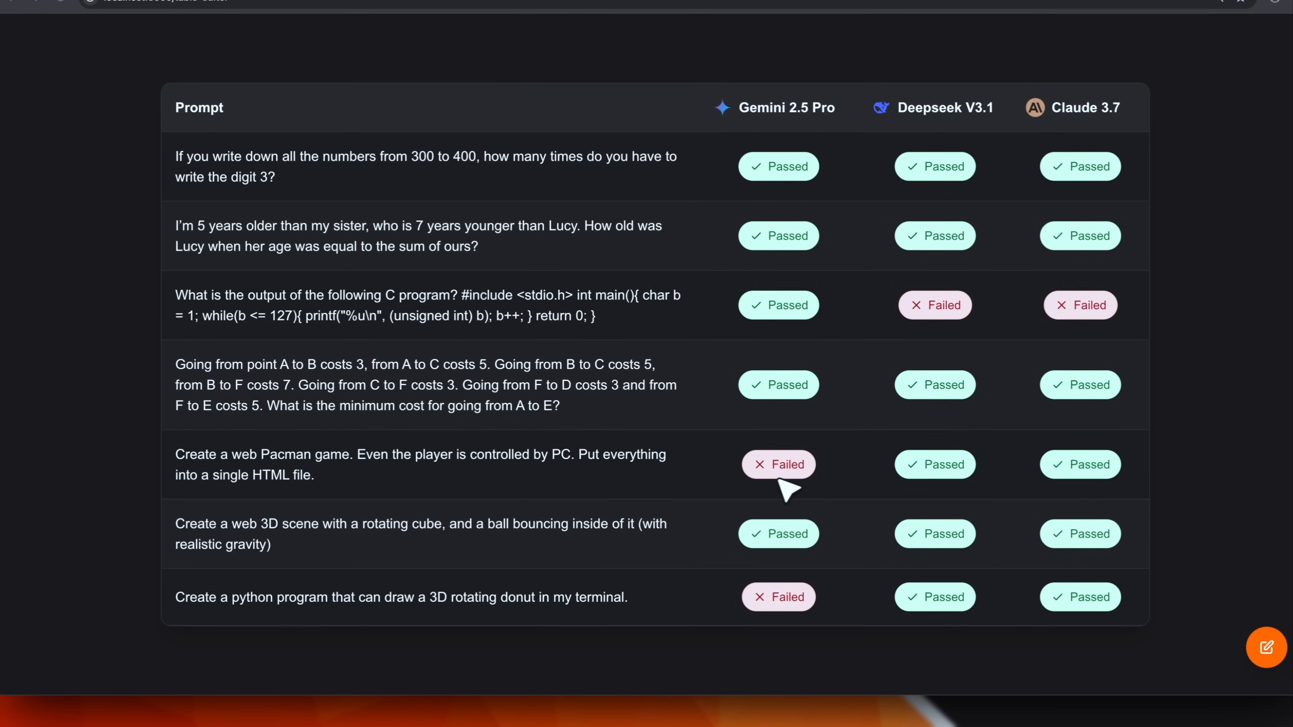
{"action": "mouse_move", "coordinate": [486, 621]}
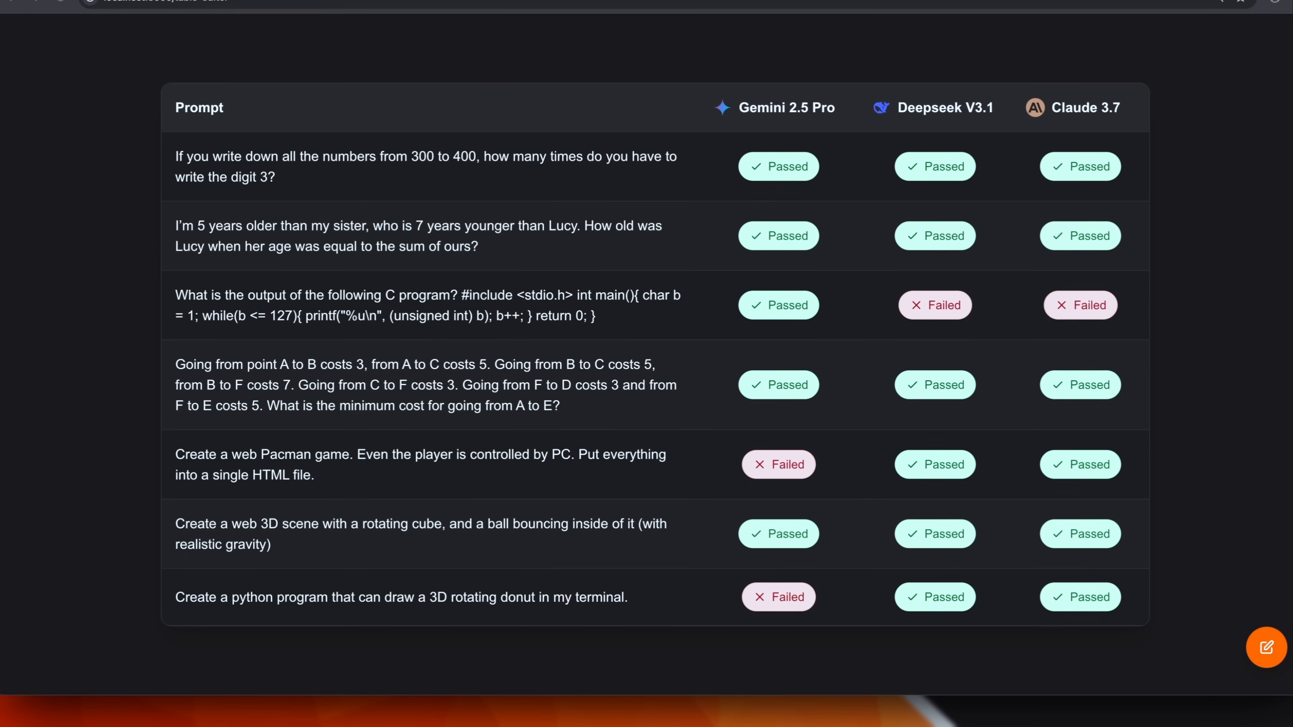
{"action": "mouse_move", "coordinate": [872, 617]}
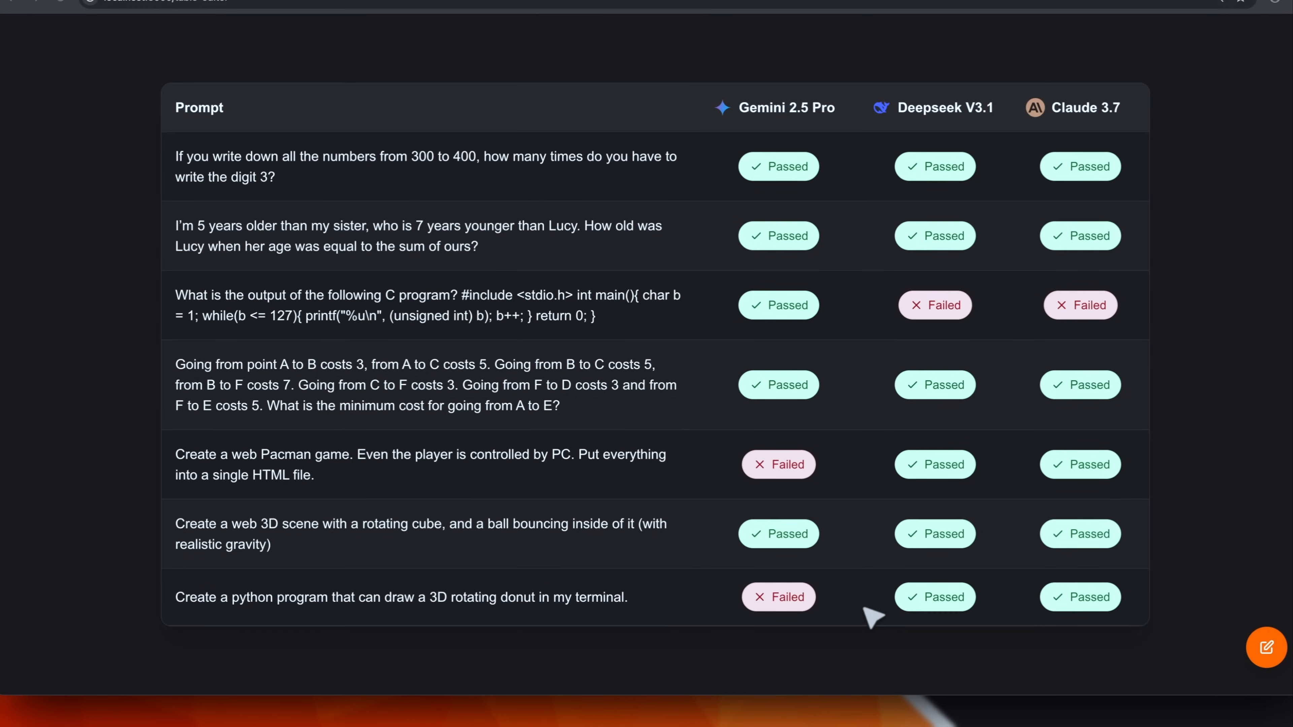
{"action": "mouse_move", "coordinate": [595, 481]}
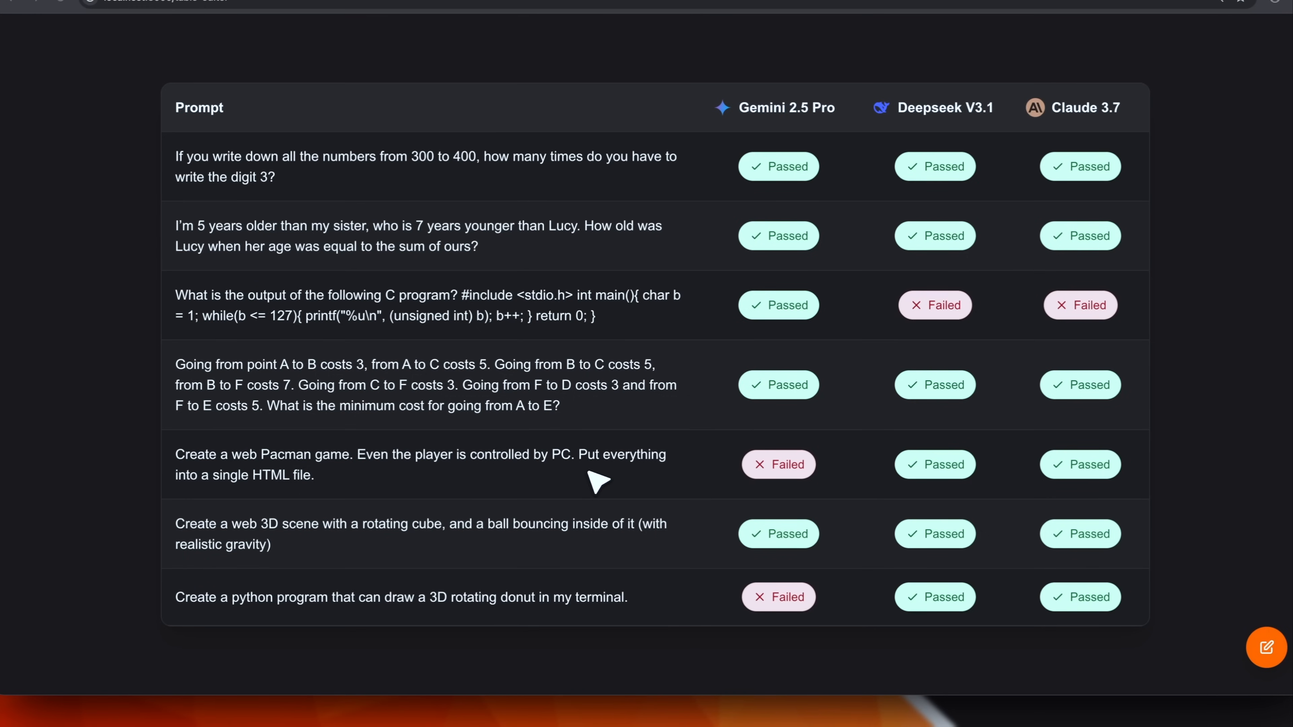
{"action": "mouse_move", "coordinate": [428, 482]}
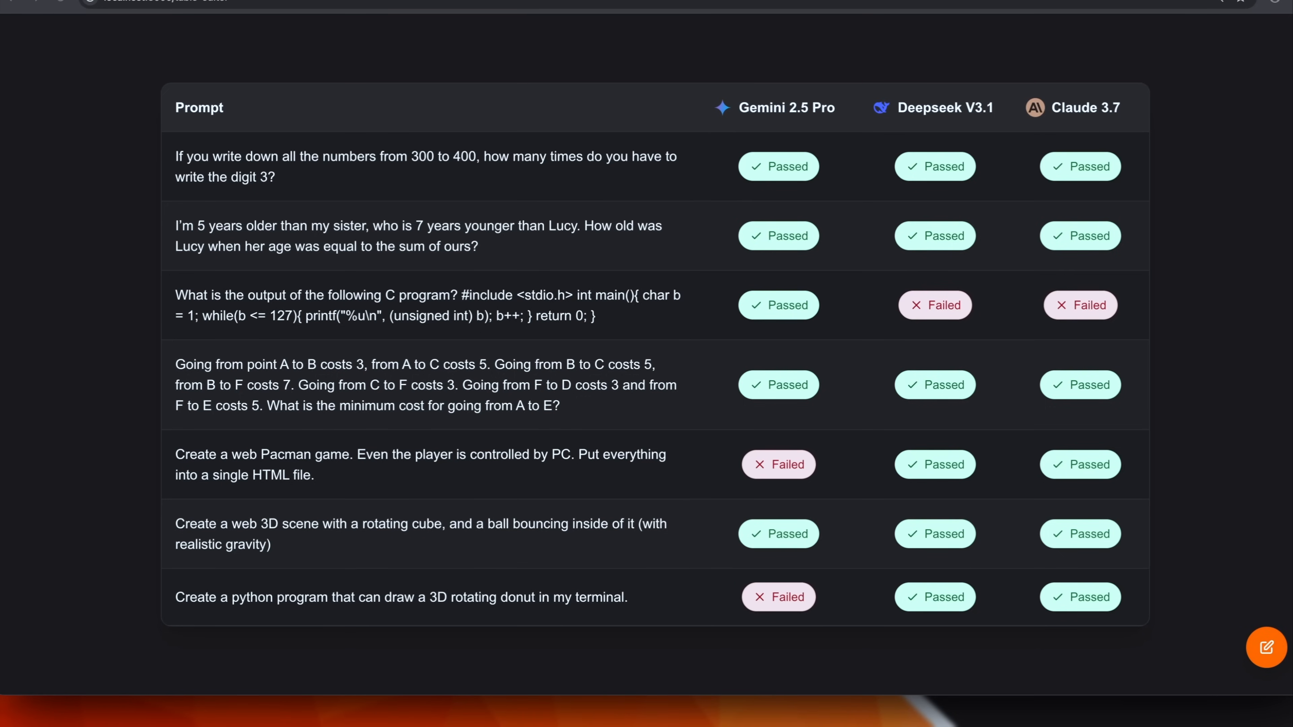
{"action": "mouse_move", "coordinate": [584, 624]}
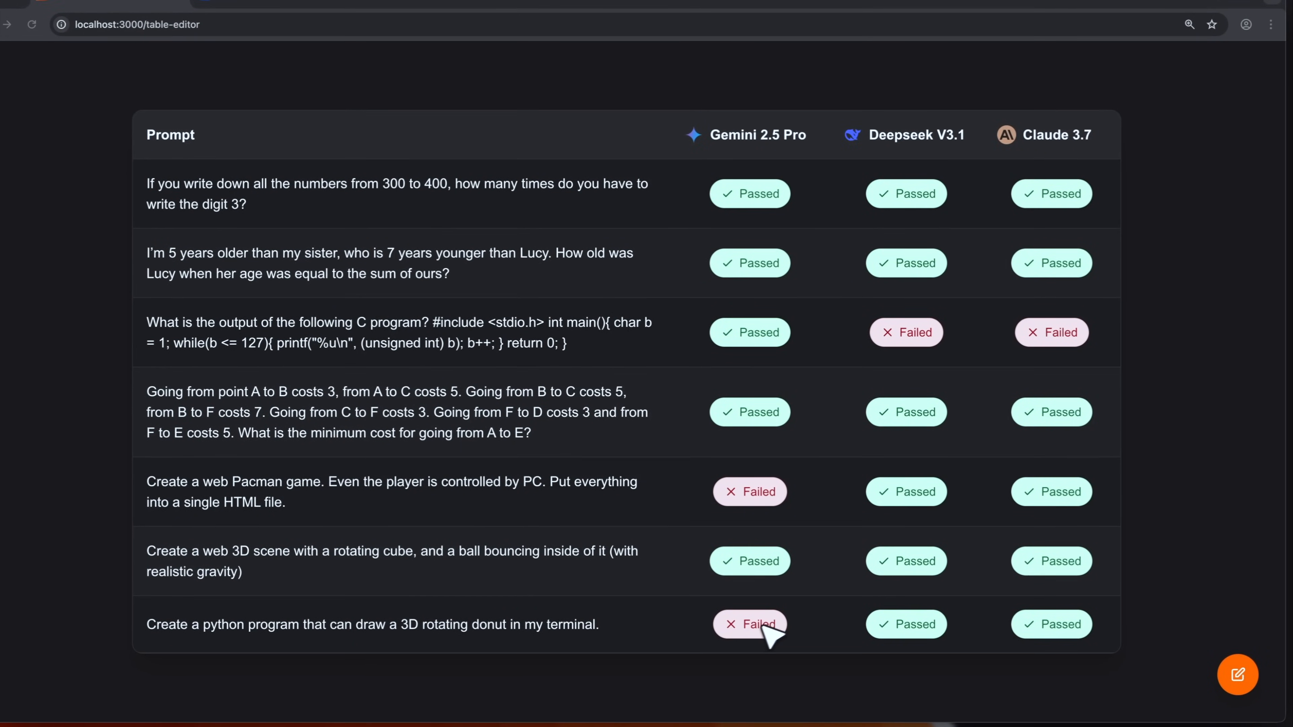
{"action": "mouse_move", "coordinate": [796, 606]}
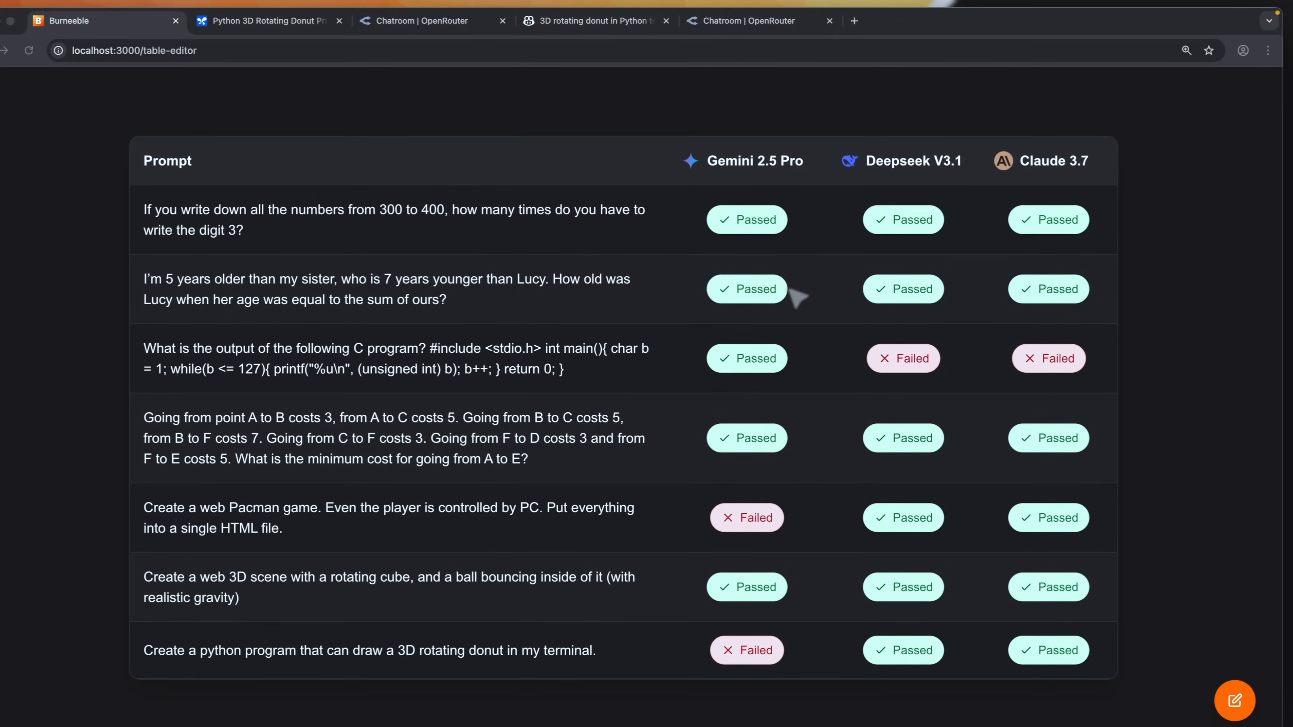
{"action": "mouse_move", "coordinate": [944, 186]}
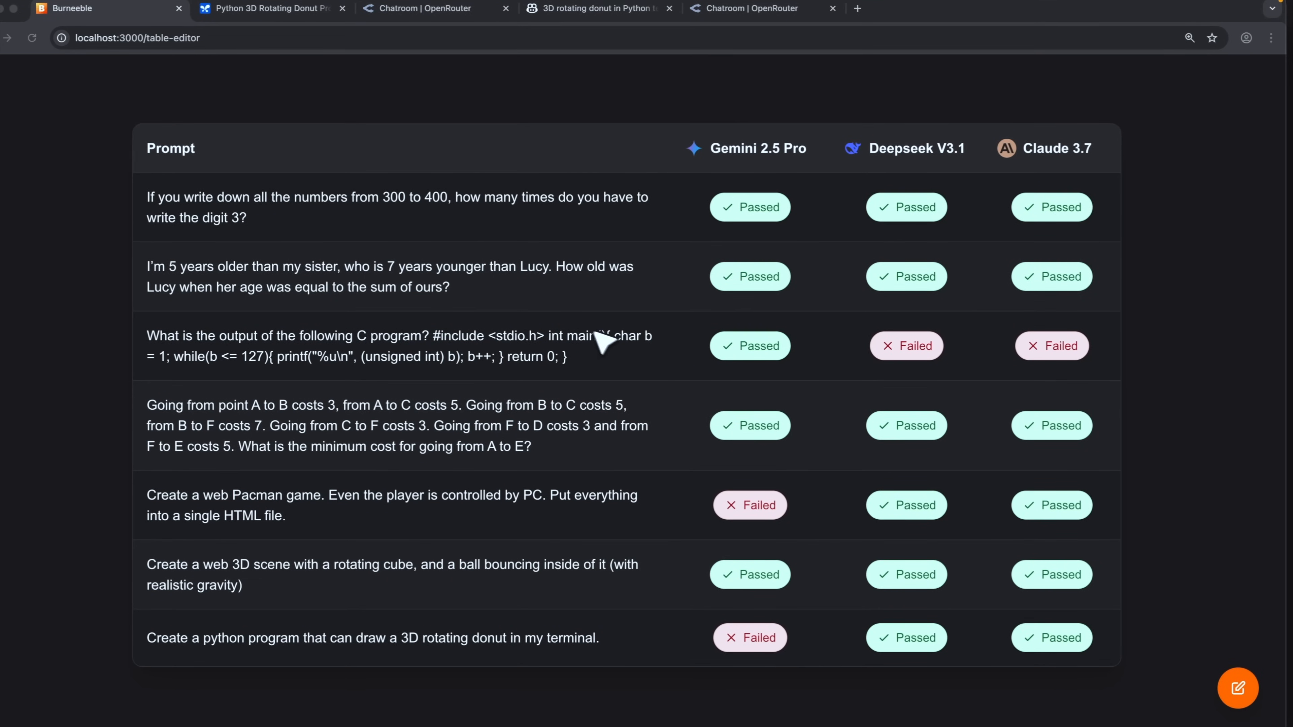
{"action": "mouse_move", "coordinate": [734, 371]}
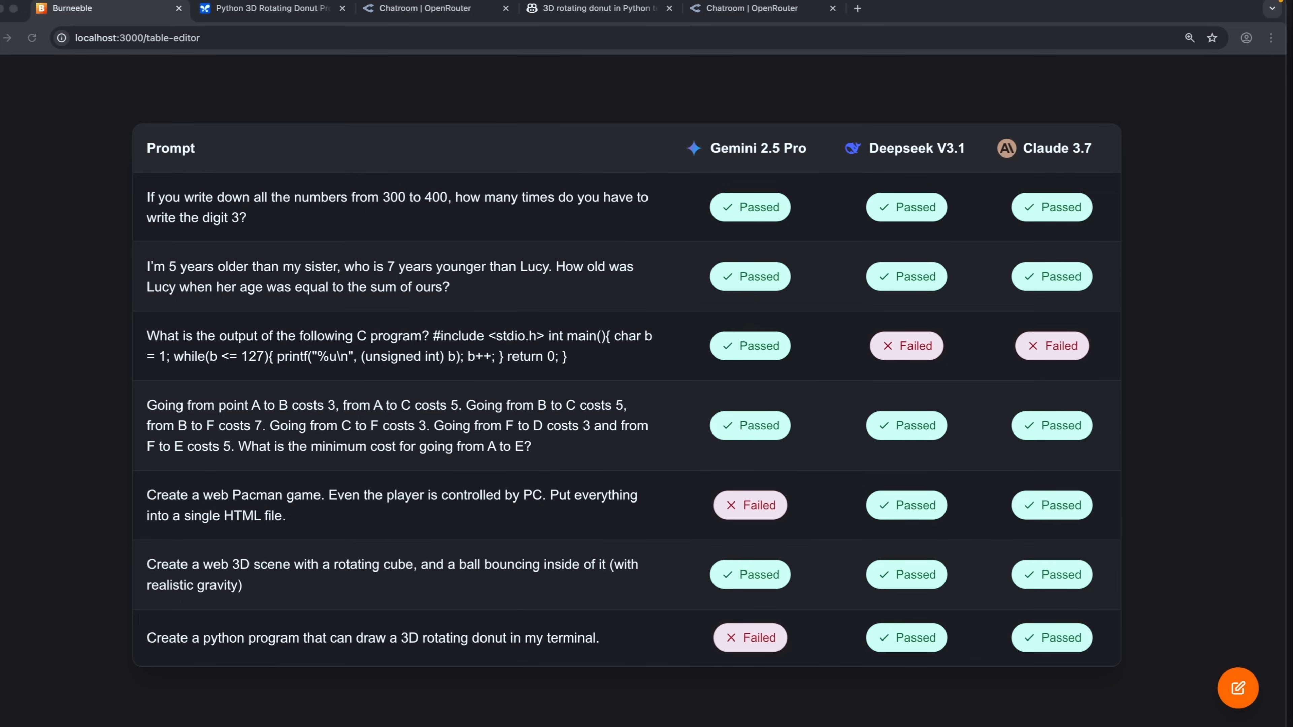
{"action": "mouse_move", "coordinate": [761, 201]}
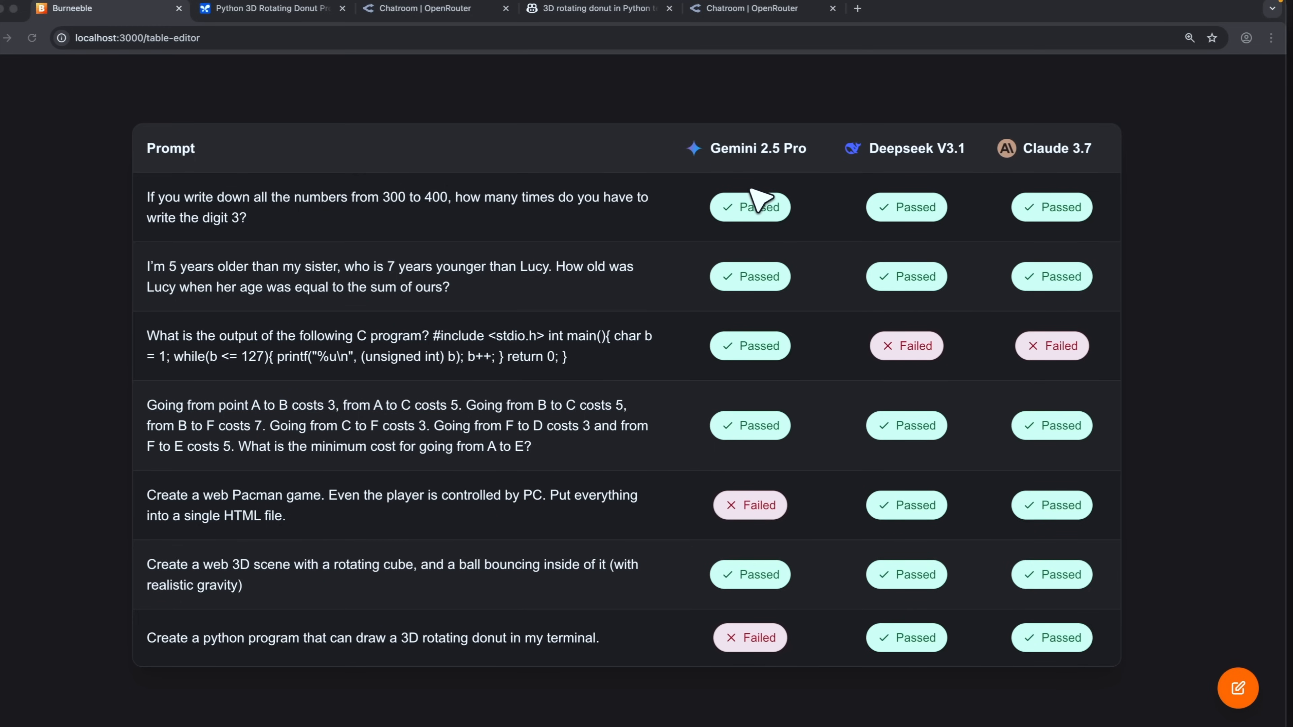
{"action": "mouse_move", "coordinate": [779, 180]}
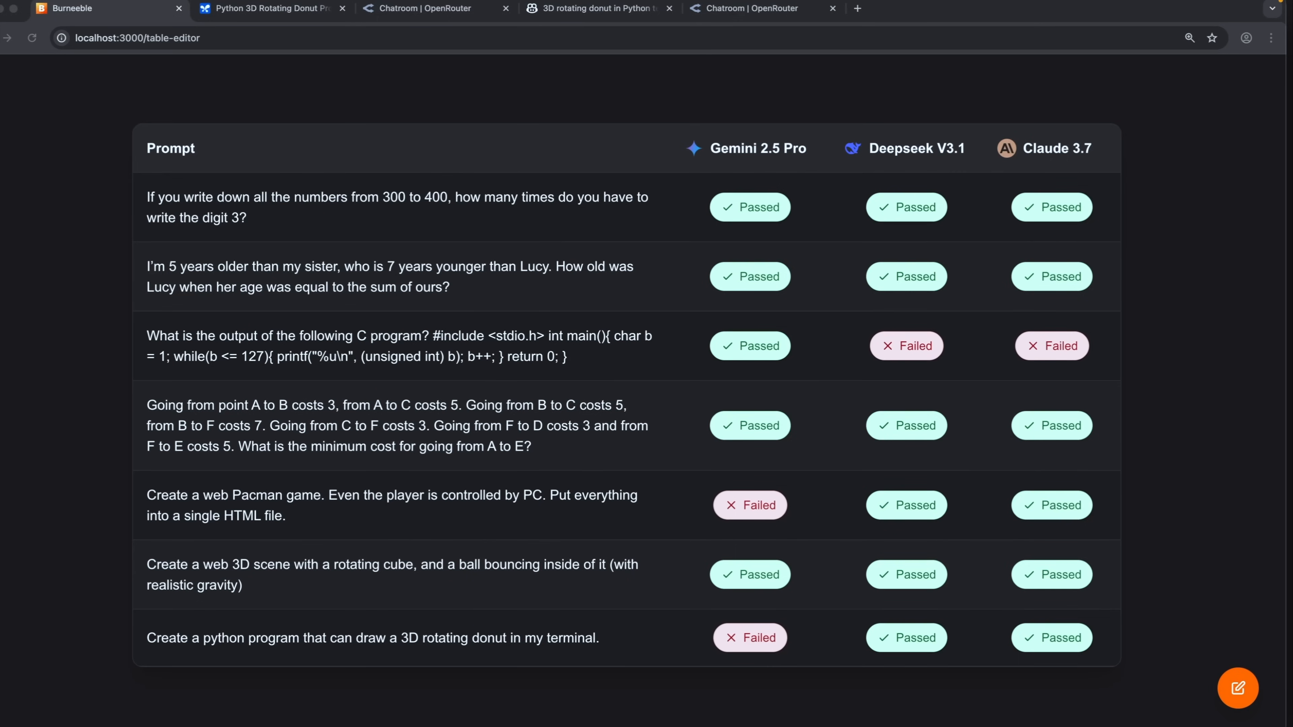
{"action": "mouse_move", "coordinate": [798, 510]}
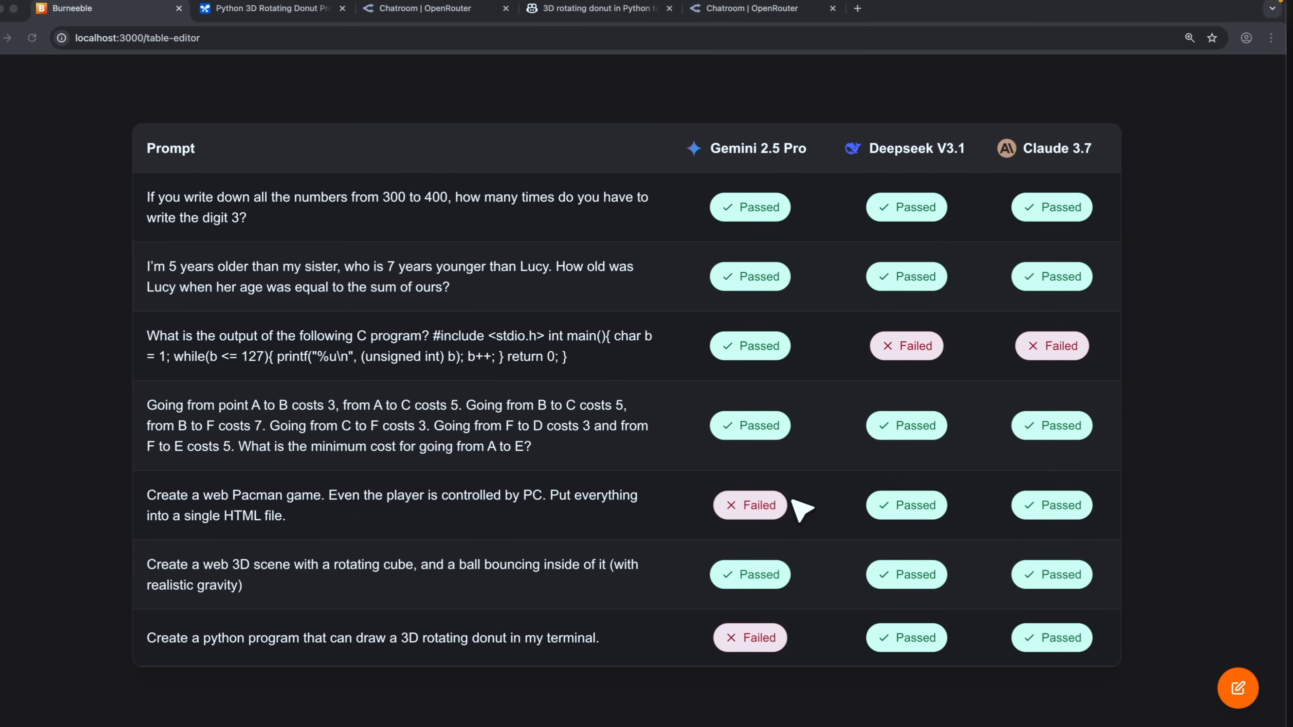